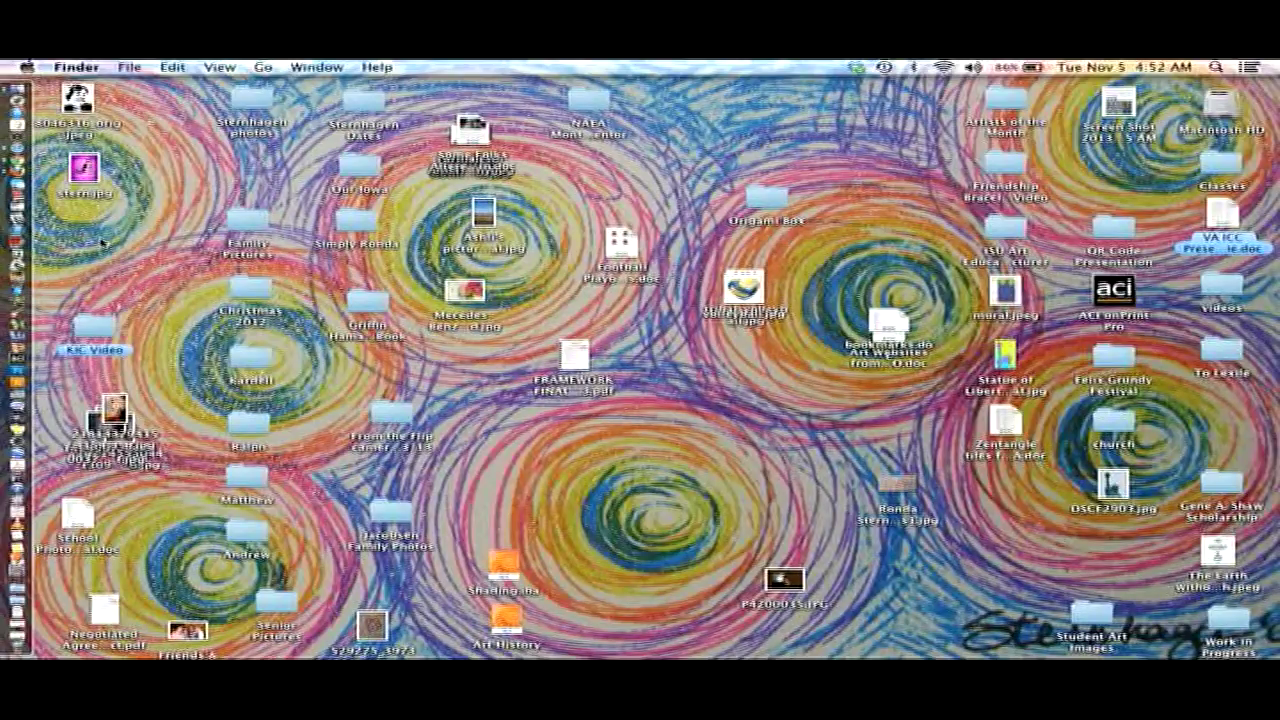
{"action": "mouse_move", "coordinate": [100, 352]}
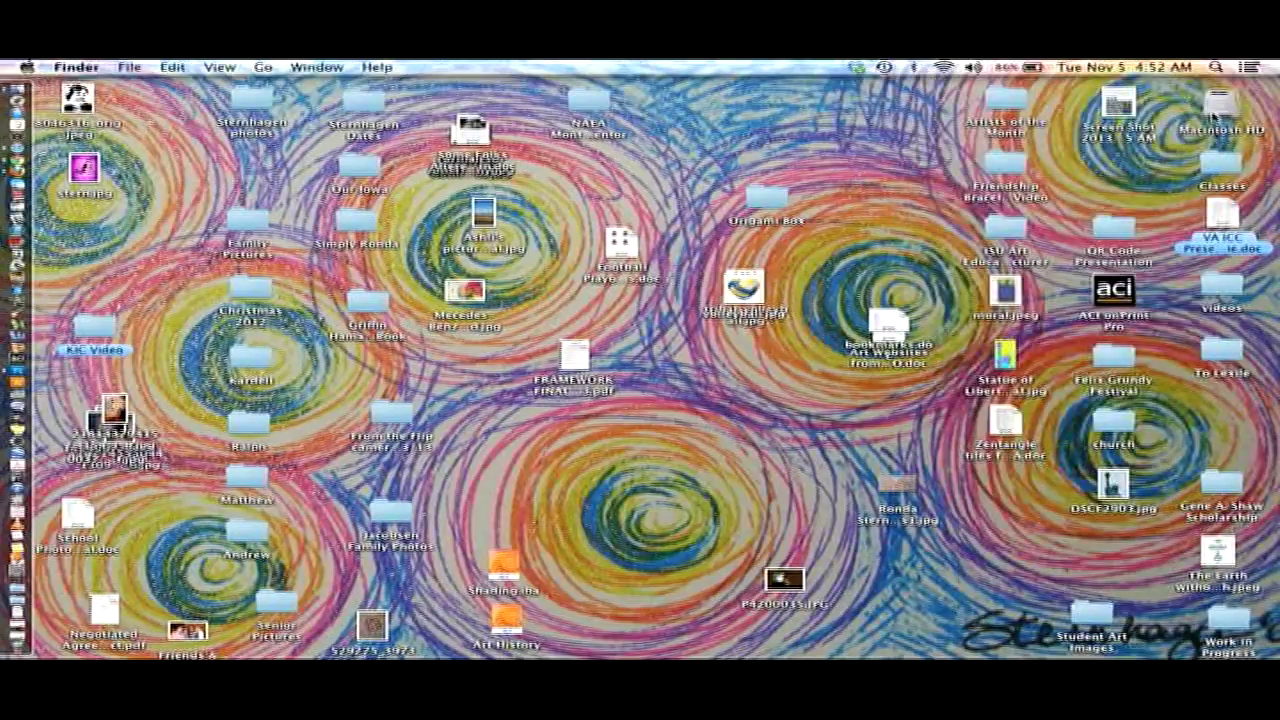
Launch Adobe Photoshop CS5.1 from its Applications folder
{"action": "double_click", "coordinate": [1224, 104]}
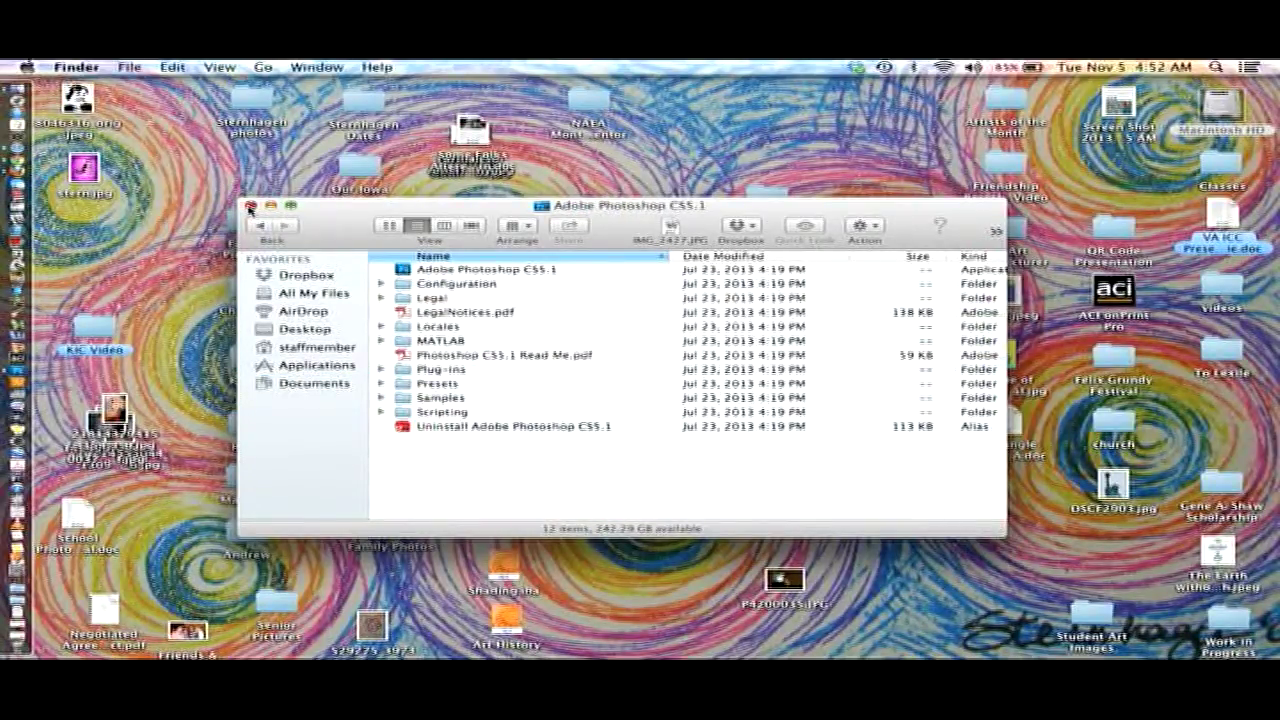
{"action": "left_click", "coordinate": [252, 206]}
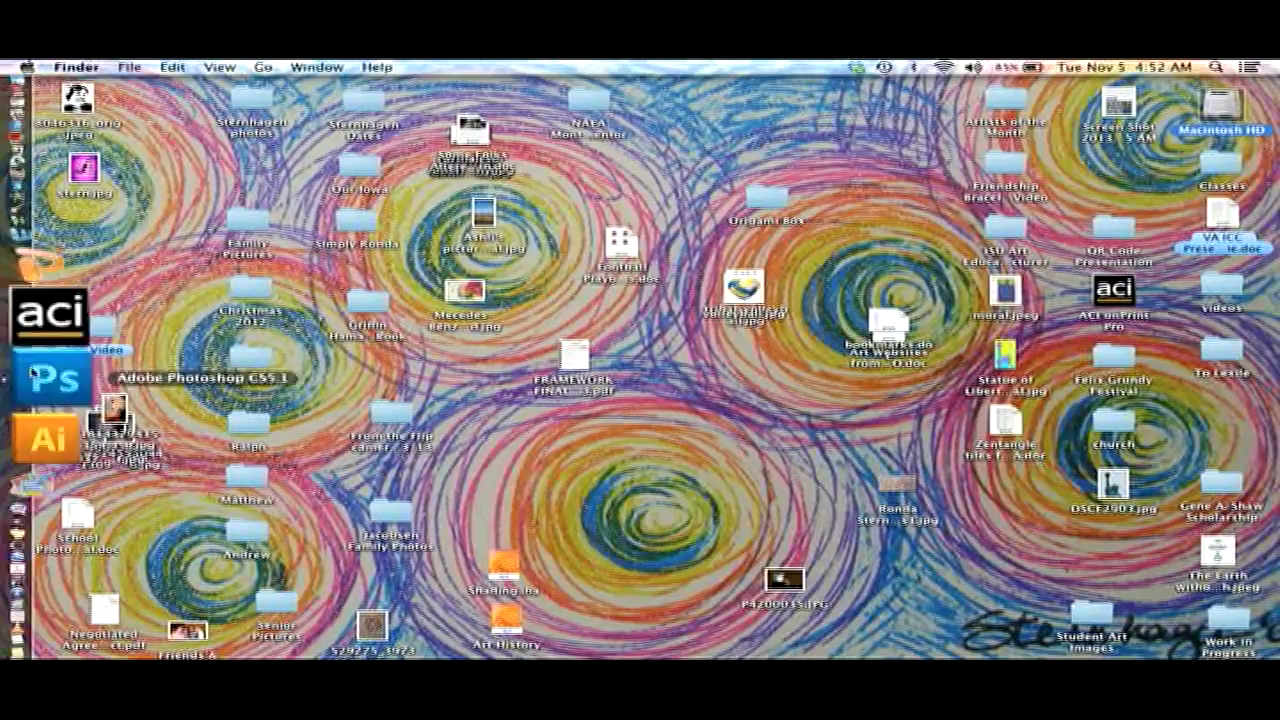
Start a new document named Notan Design, 12 by 12 inches at 150 pixels/inch
{"action": "left_click", "coordinate": [50, 376]}
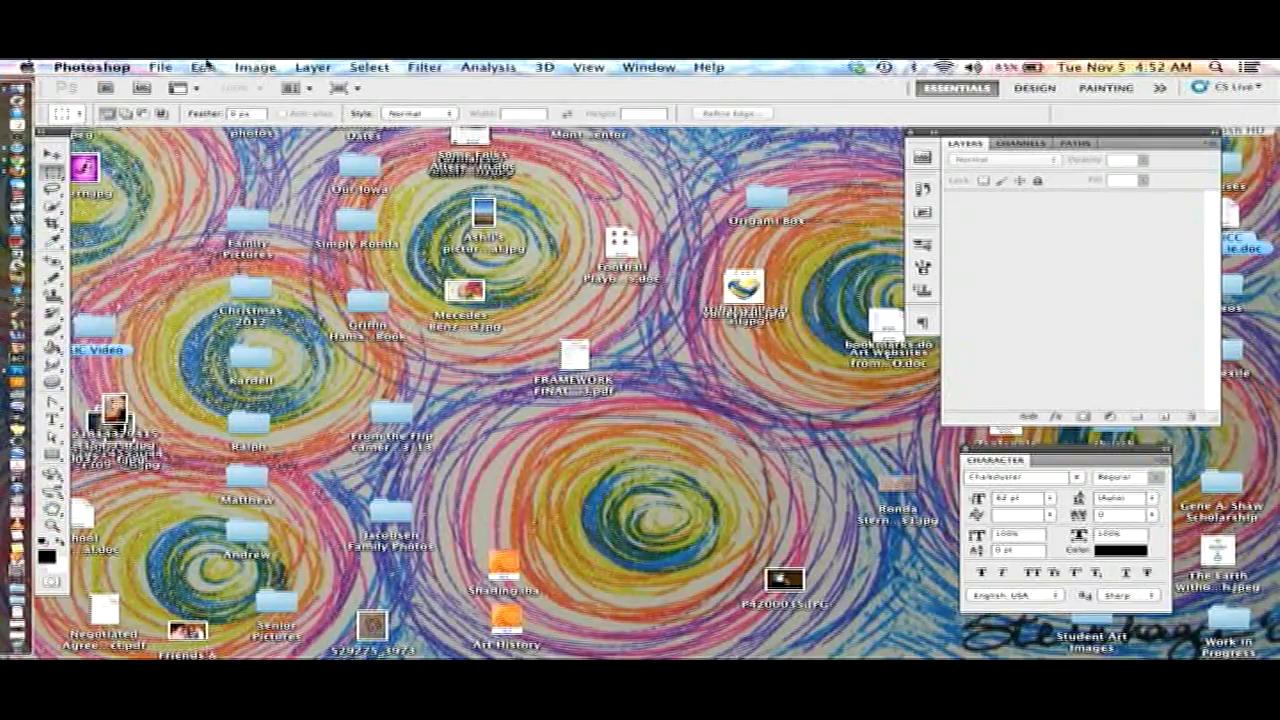
{"action": "left_click", "coordinate": [174, 66]}
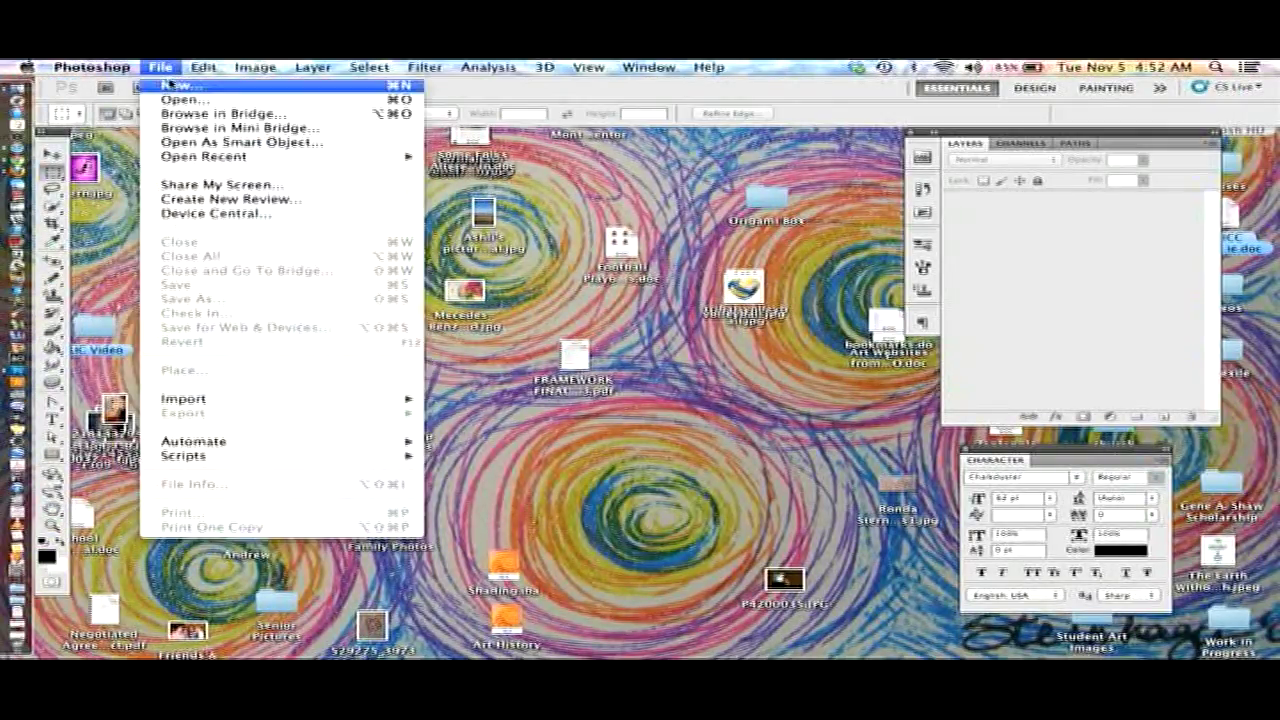
{"action": "left_click", "coordinate": [180, 84]}
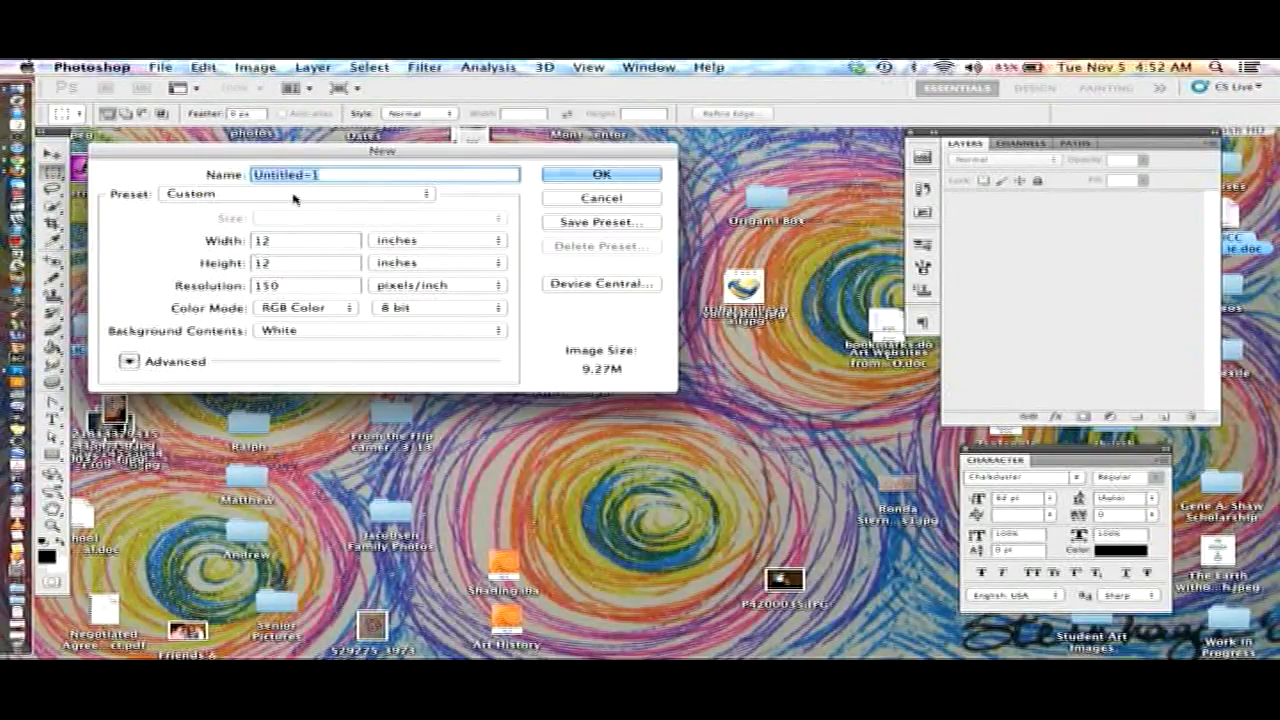
{"action": "mouse_move", "coordinate": [296, 198]}
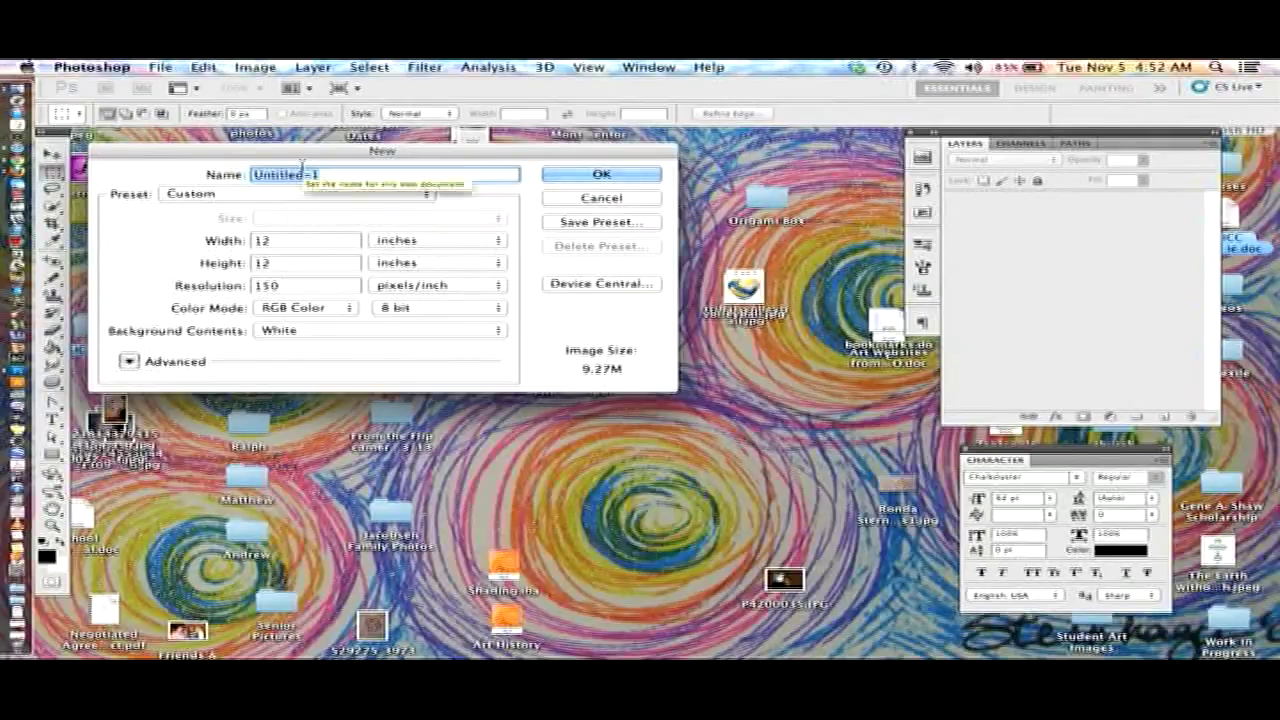
{"action": "type", "text": "Notan Design"}
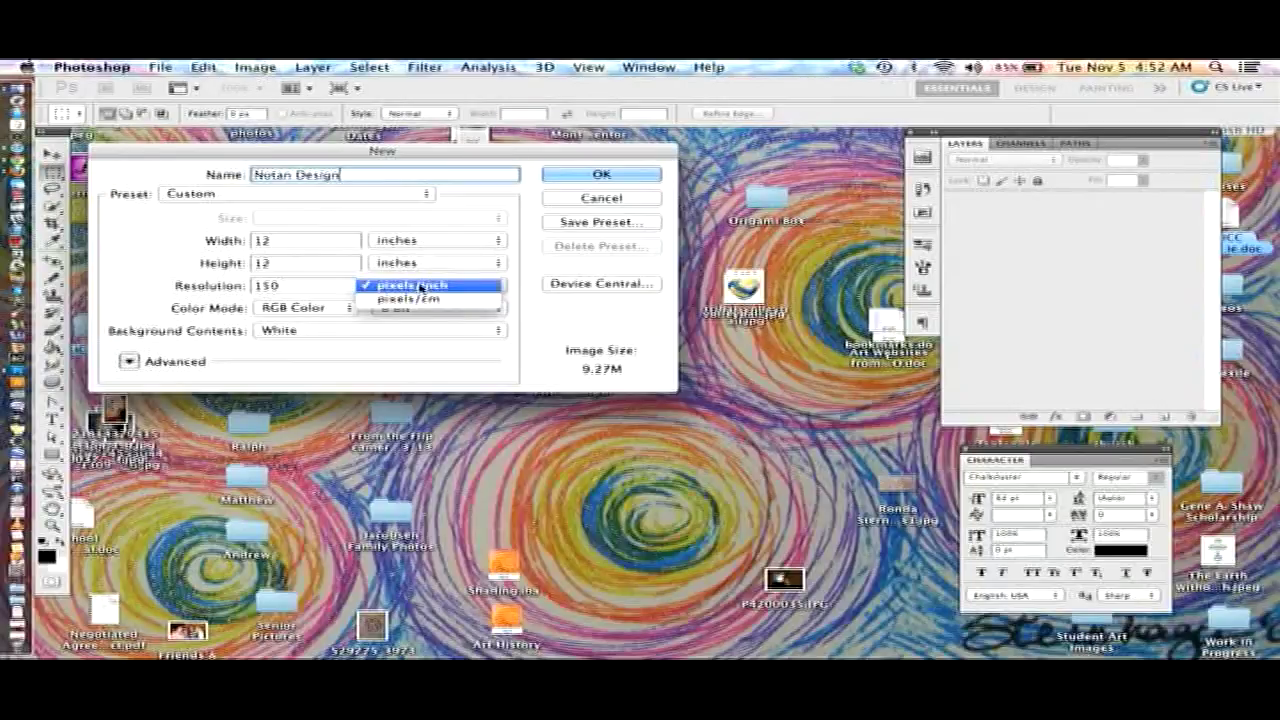
{"action": "mouse_move", "coordinate": [458, 290]}
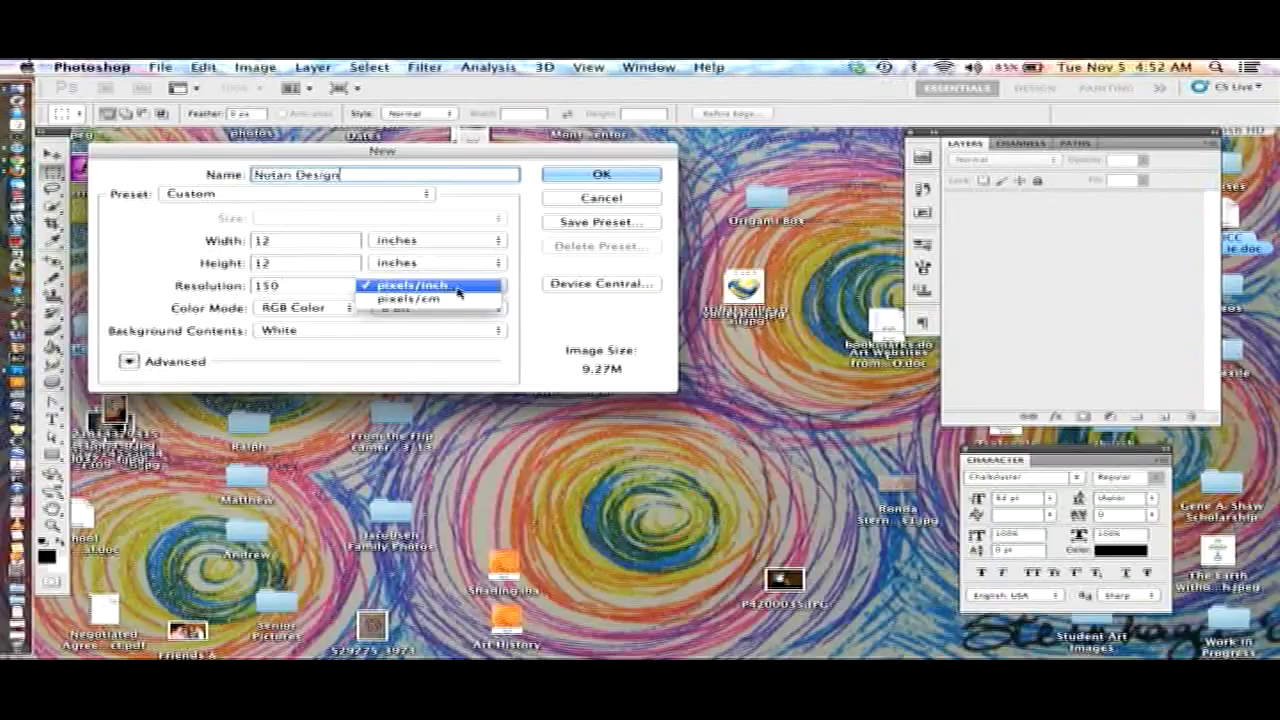
{"action": "left_click", "coordinate": [410, 284]}
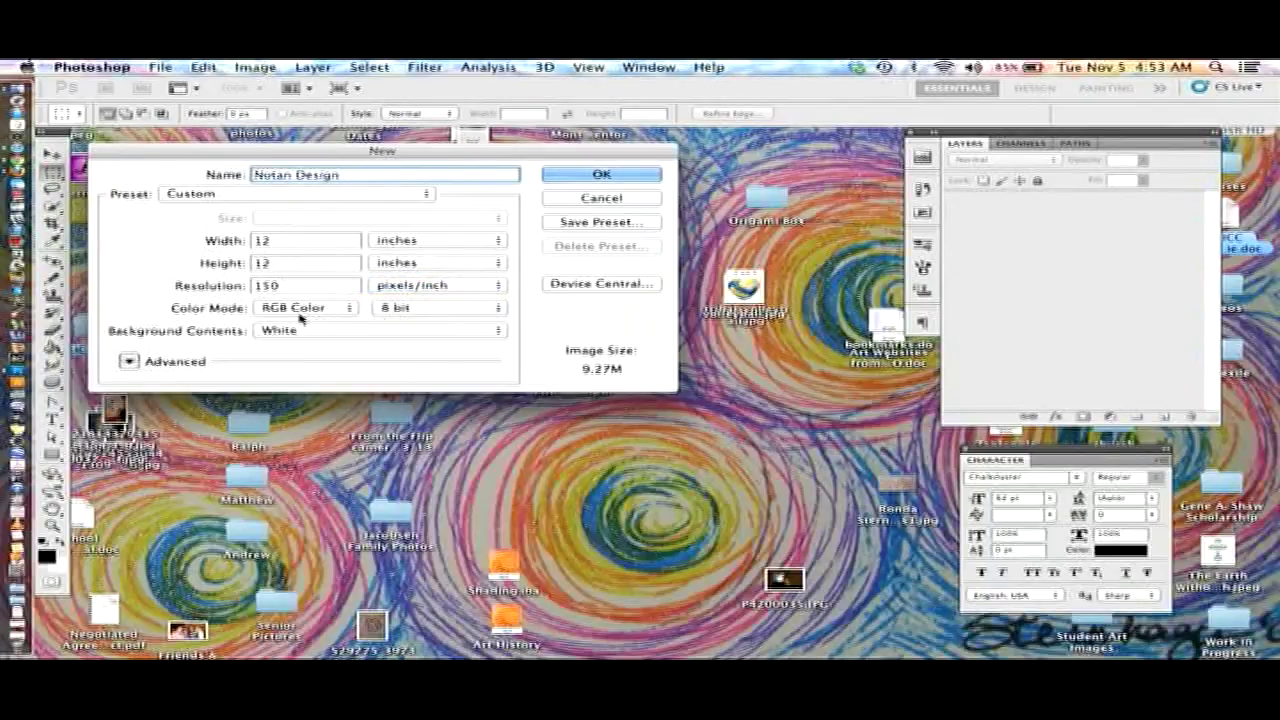
{"action": "mouse_move", "coordinate": [308, 318]}
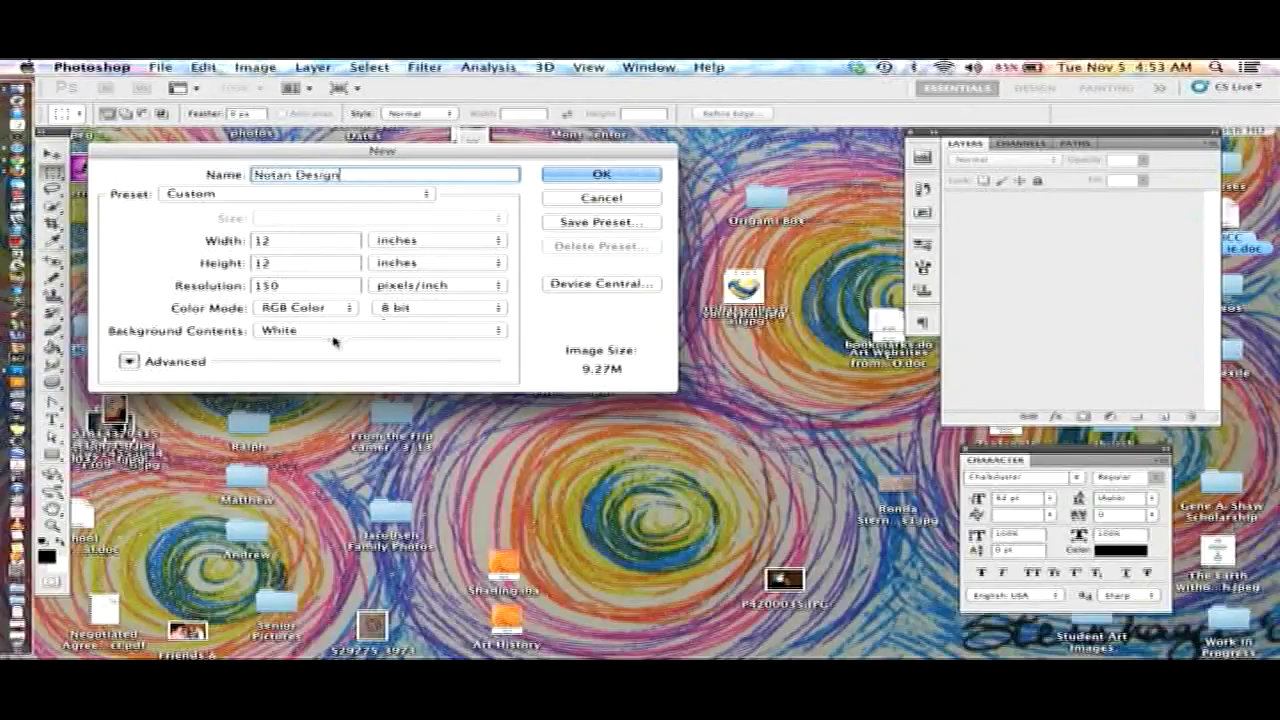
{"action": "mouse_move", "coordinate": [332, 334]}
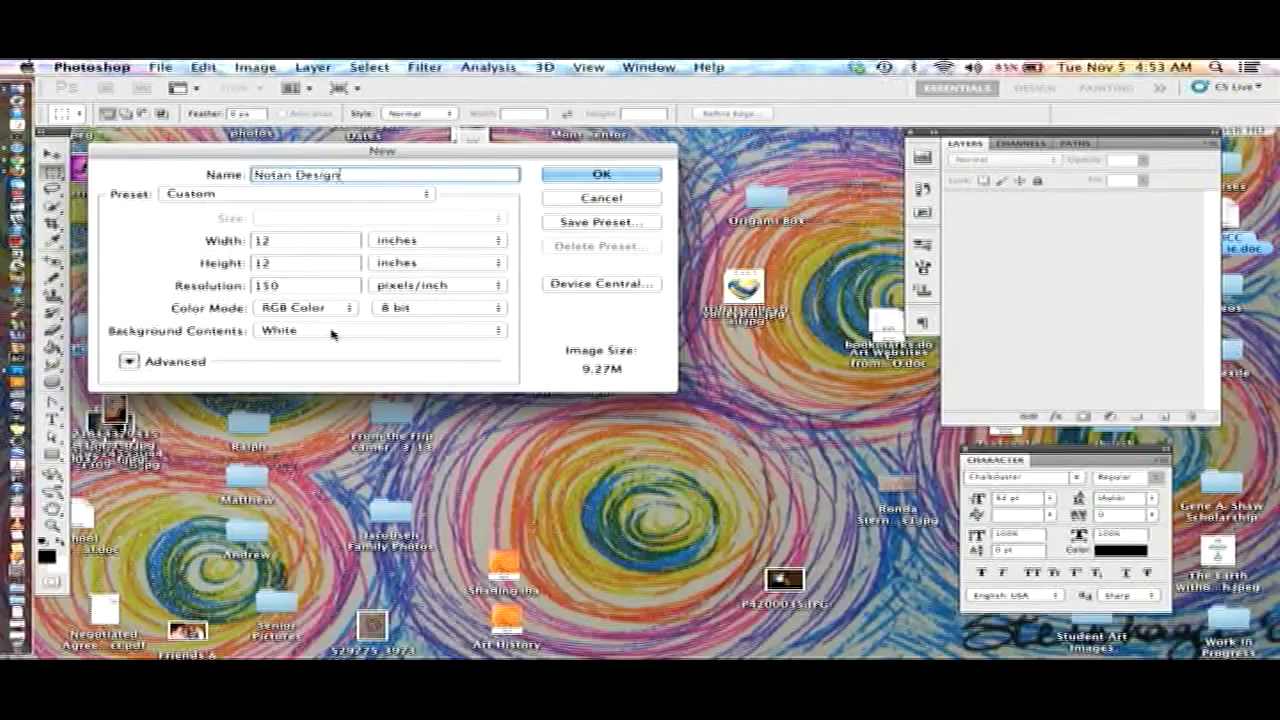
{"action": "mouse_move", "coordinate": [556, 198]}
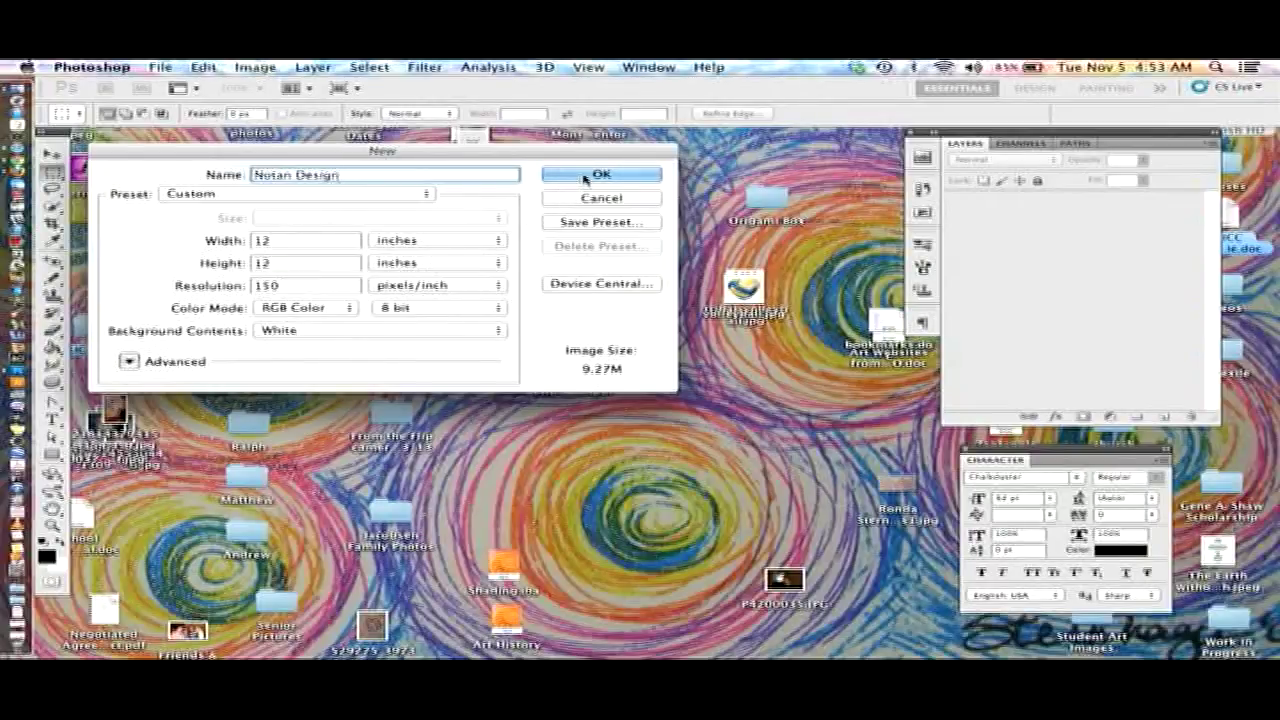
{"action": "mouse_move", "coordinate": [588, 178]}
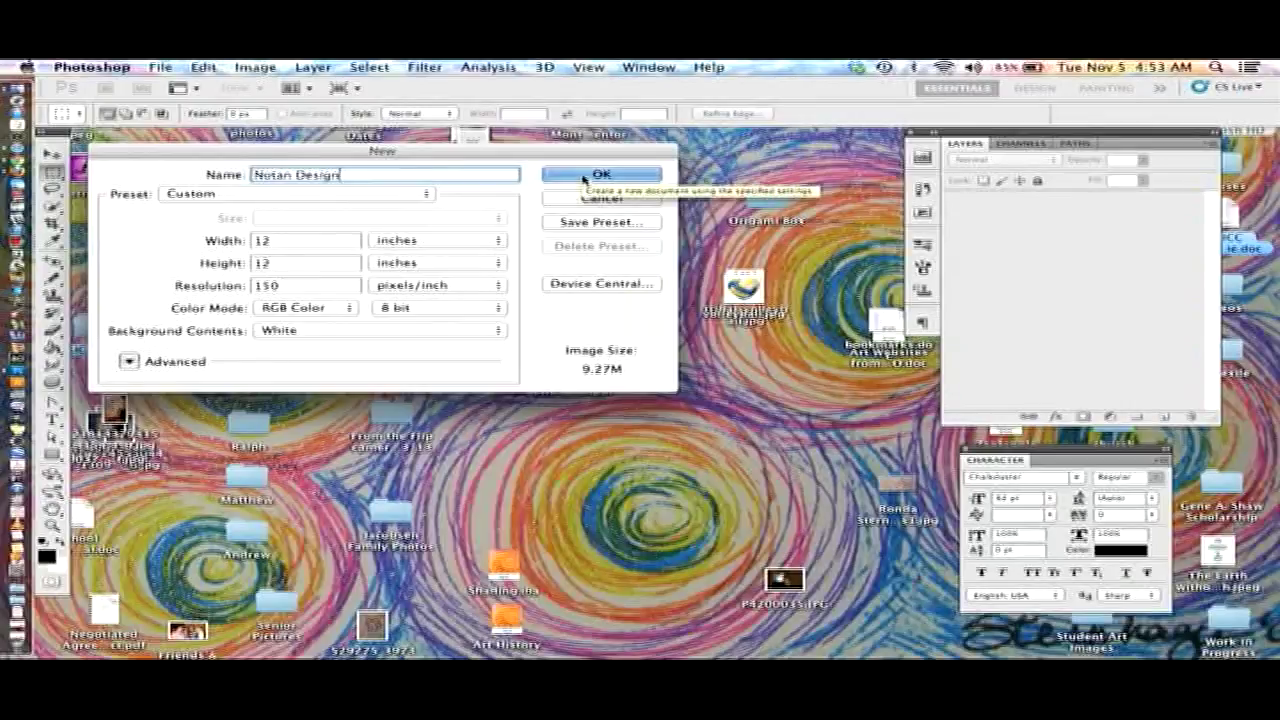
Confirm the New dialog to create the blank white Notan Design canvas
{"action": "left_click", "coordinate": [600, 174]}
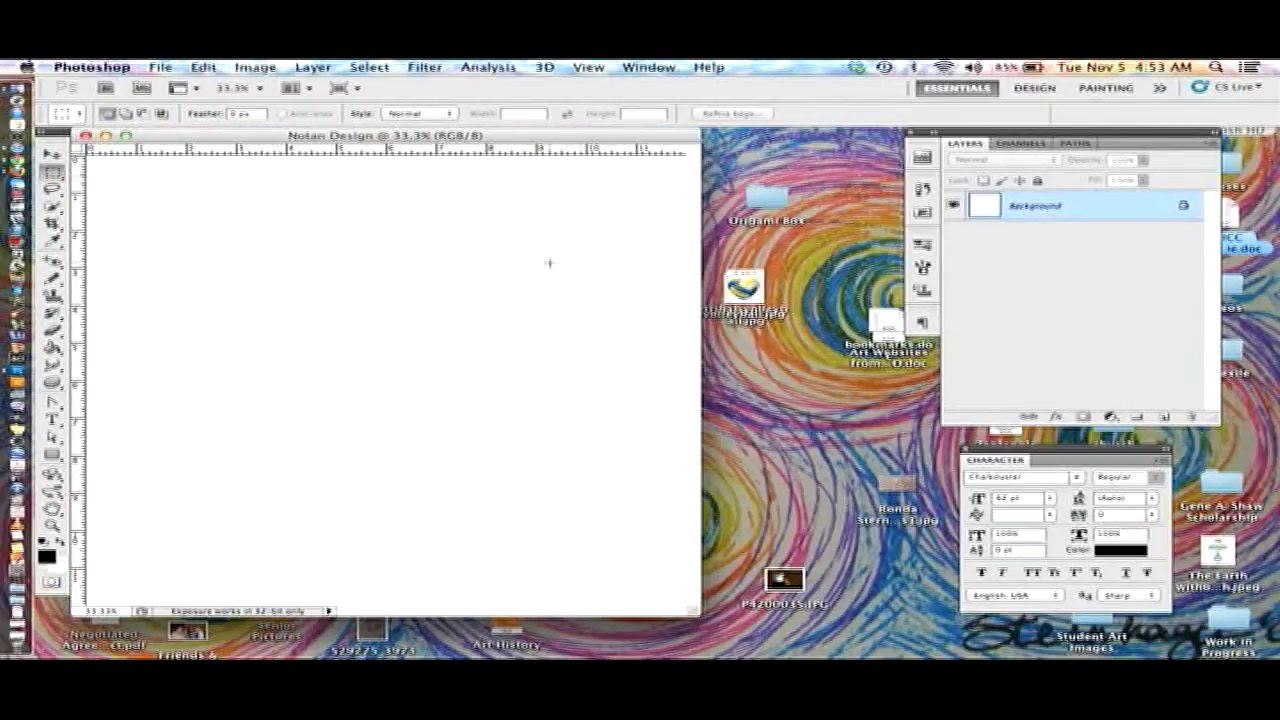
{"action": "mouse_move", "coordinate": [688, 608]}
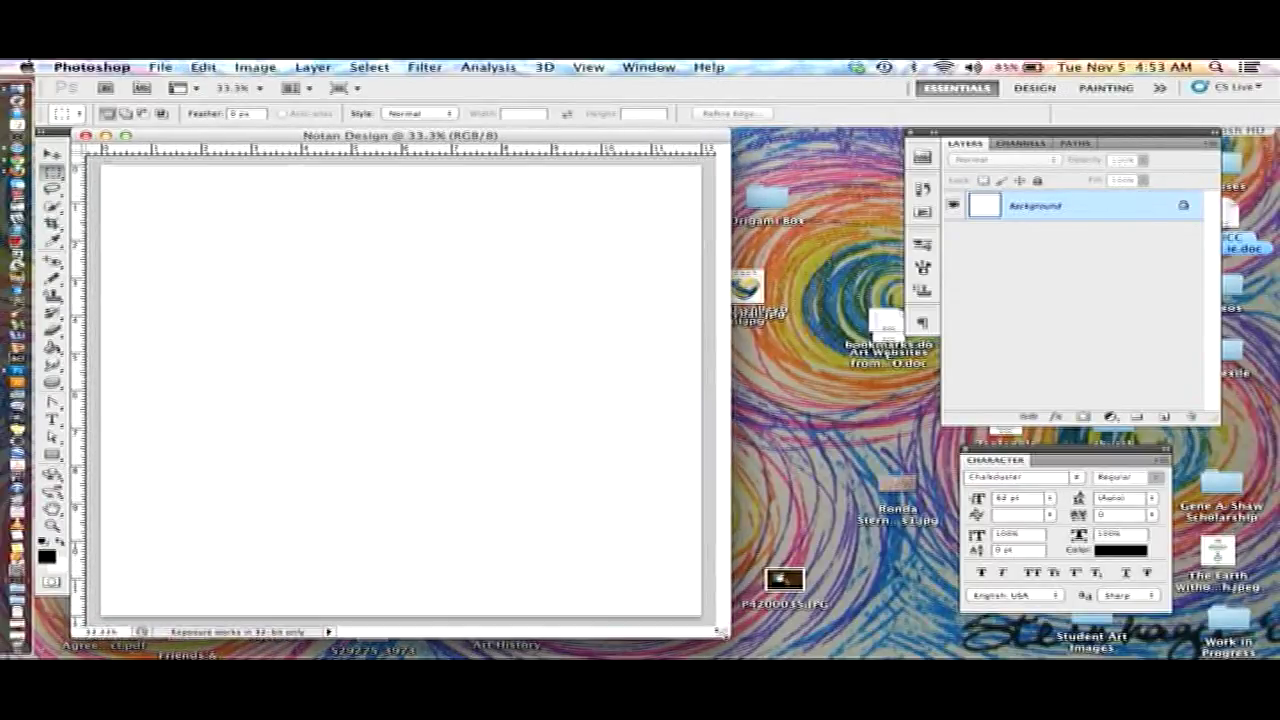
{"action": "mouse_move", "coordinate": [376, 320]}
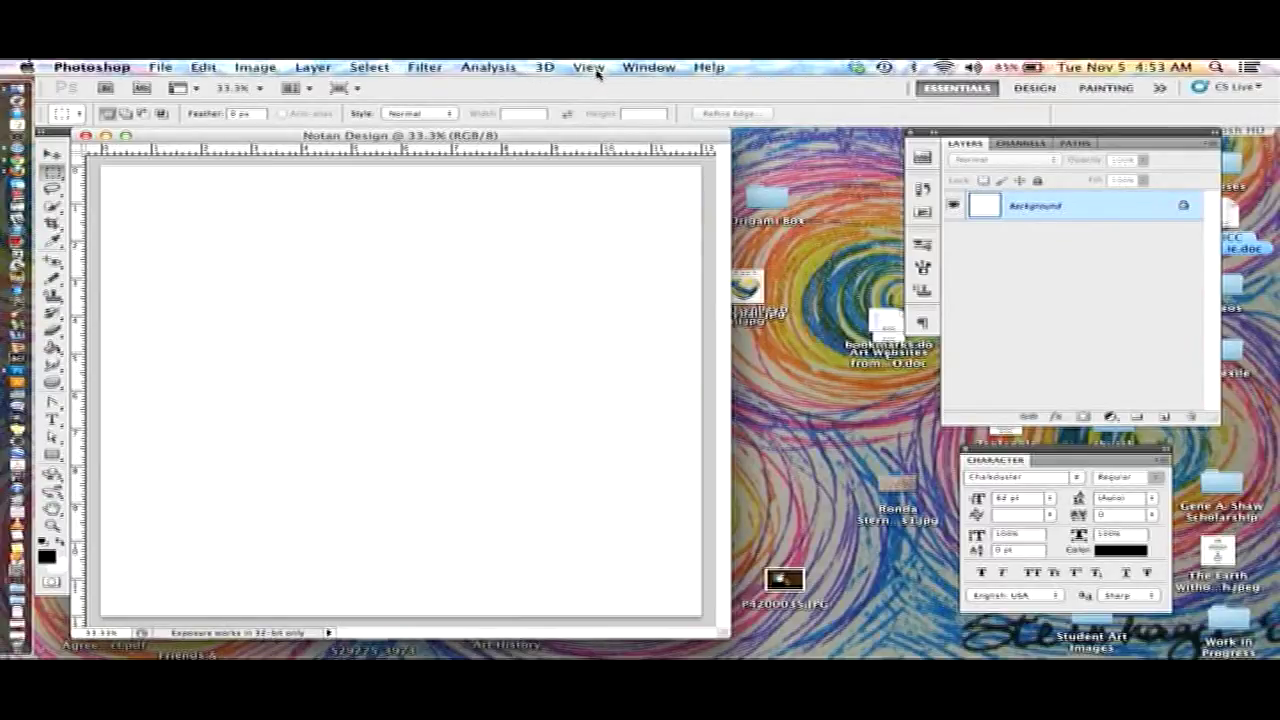
{"action": "left_click", "coordinate": [584, 66]}
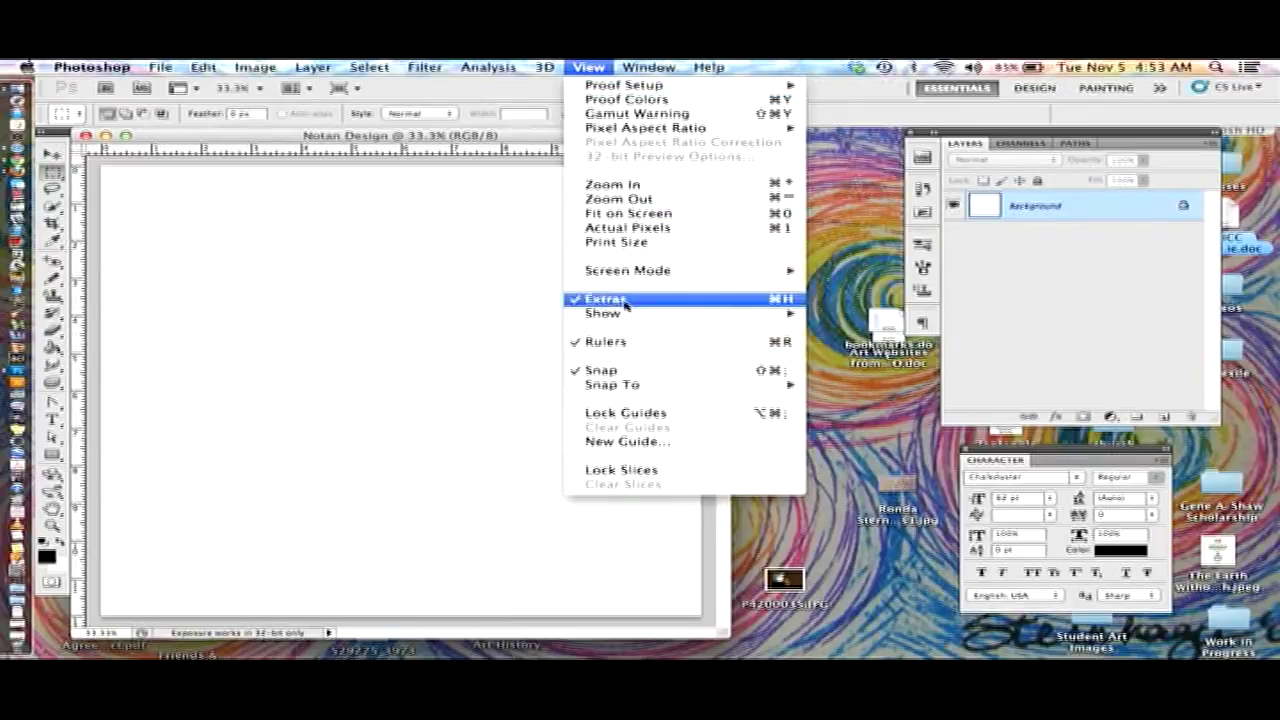
{"action": "mouse_move", "coordinate": [644, 348]}
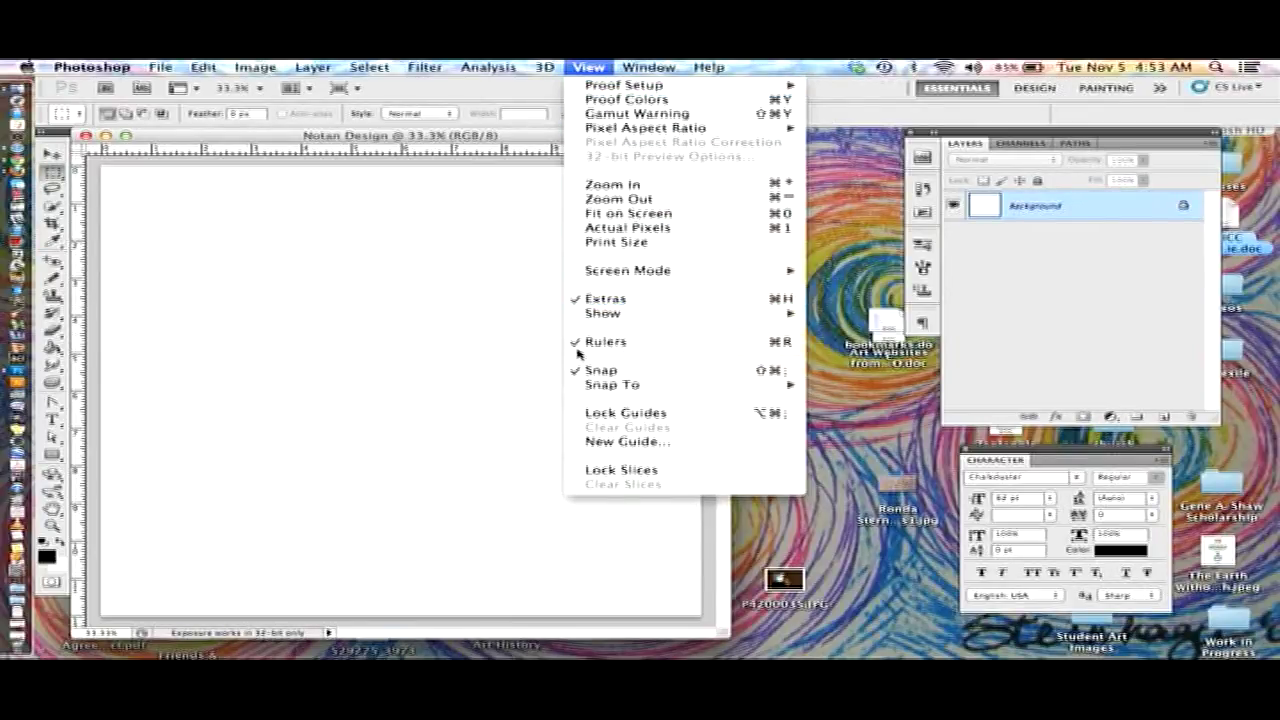
{"action": "mouse_move", "coordinate": [624, 84]}
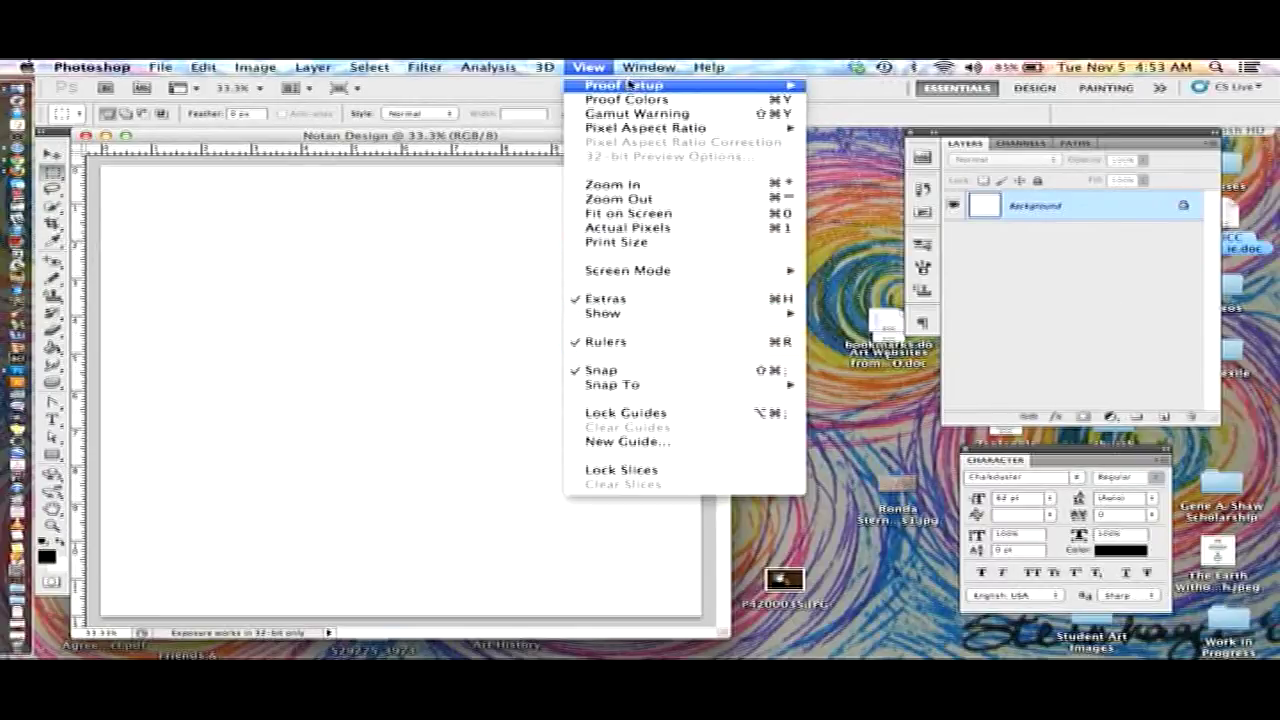
{"action": "left_click", "coordinate": [588, 66]}
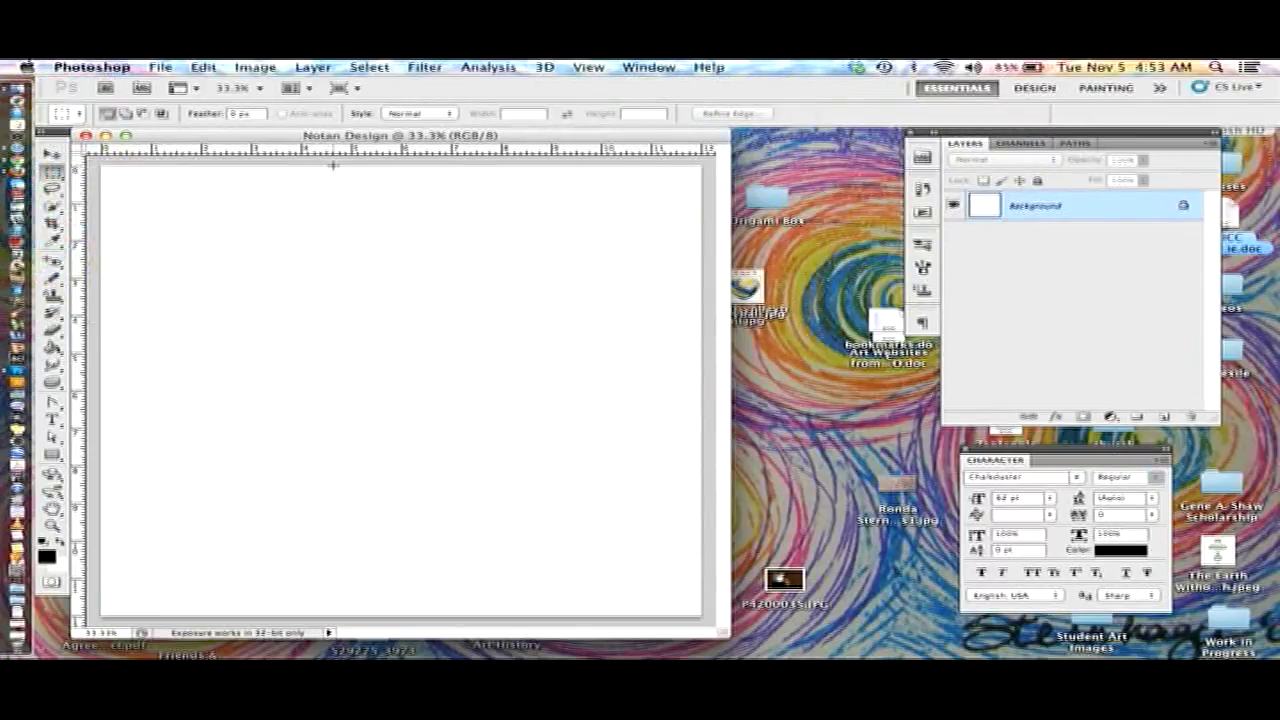
{"action": "mouse_move", "coordinate": [312, 152]}
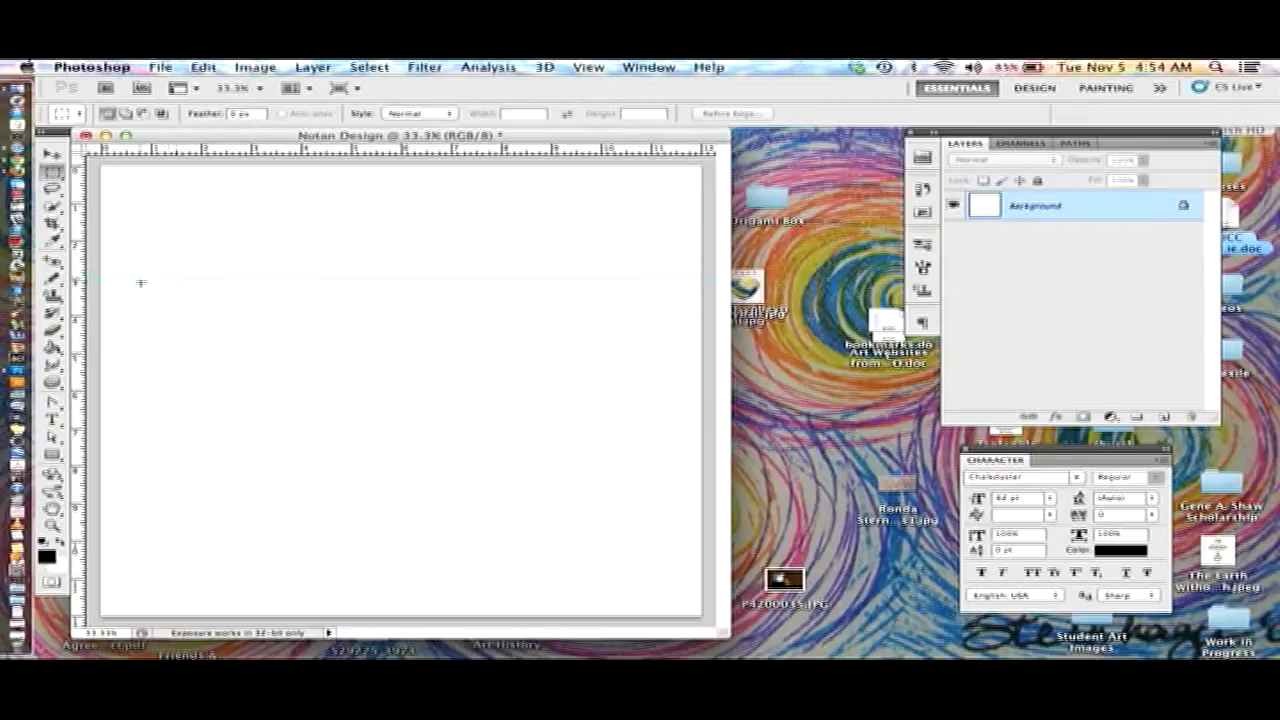
{"action": "mouse_move", "coordinate": [508, 284]}
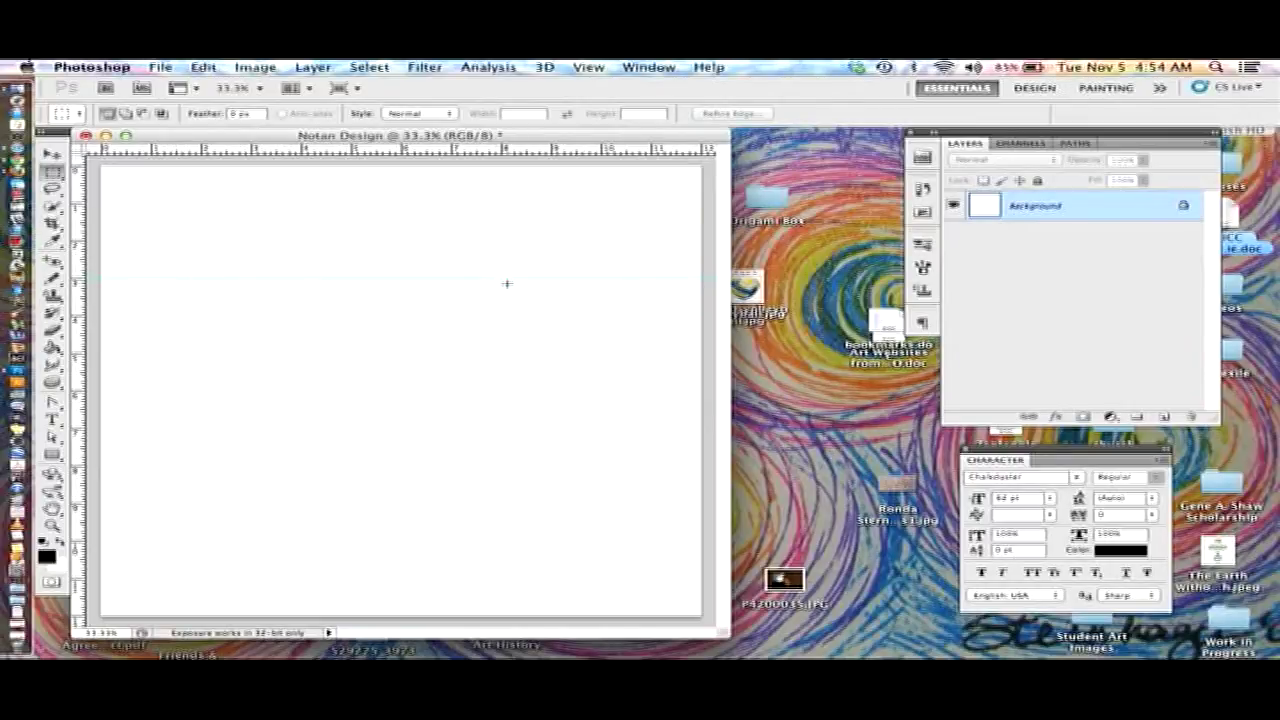
{"action": "mouse_move", "coordinate": [118, 188]}
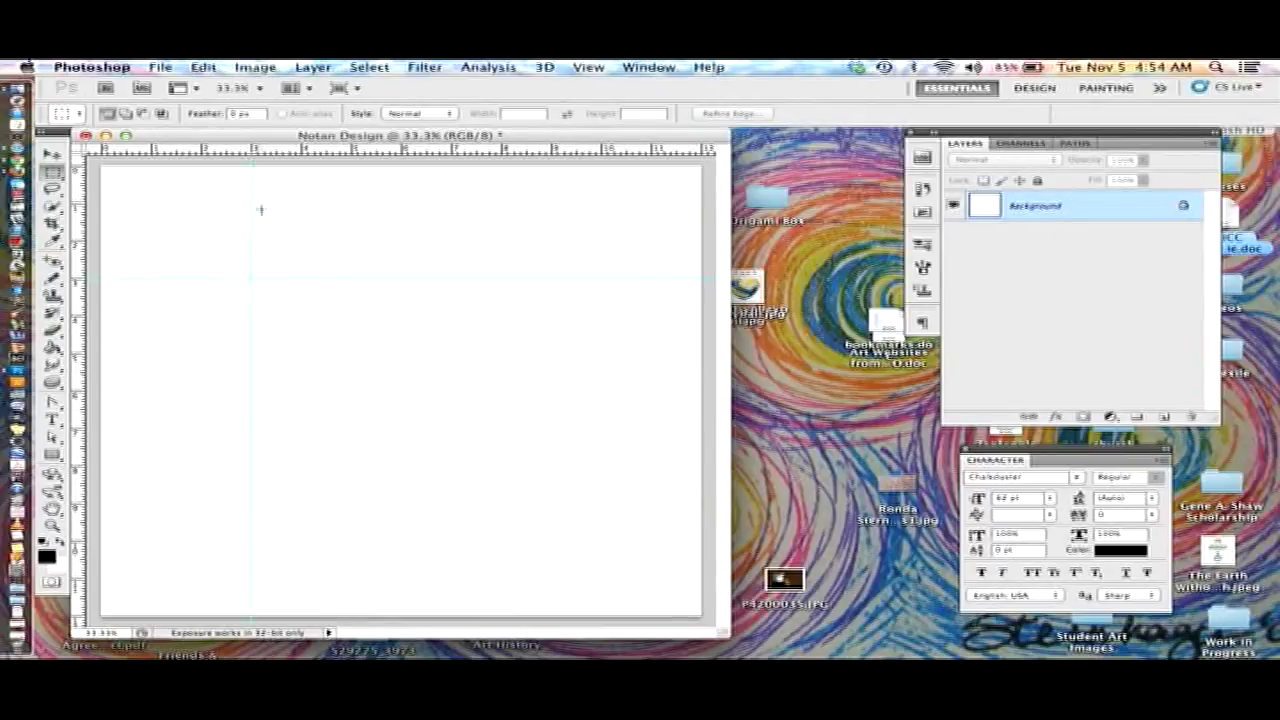
{"action": "mouse_move", "coordinate": [192, 272]}
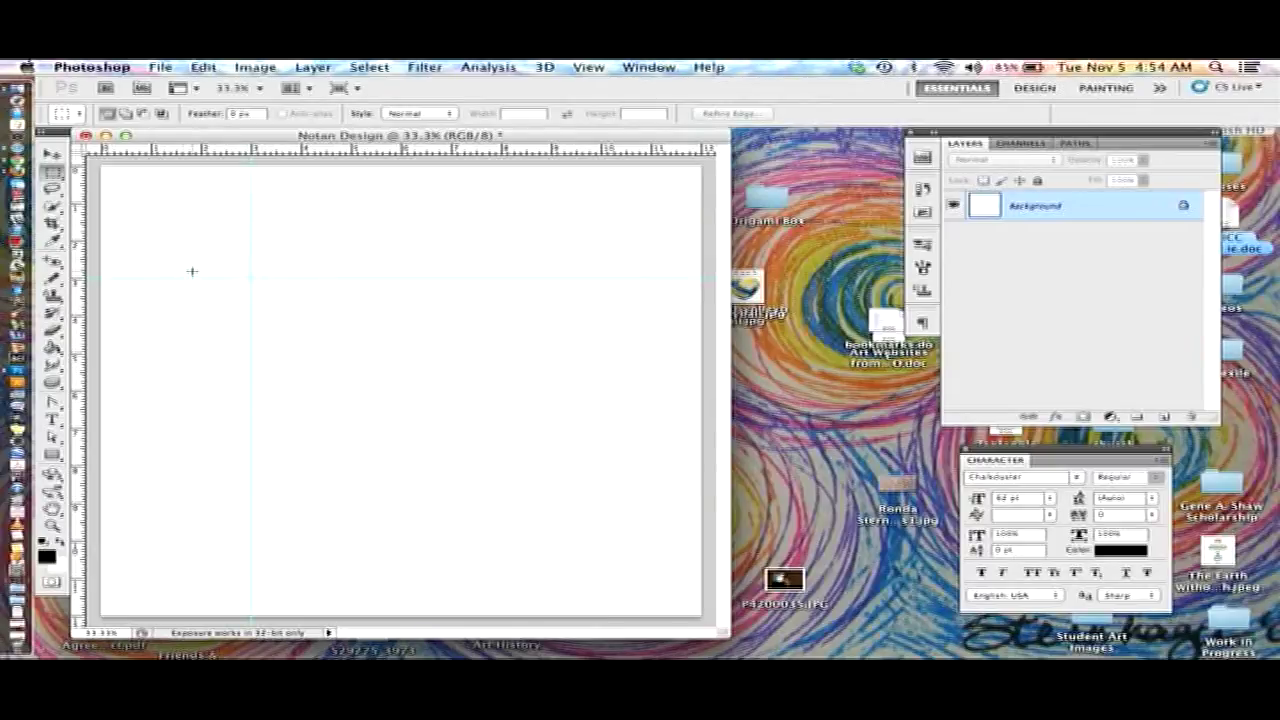
{"action": "mouse_move", "coordinate": [160, 192]}
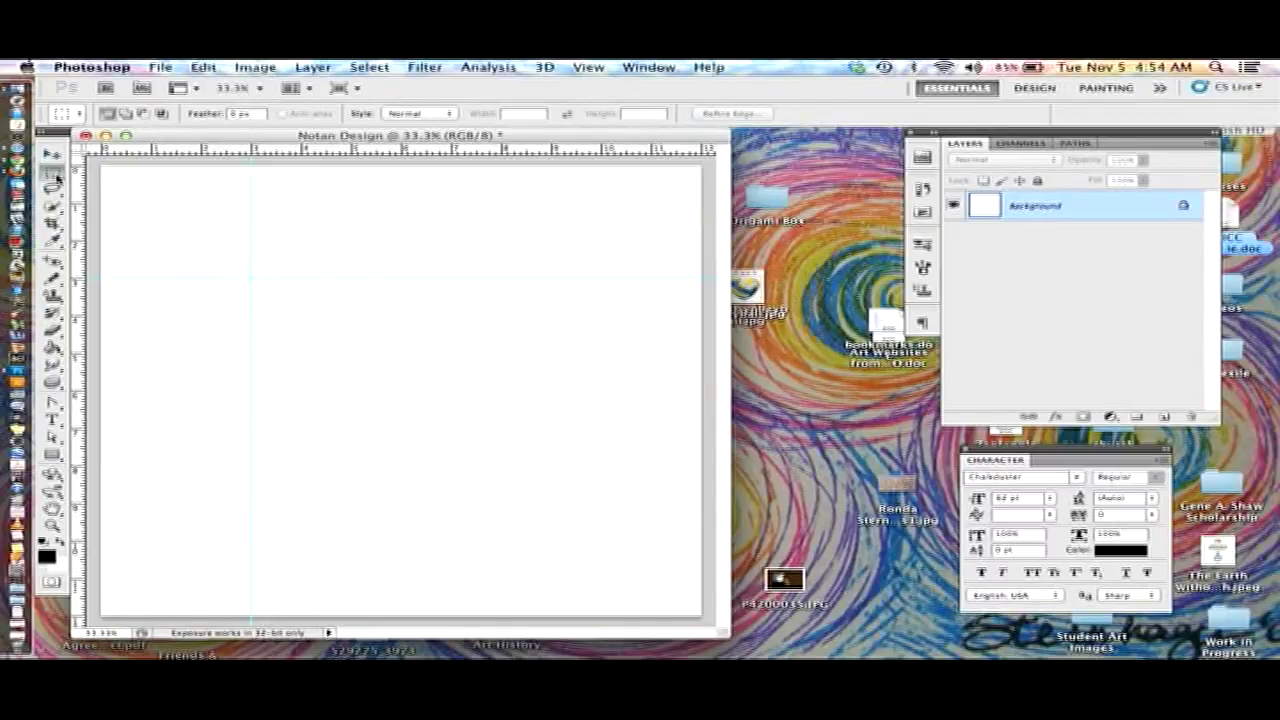
{"action": "mouse_move", "coordinate": [54, 178]}
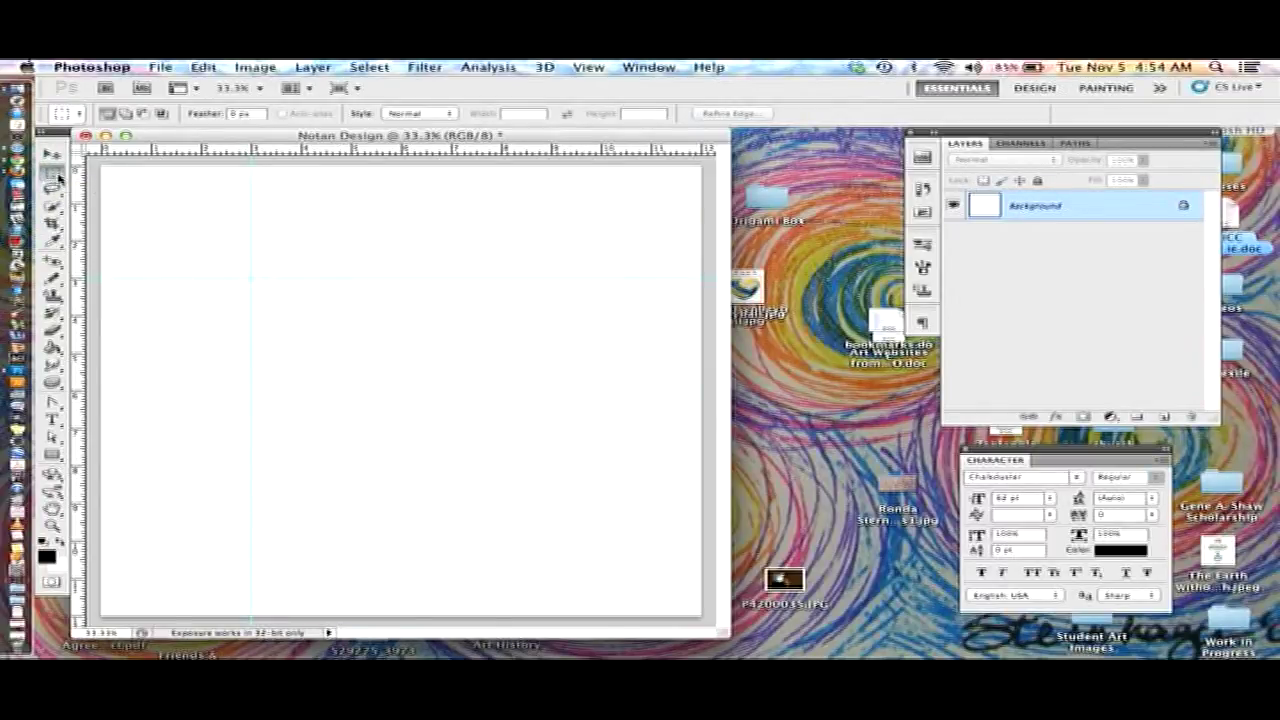
{"action": "left_click", "coordinate": [52, 178]}
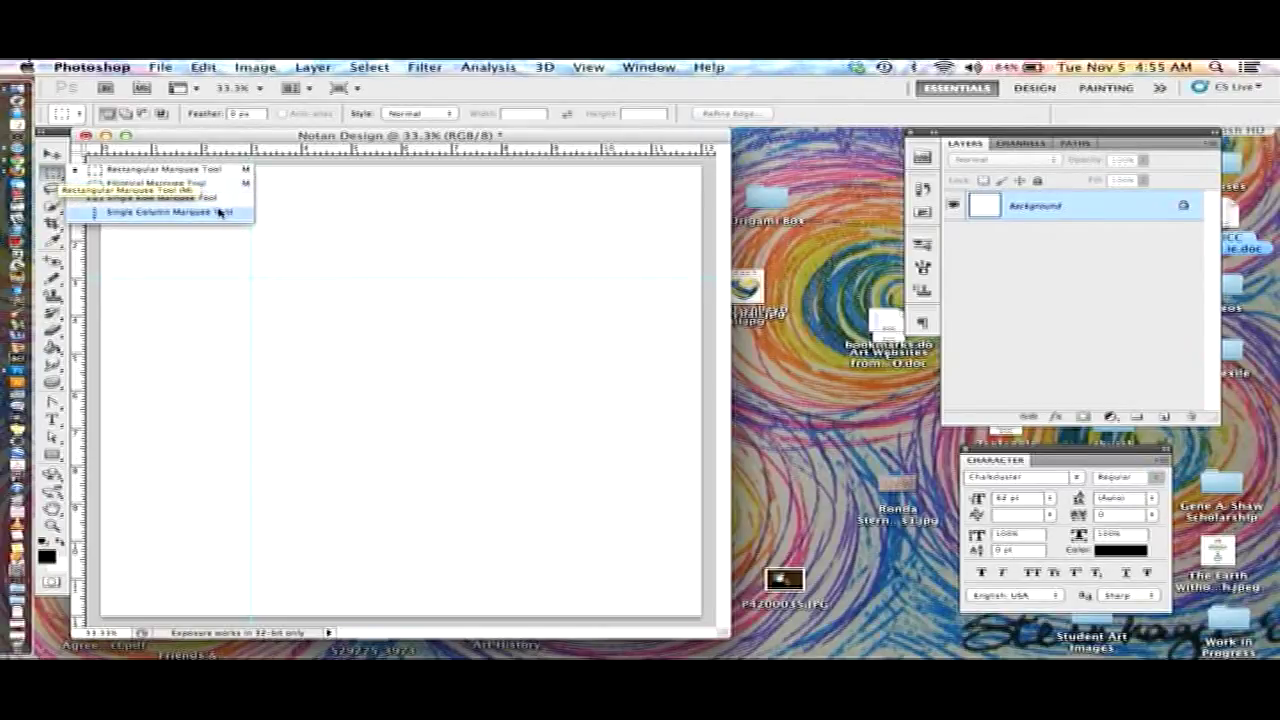
{"action": "mouse_move", "coordinate": [130, 192]}
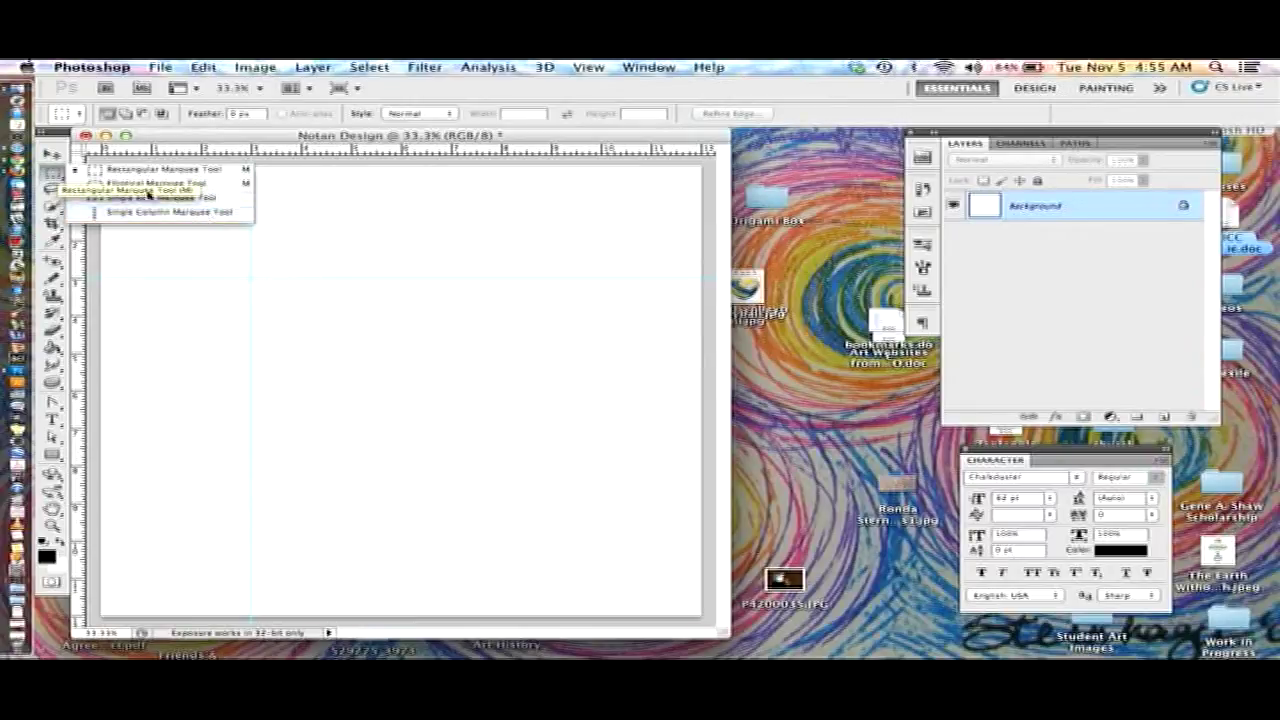
{"action": "left_click", "coordinate": [150, 190]}
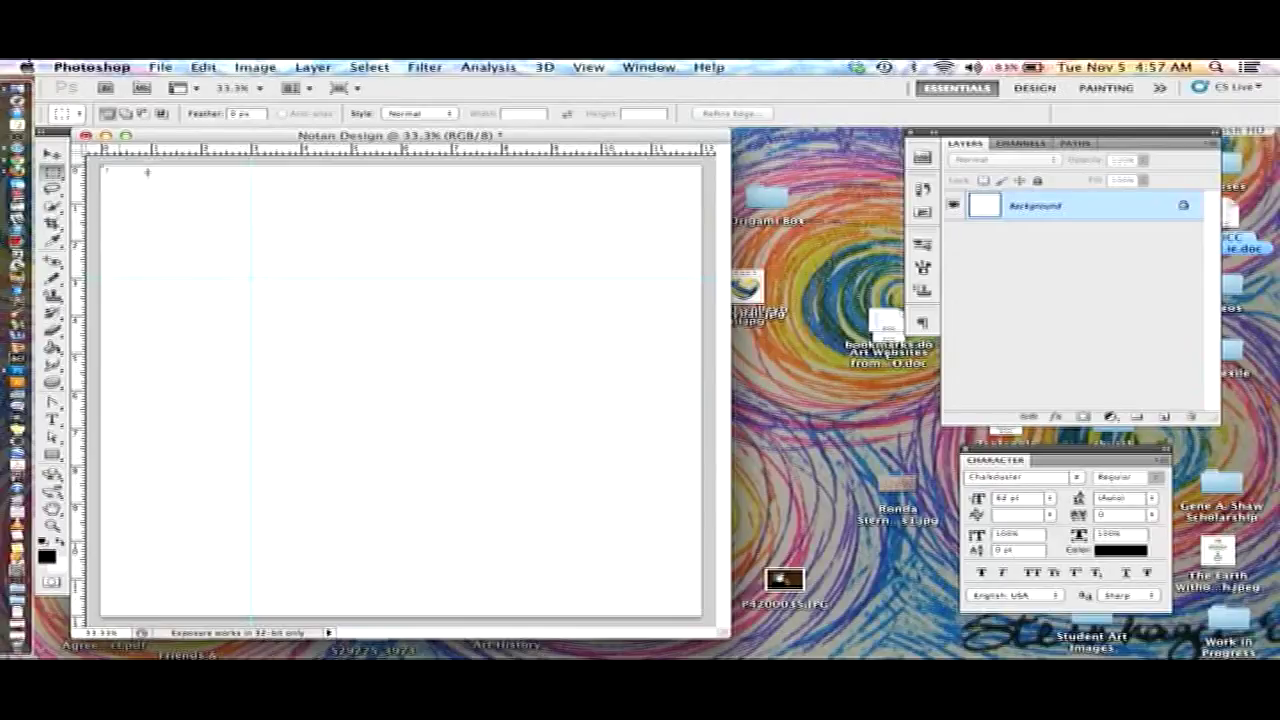
Mark a rectangular marquee selection across the centre of the canvas
{"action": "left_click_drag", "start_coordinate": [110, 170], "coordinate": [350, 356]}
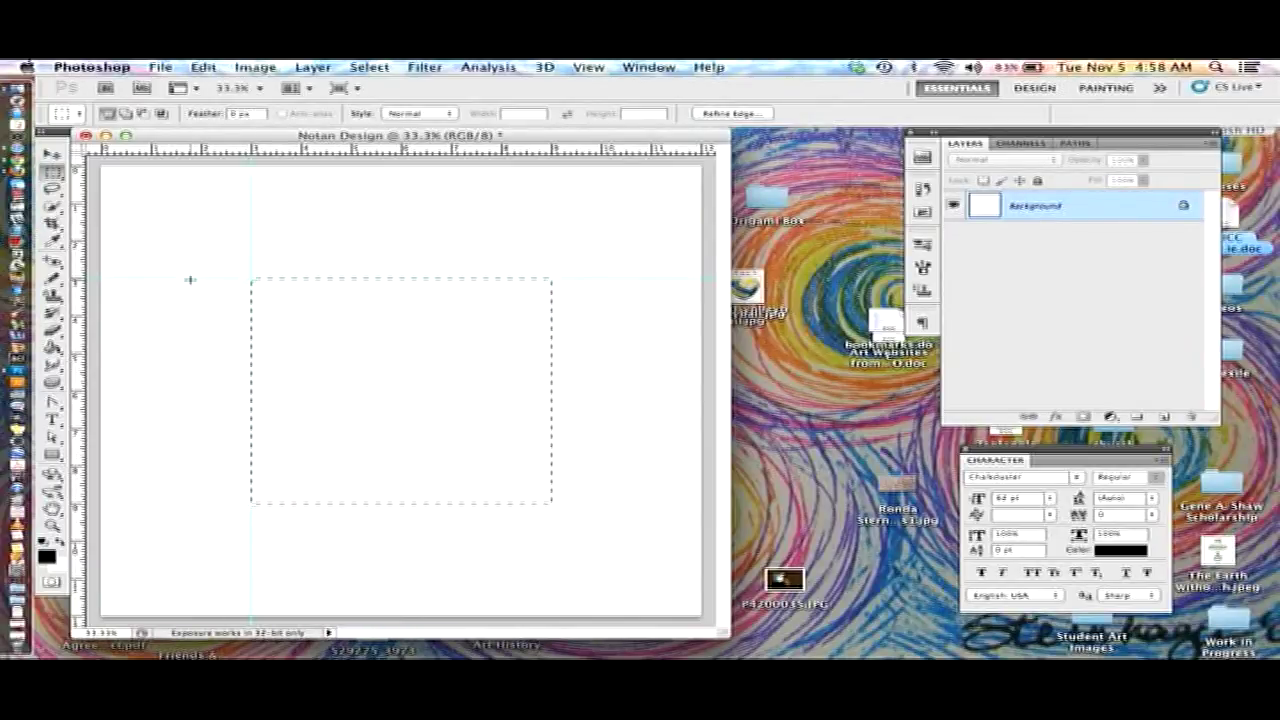
{"action": "mouse_move", "coordinate": [336, 530]}
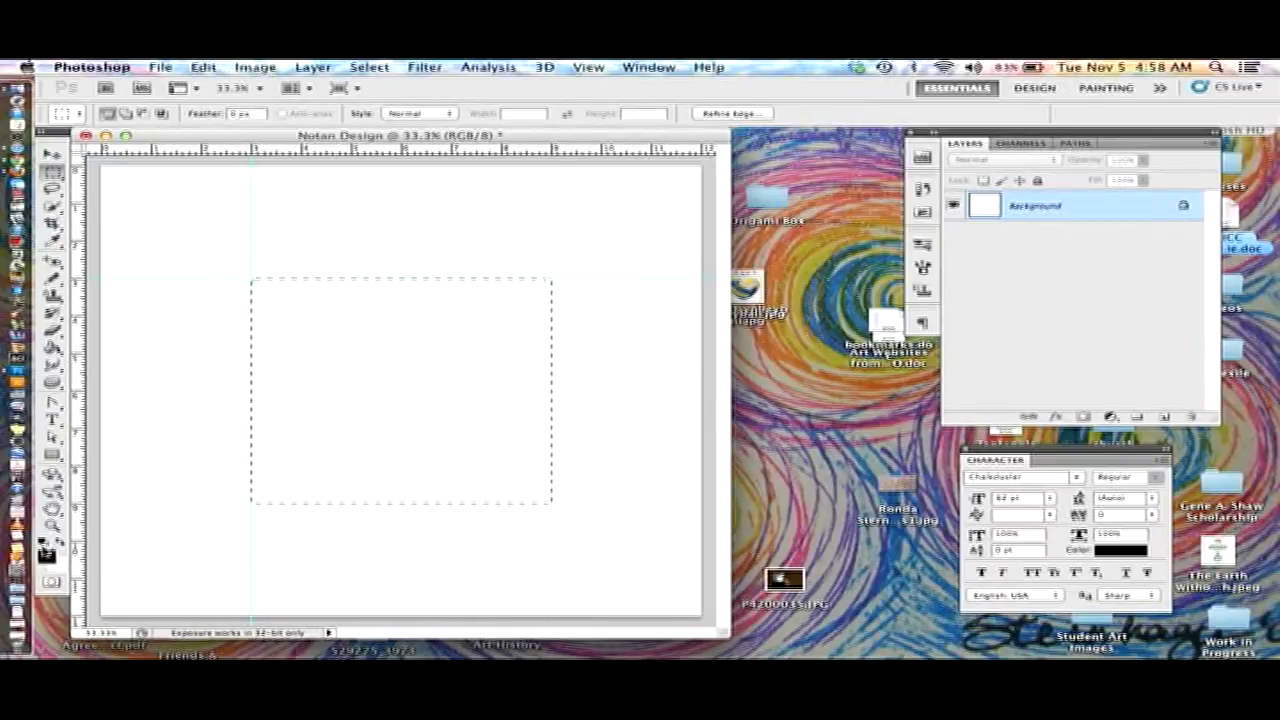
{"action": "mouse_move", "coordinate": [30, 560]}
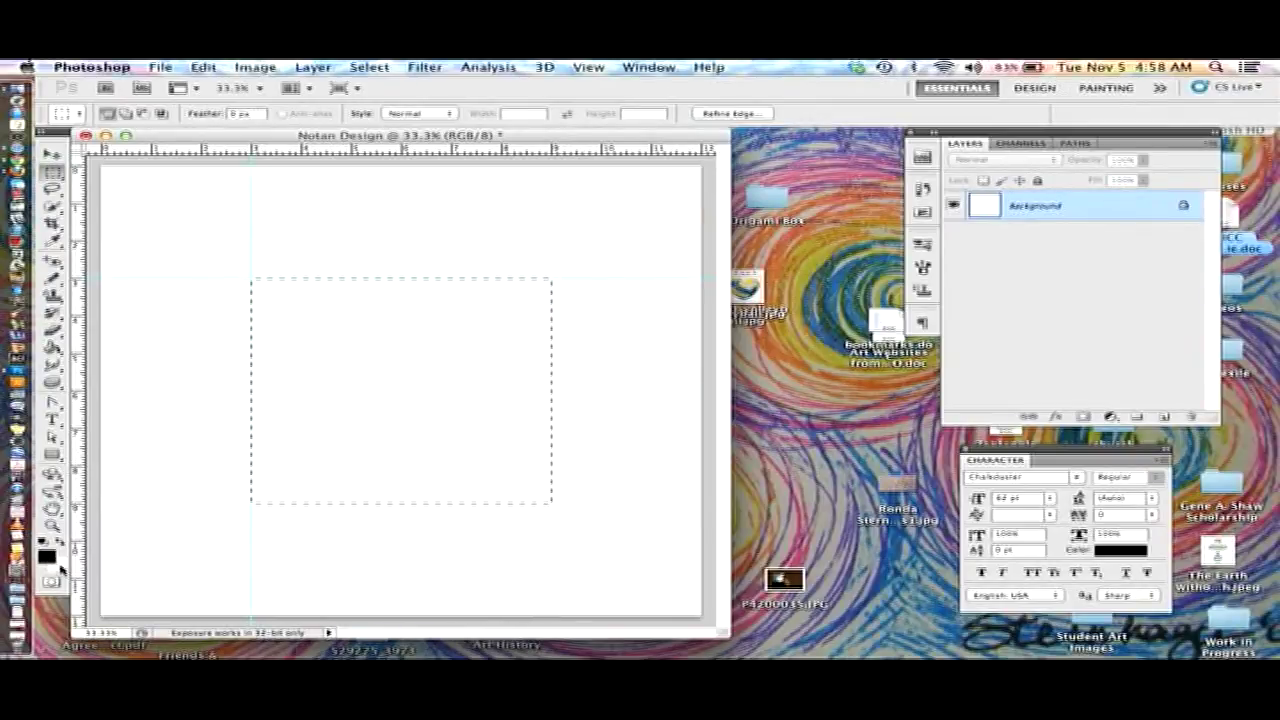
{"action": "mouse_move", "coordinate": [48, 560]}
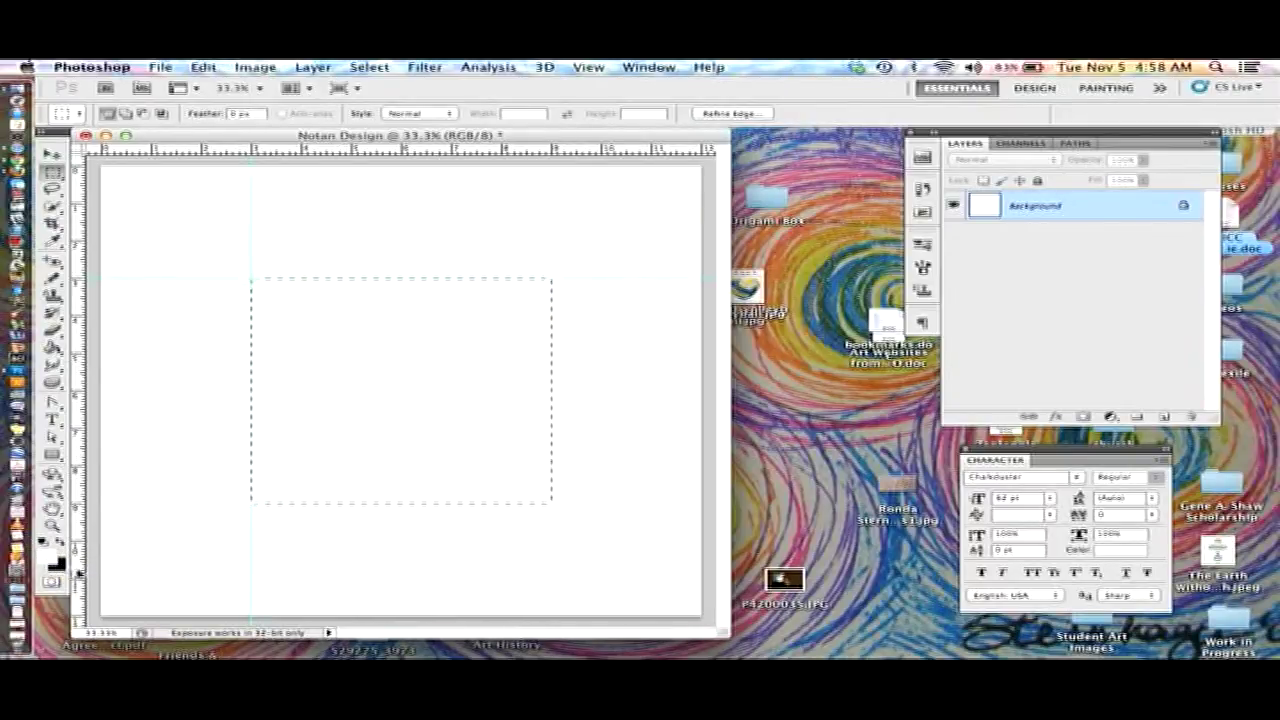
{"action": "mouse_move", "coordinate": [42, 550]}
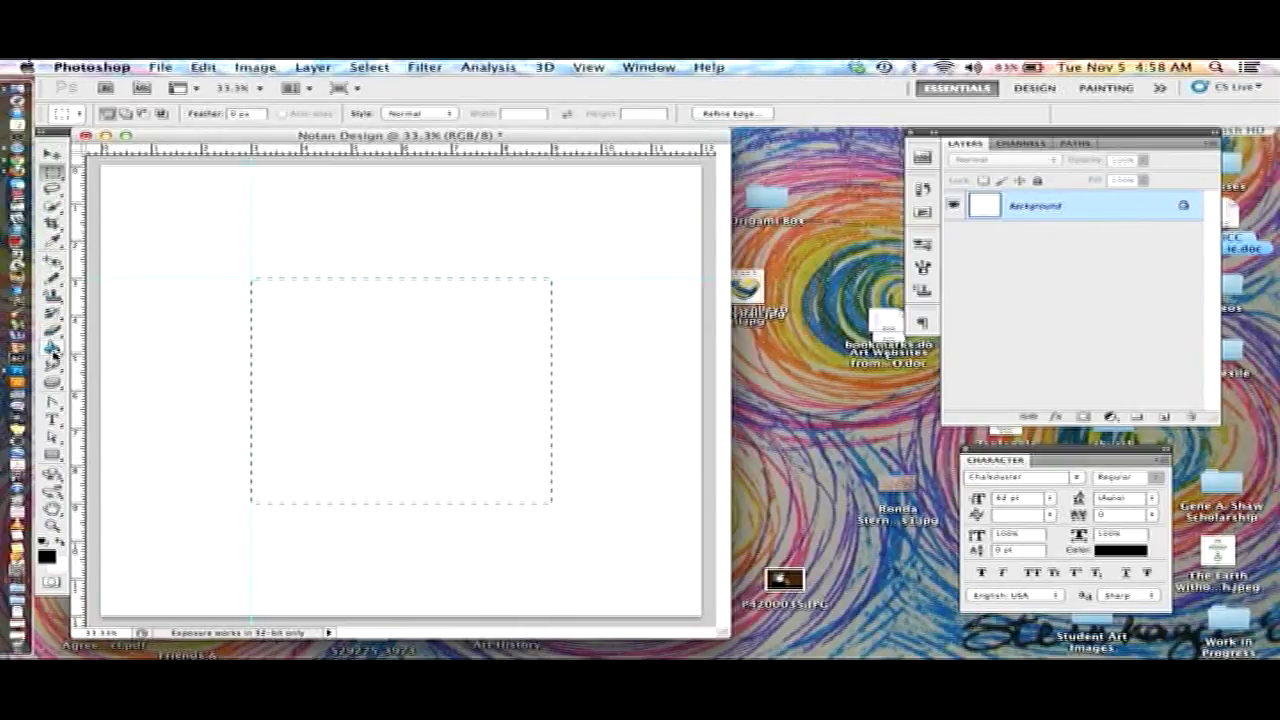
Reveal the Gradient/Paint Bucket fill tool flyout in the Tools panel
{"action": "left_click", "coordinate": [48, 348]}
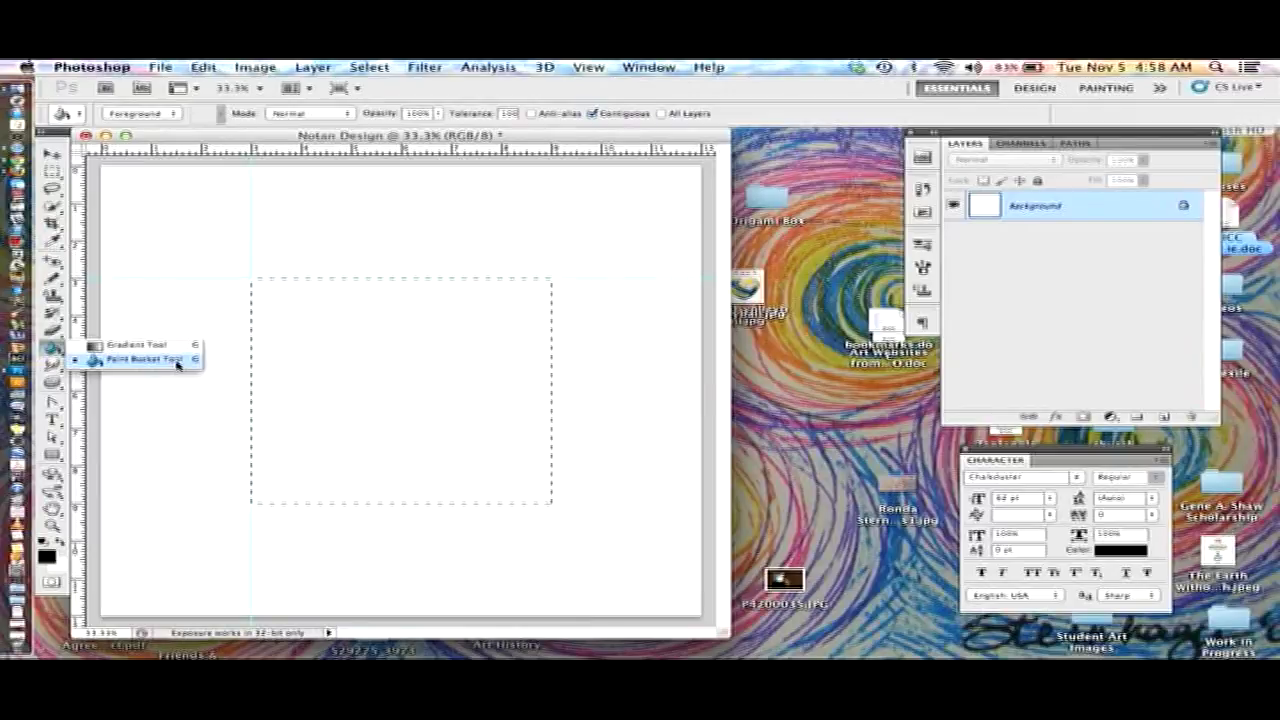
Fill the rectangle solid black with the Paint Bucket and deselect it
{"action": "left_click", "coordinate": [140, 360]}
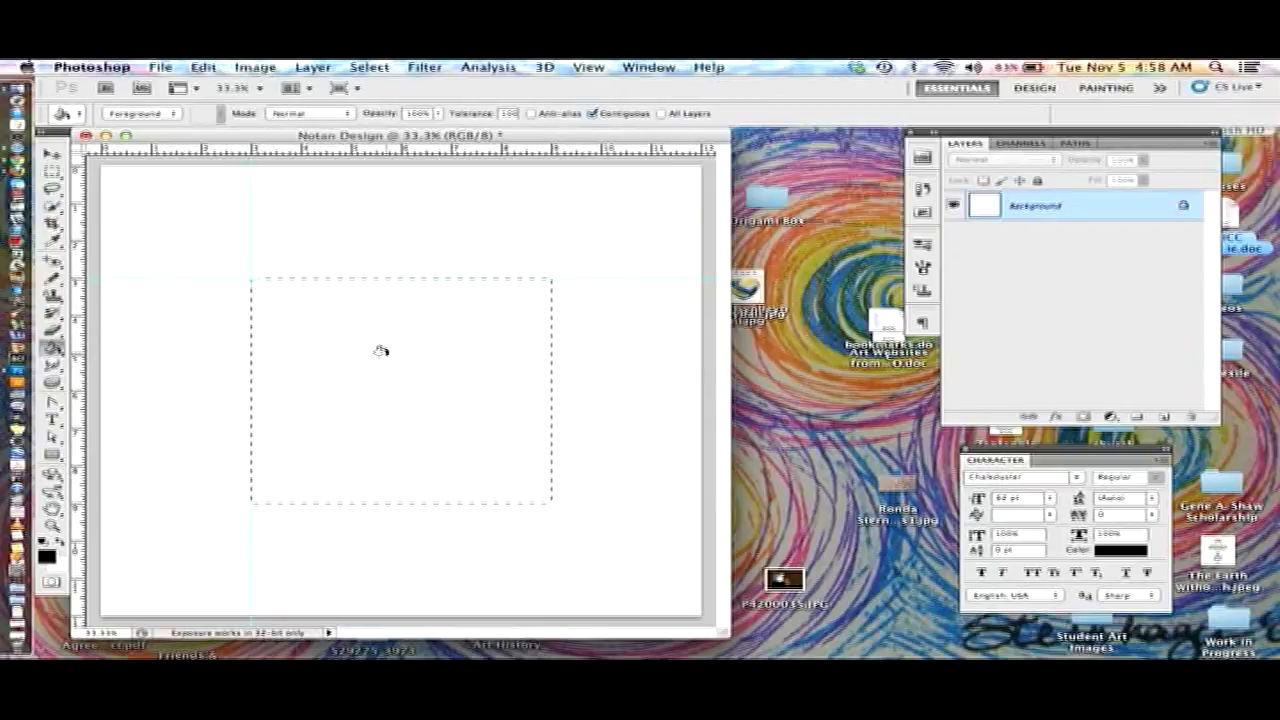
{"action": "mouse_move", "coordinate": [456, 424]}
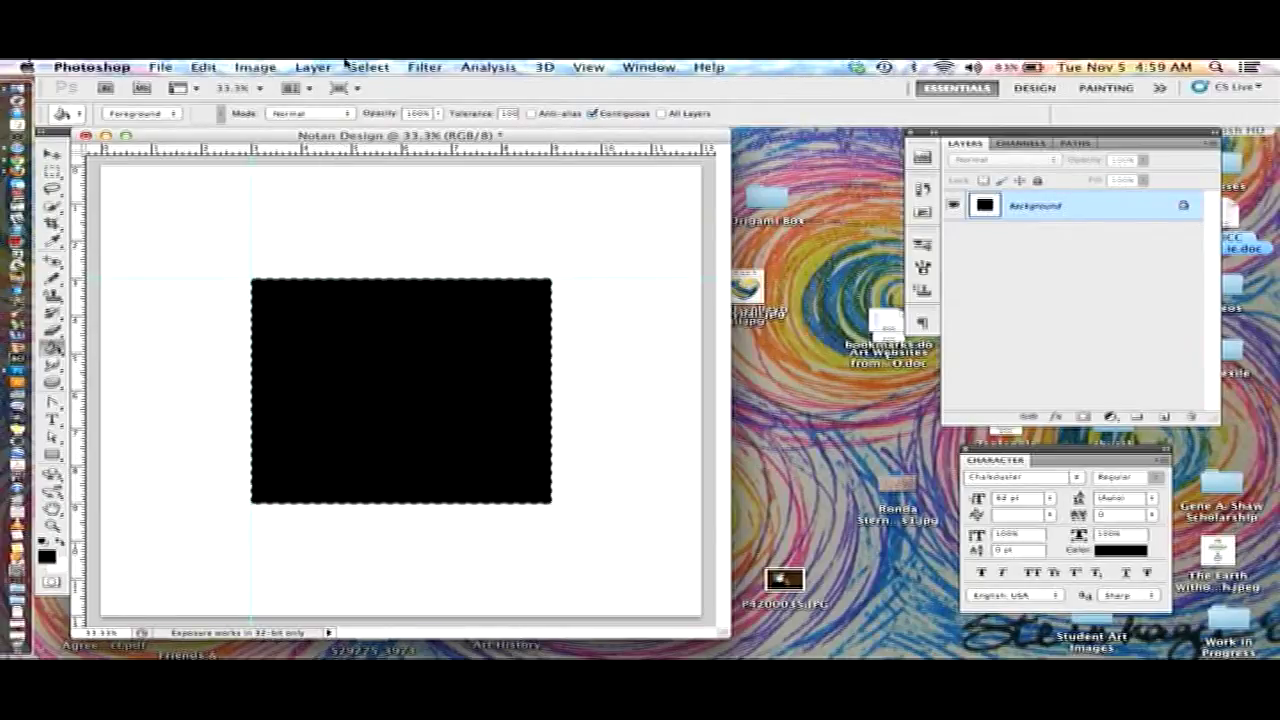
{"action": "mouse_move", "coordinate": [446, 348]}
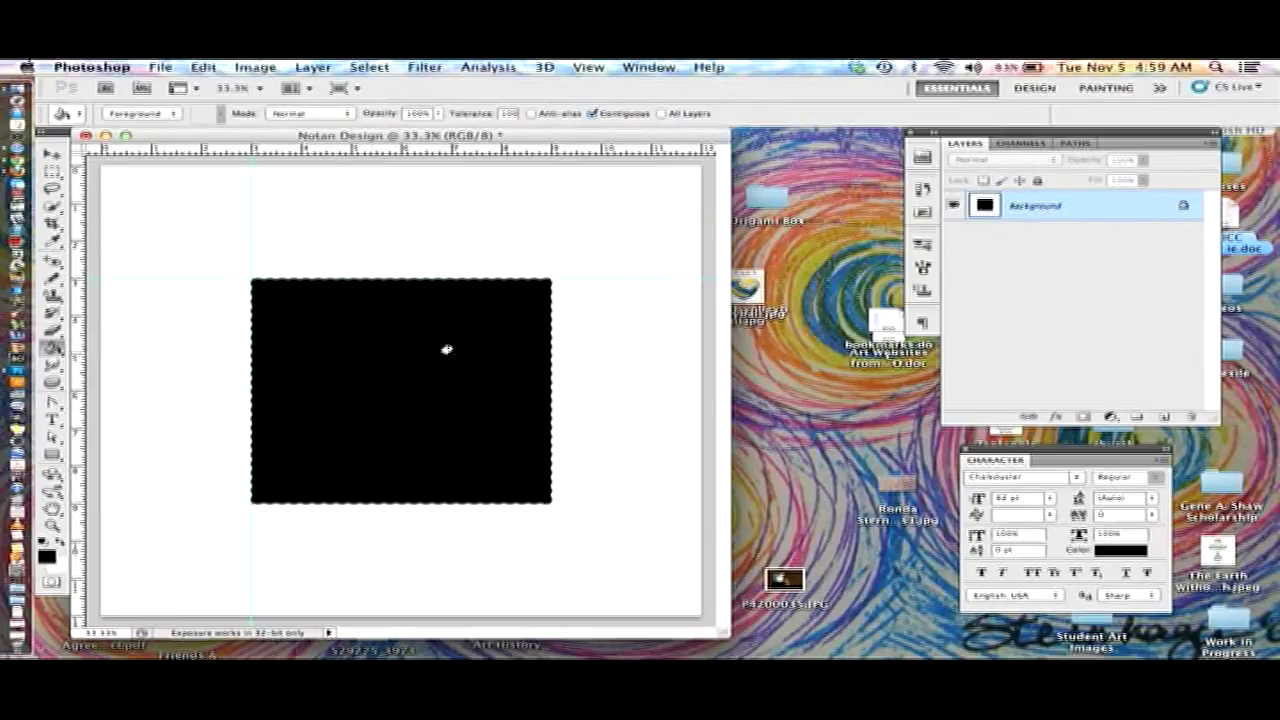
{"action": "mouse_move", "coordinate": [272, 344]}
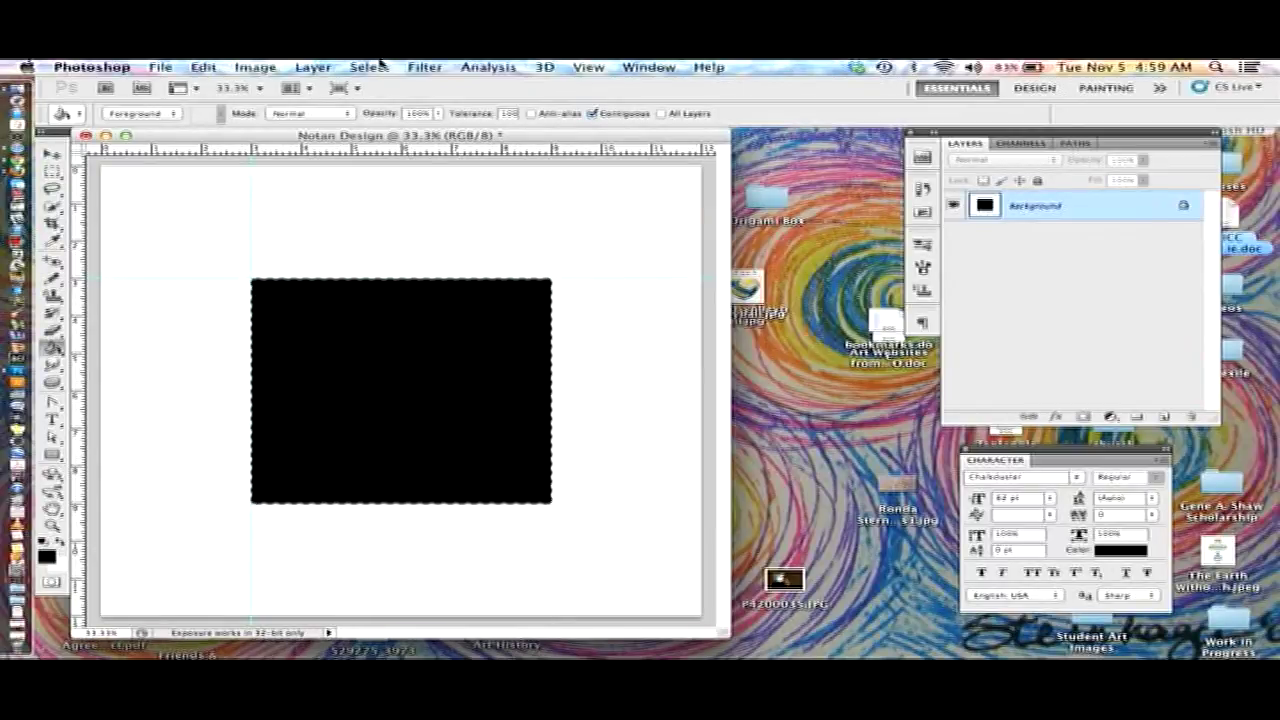
{"action": "left_click", "coordinate": [368, 68]}
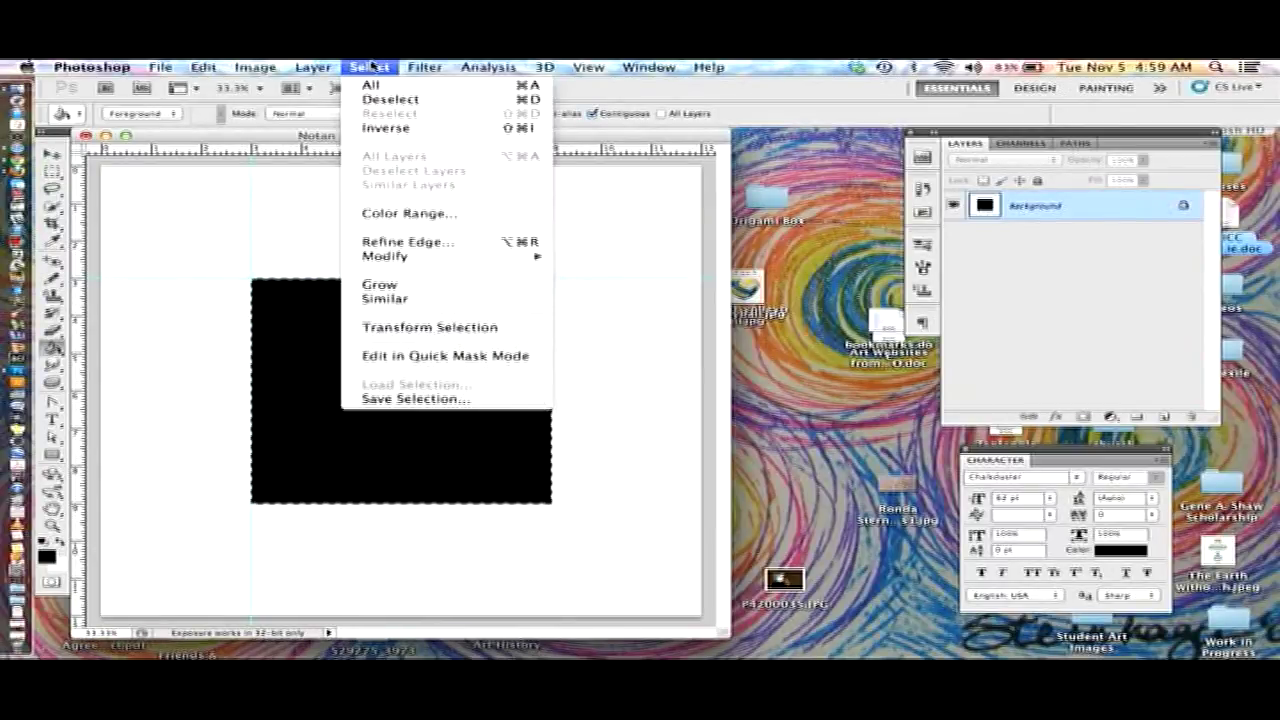
{"action": "left_click", "coordinate": [392, 98]}
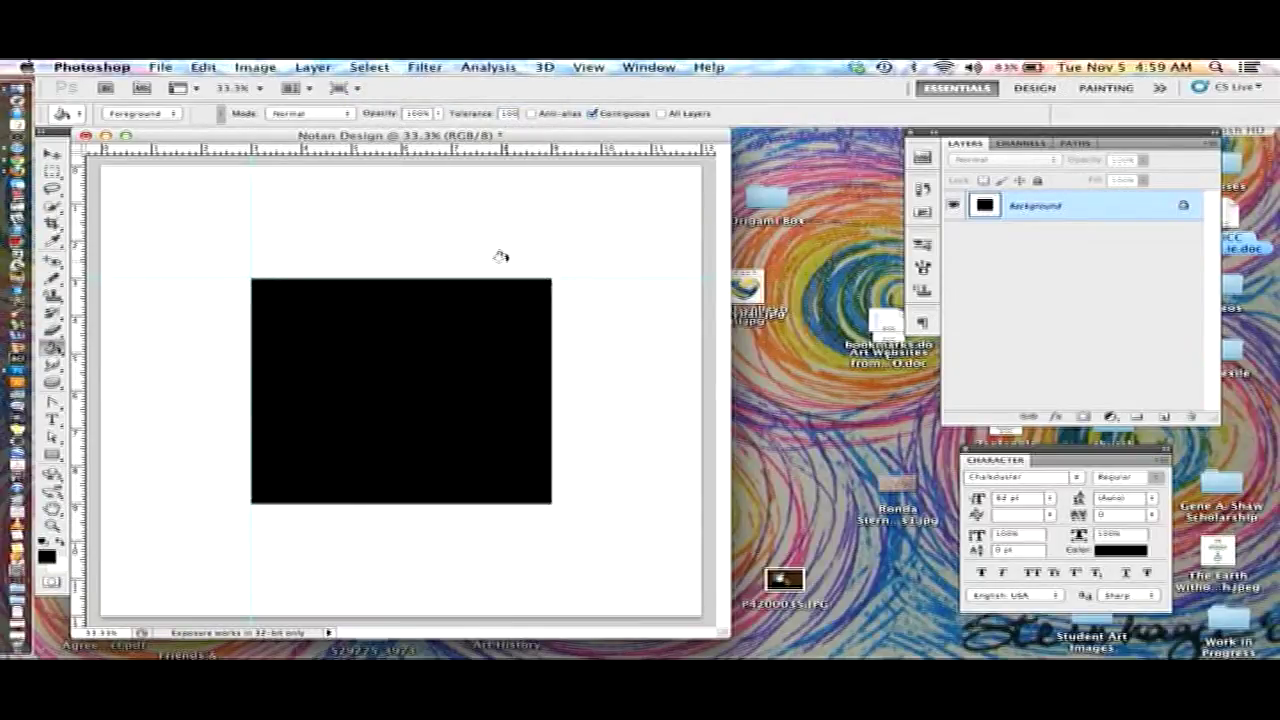
{"action": "mouse_move", "coordinate": [88, 168]}
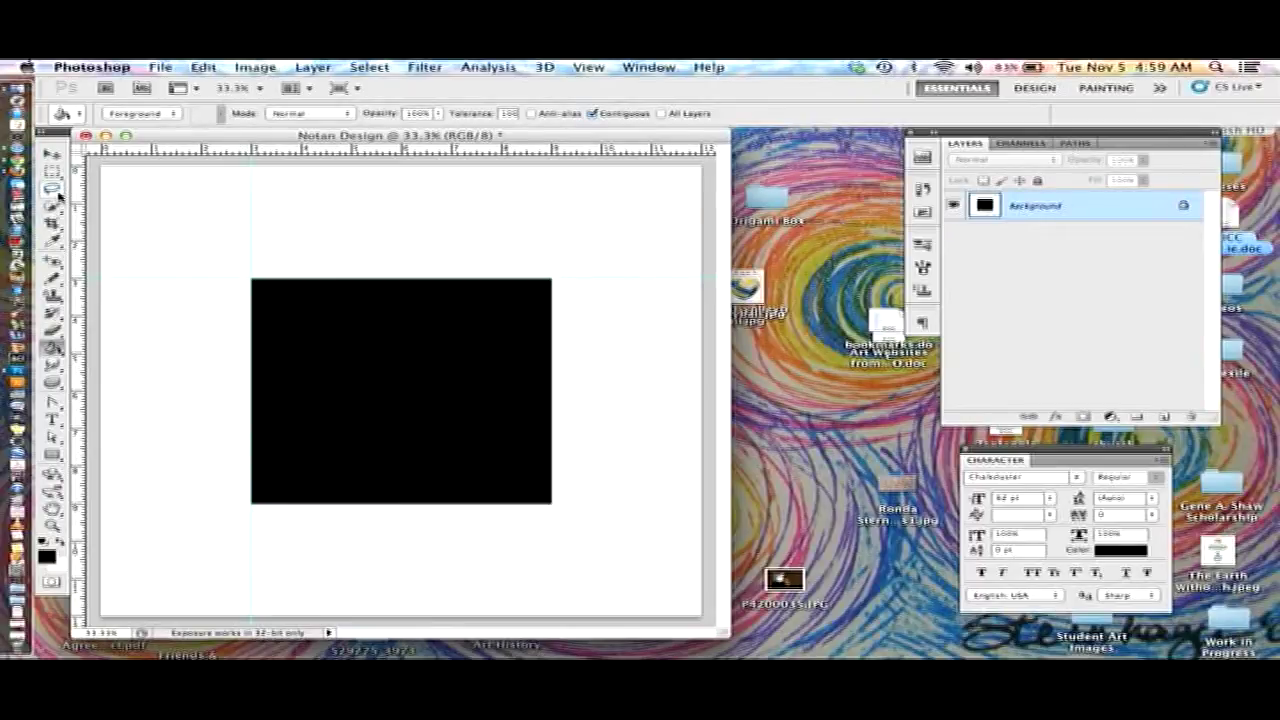
{"action": "mouse_move", "coordinate": [52, 192]}
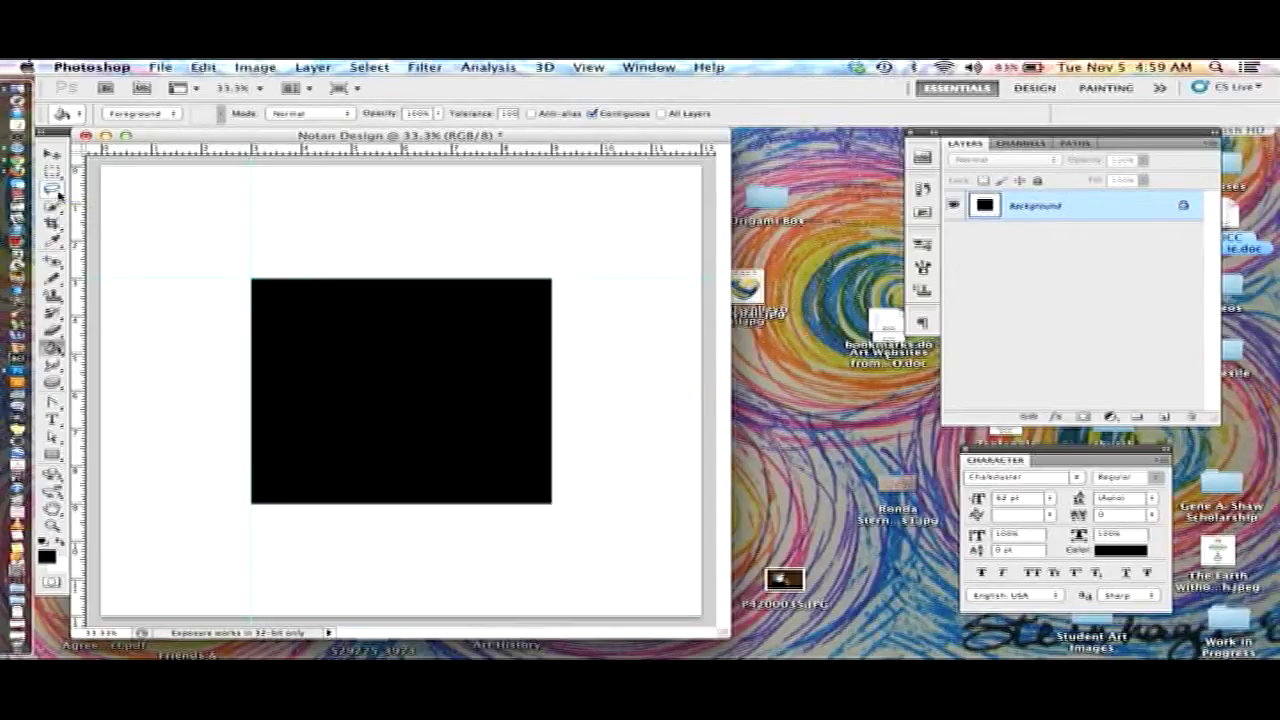
{"action": "mouse_move", "coordinate": [372, 298]}
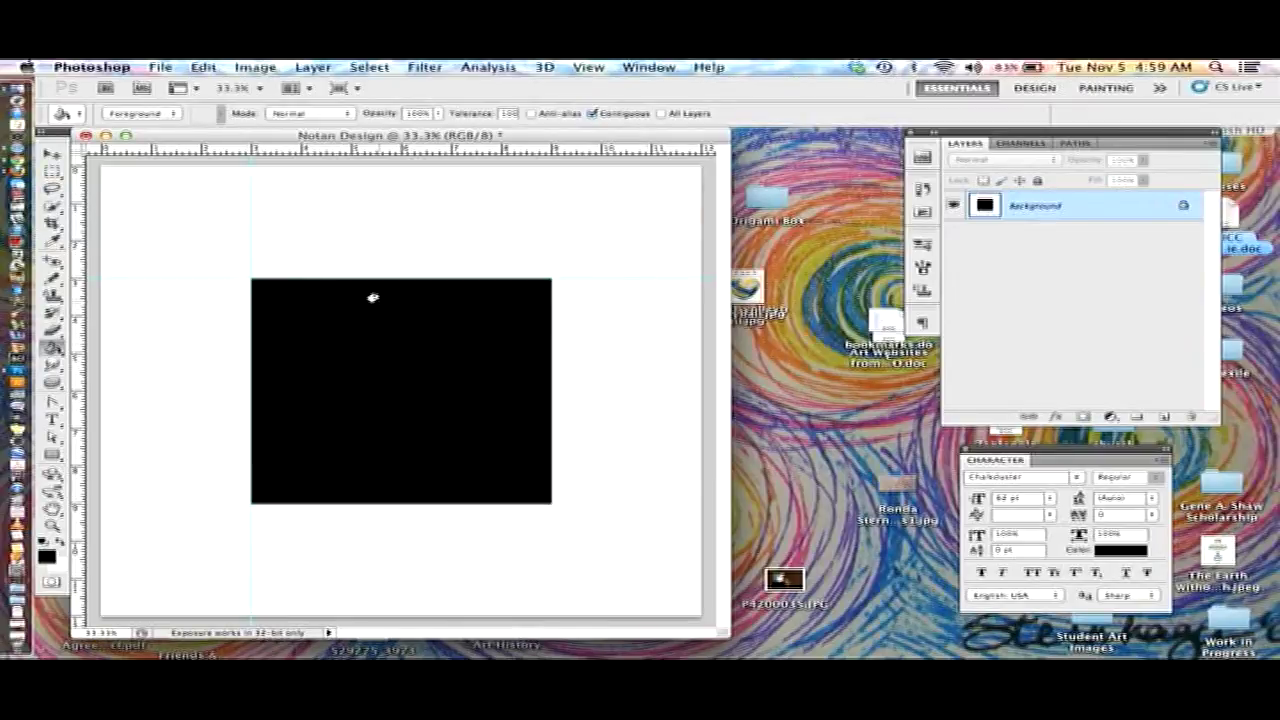
{"action": "mouse_move", "coordinate": [52, 154]}
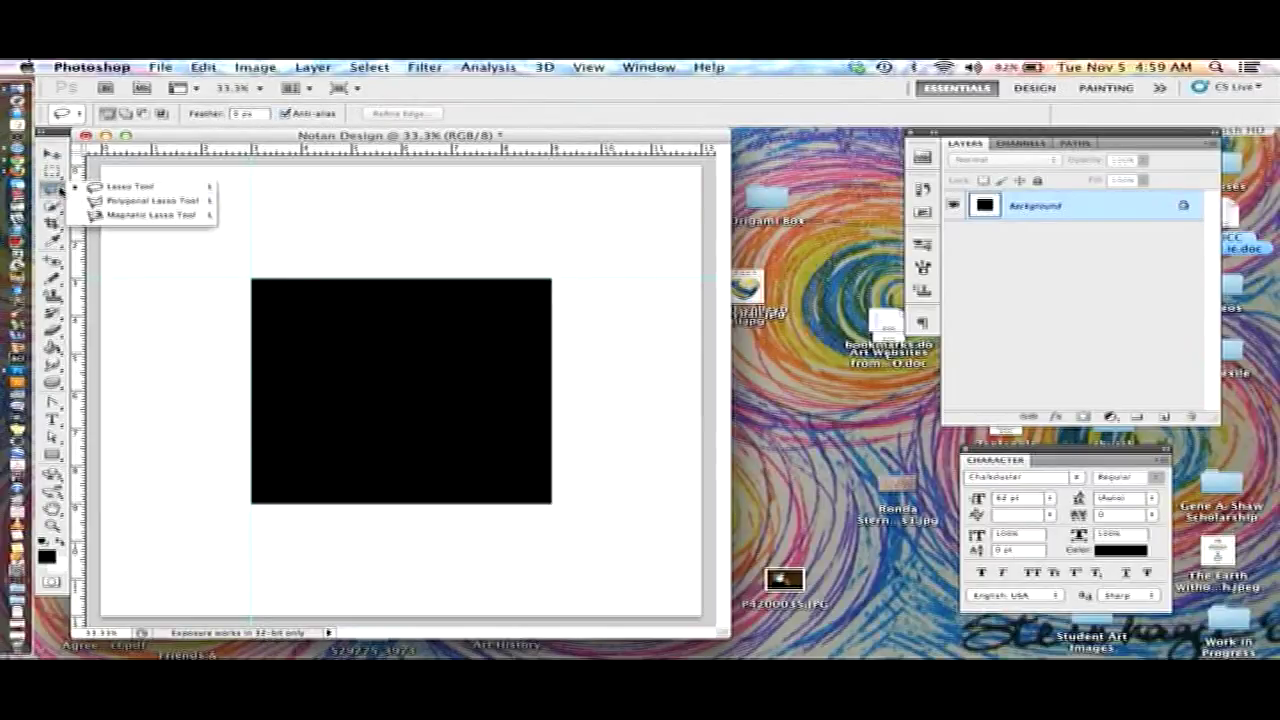
{"action": "mouse_move", "coordinate": [124, 188]}
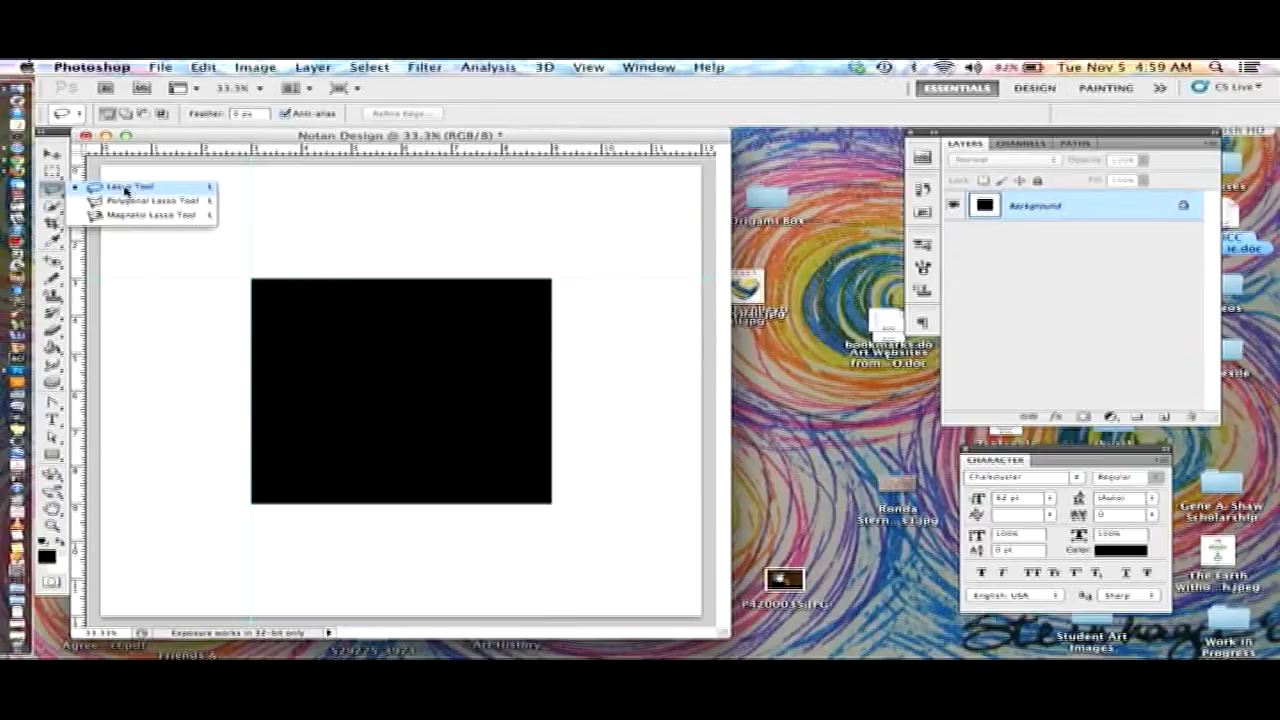
{"action": "mouse_move", "coordinate": [160, 200]}
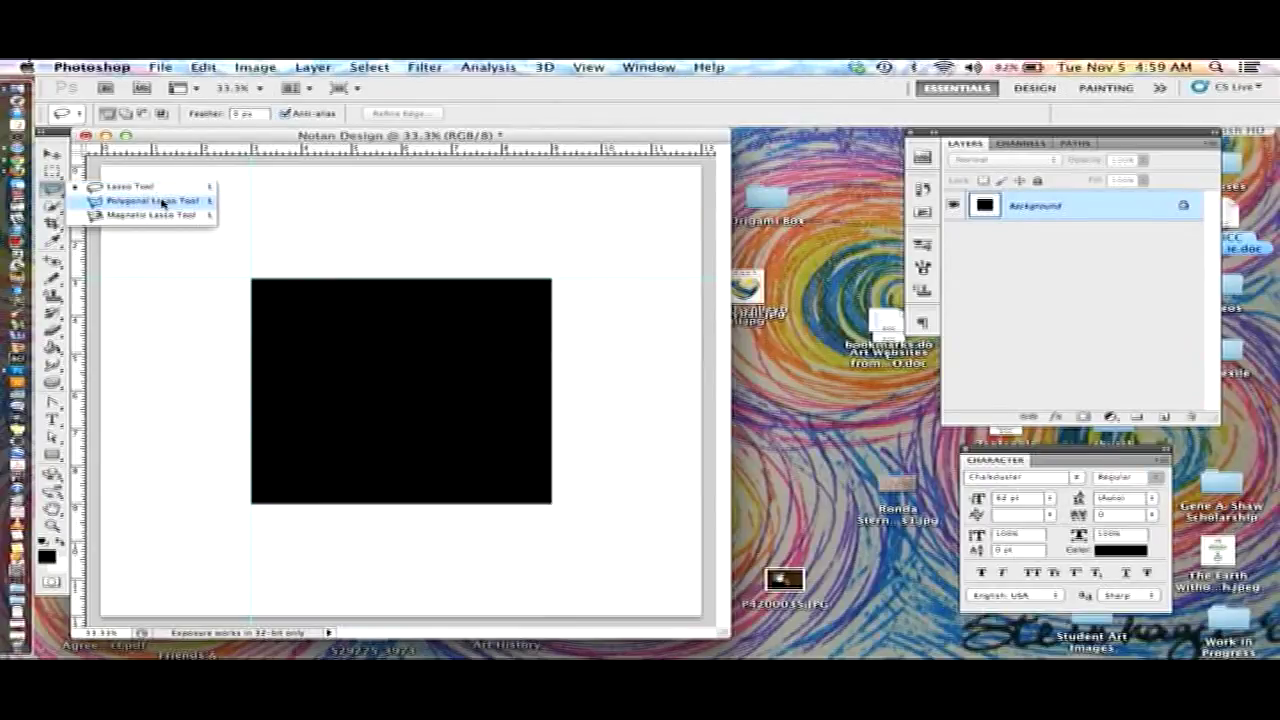
{"action": "mouse_move", "coordinate": [170, 216]}
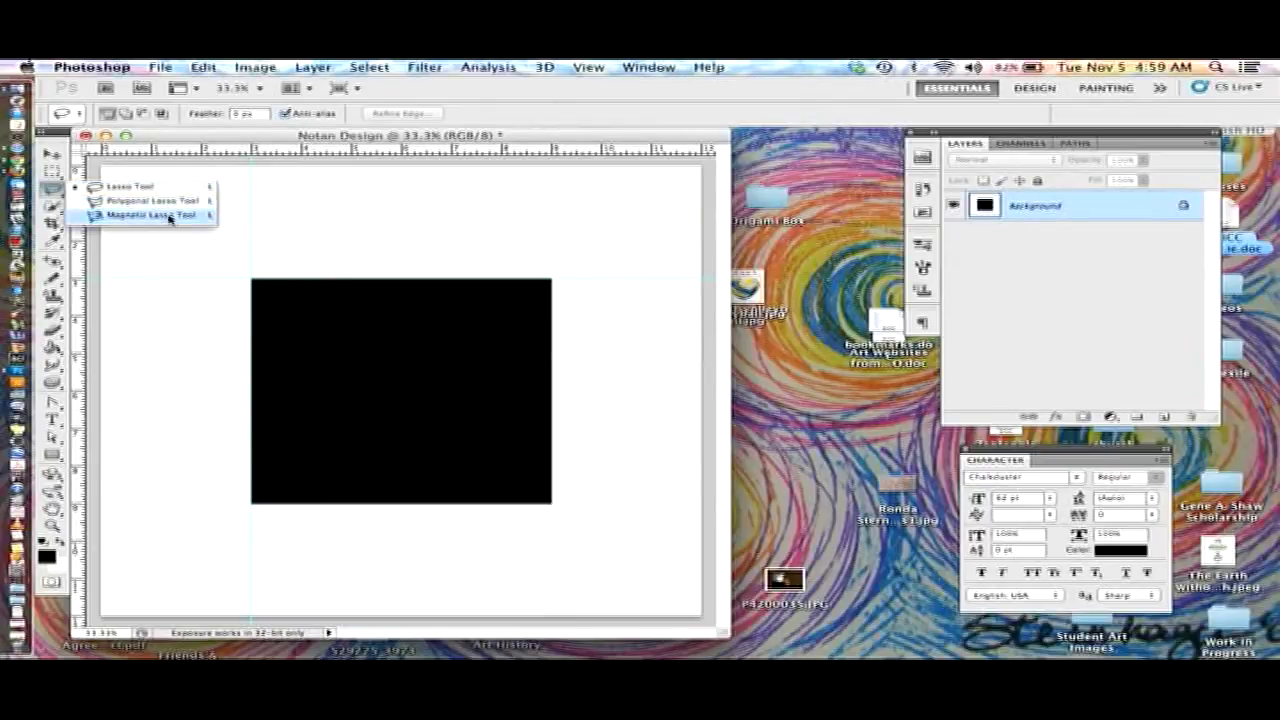
{"action": "mouse_move", "coordinate": [176, 224]}
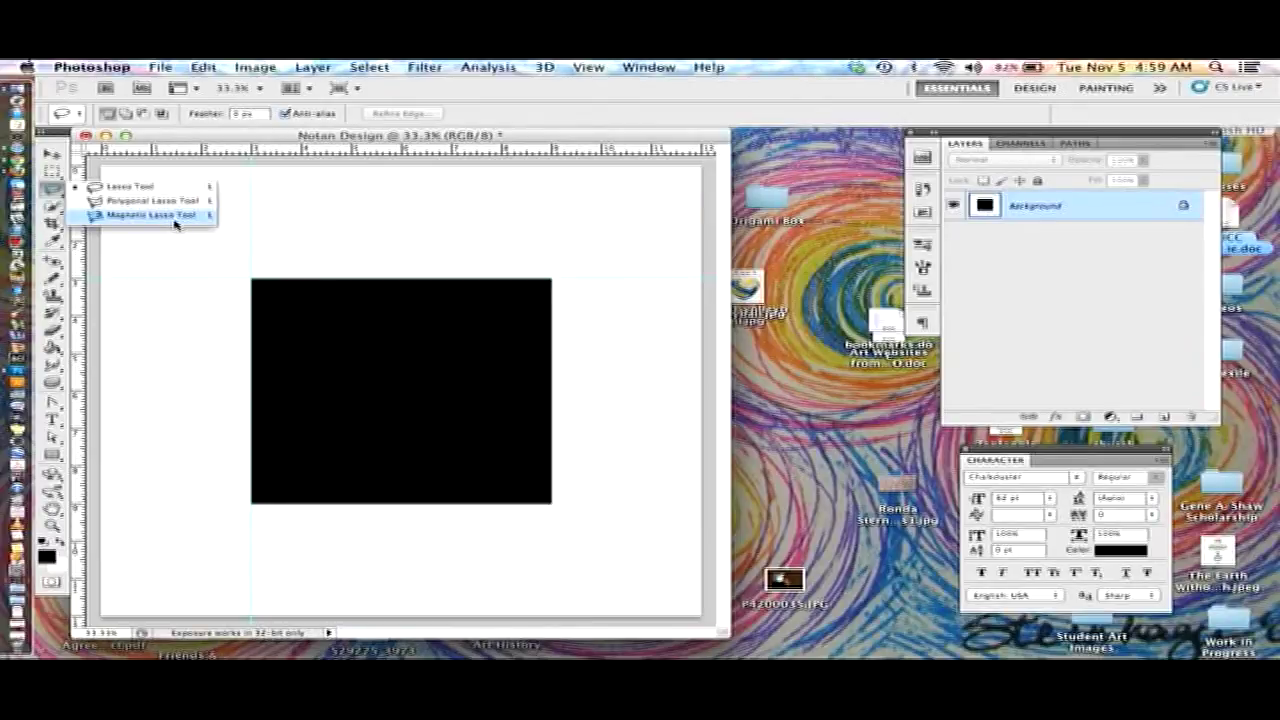
{"action": "mouse_move", "coordinate": [140, 186]}
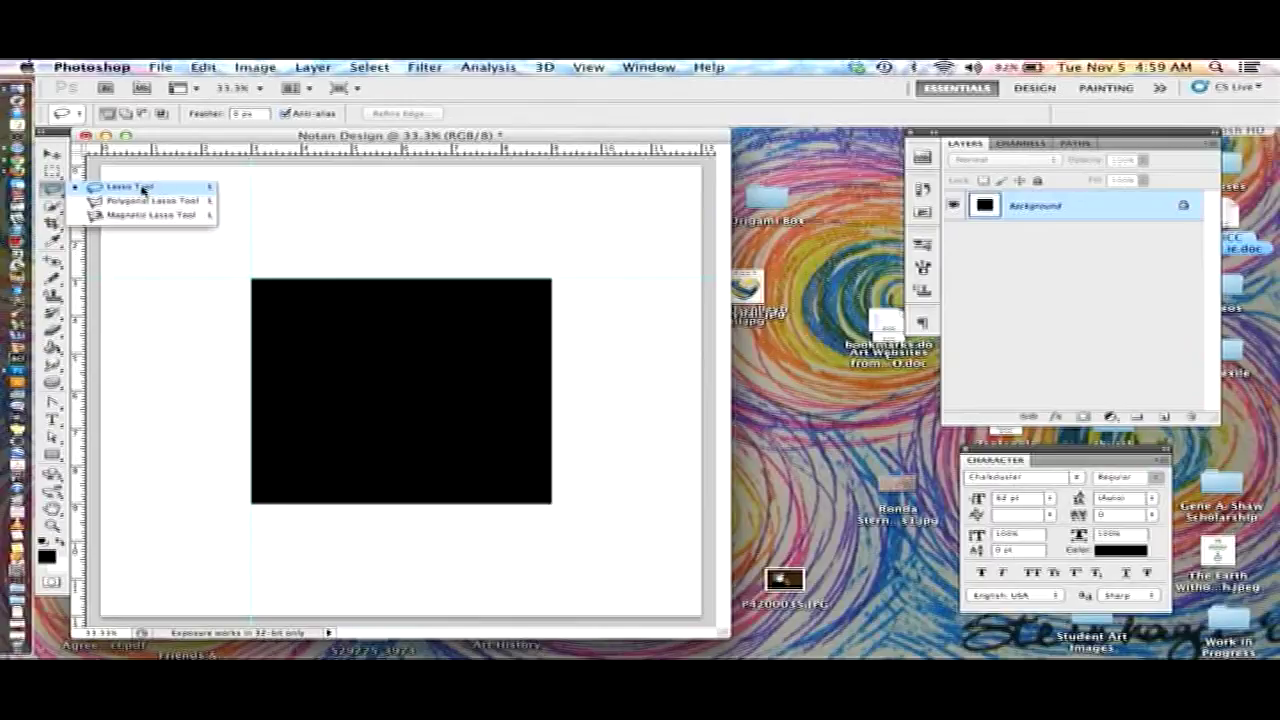
{"action": "left_click", "coordinate": [140, 188]}
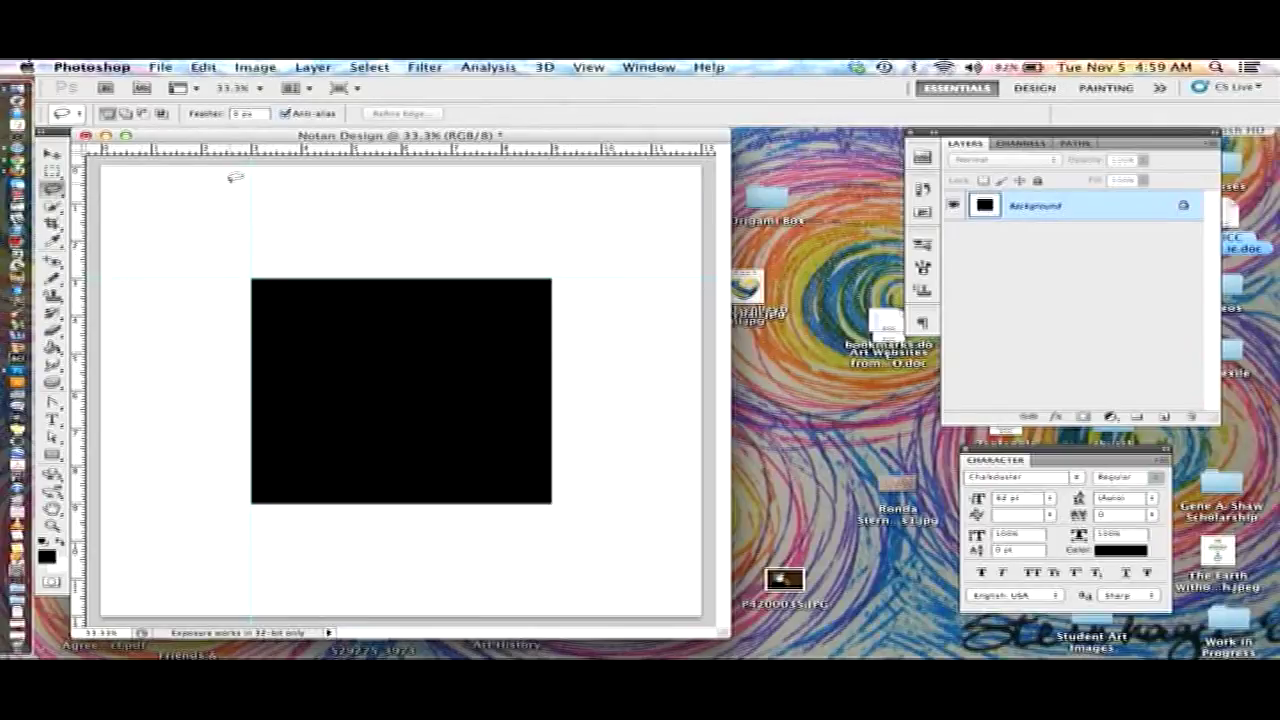
{"action": "mouse_move", "coordinate": [320, 270]}
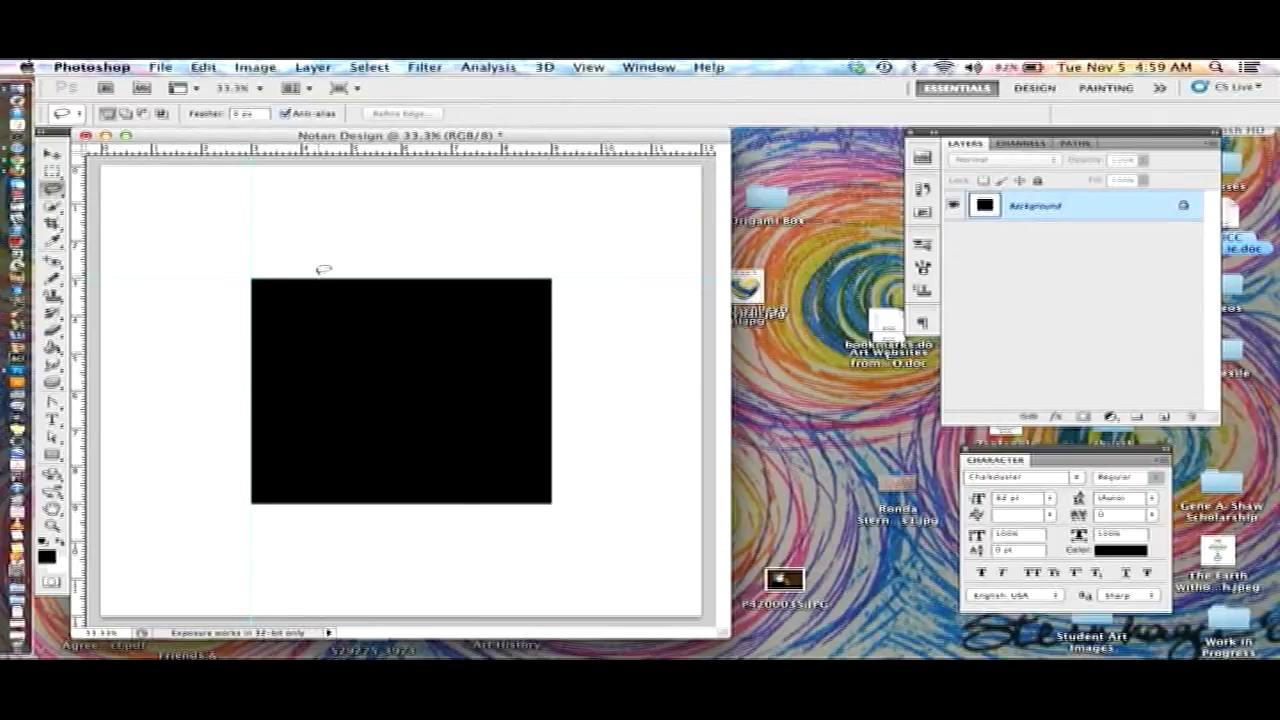
{"action": "mouse_move", "coordinate": [590, 292]}
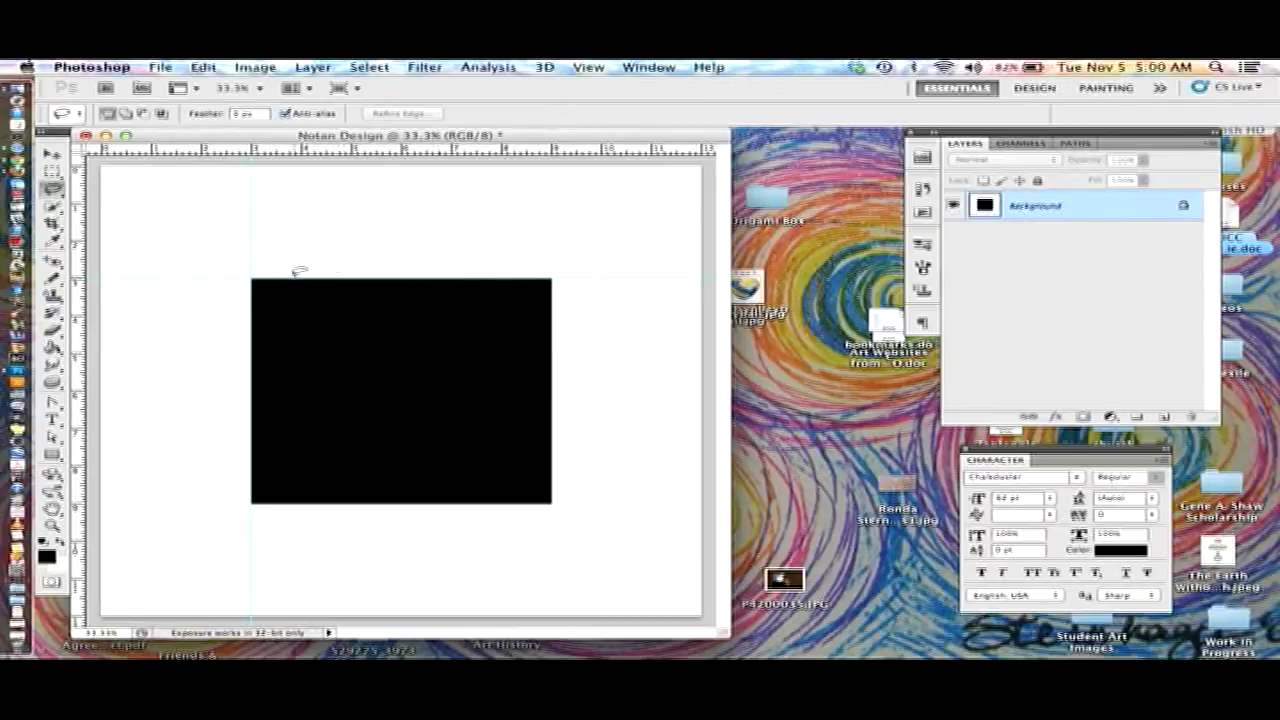
{"action": "mouse_move", "coordinate": [384, 272]}
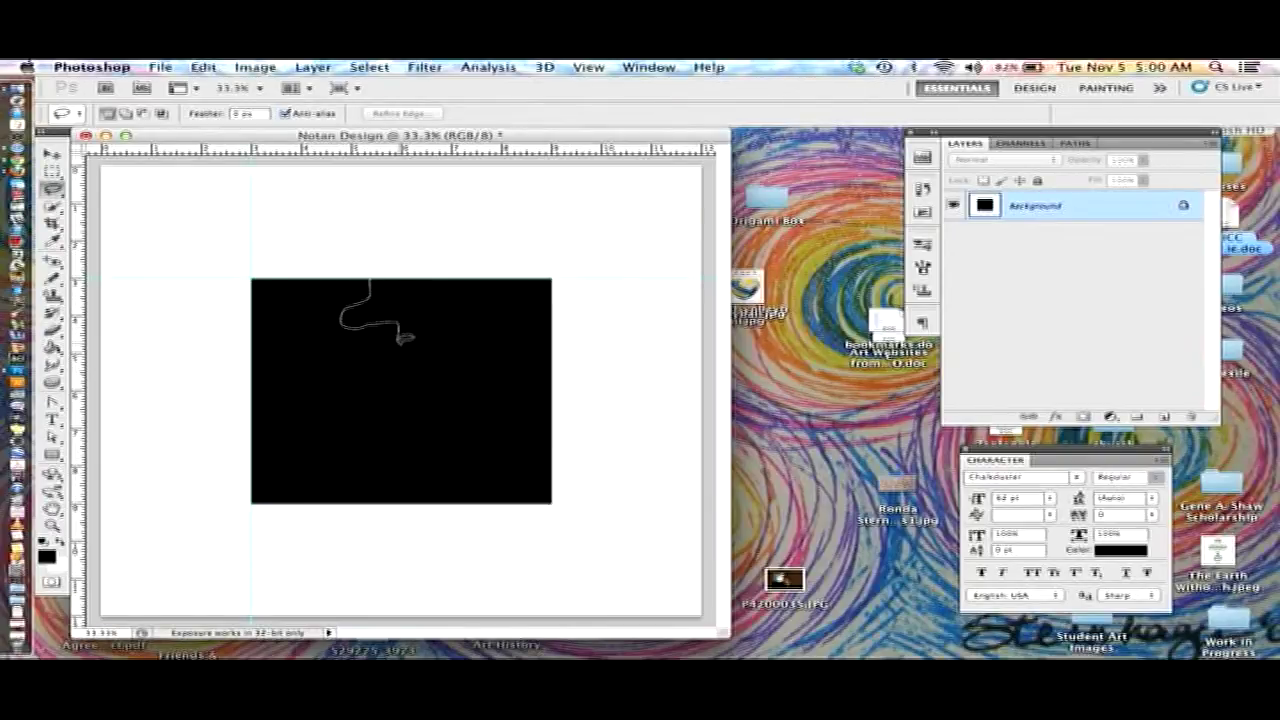
Lasso a freehand wavy shape along the top edge of the black square
{"action": "left_click_drag", "start_coordinate": [400, 340], "coordinate": [480, 304]}
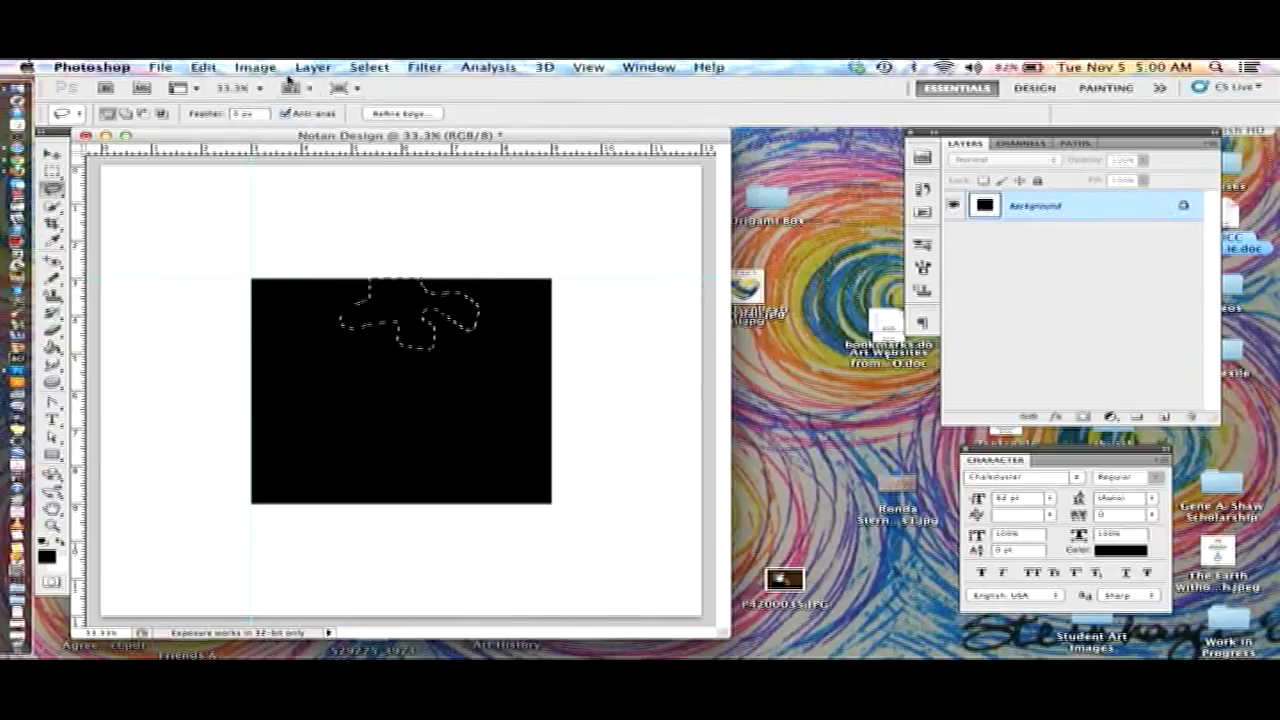
Flip the lassoed shape vertically via Edit > Transform so it rises above the square
{"action": "left_click", "coordinate": [204, 68]}
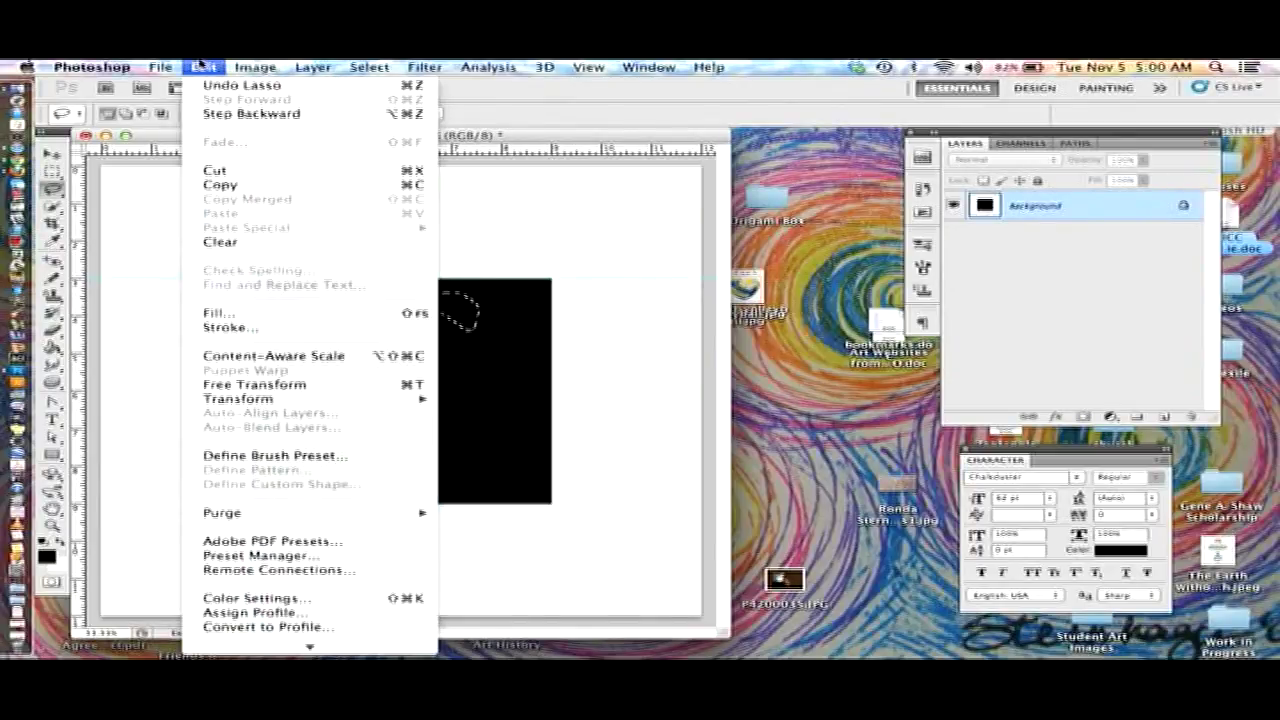
{"action": "mouse_move", "coordinate": [224, 100]}
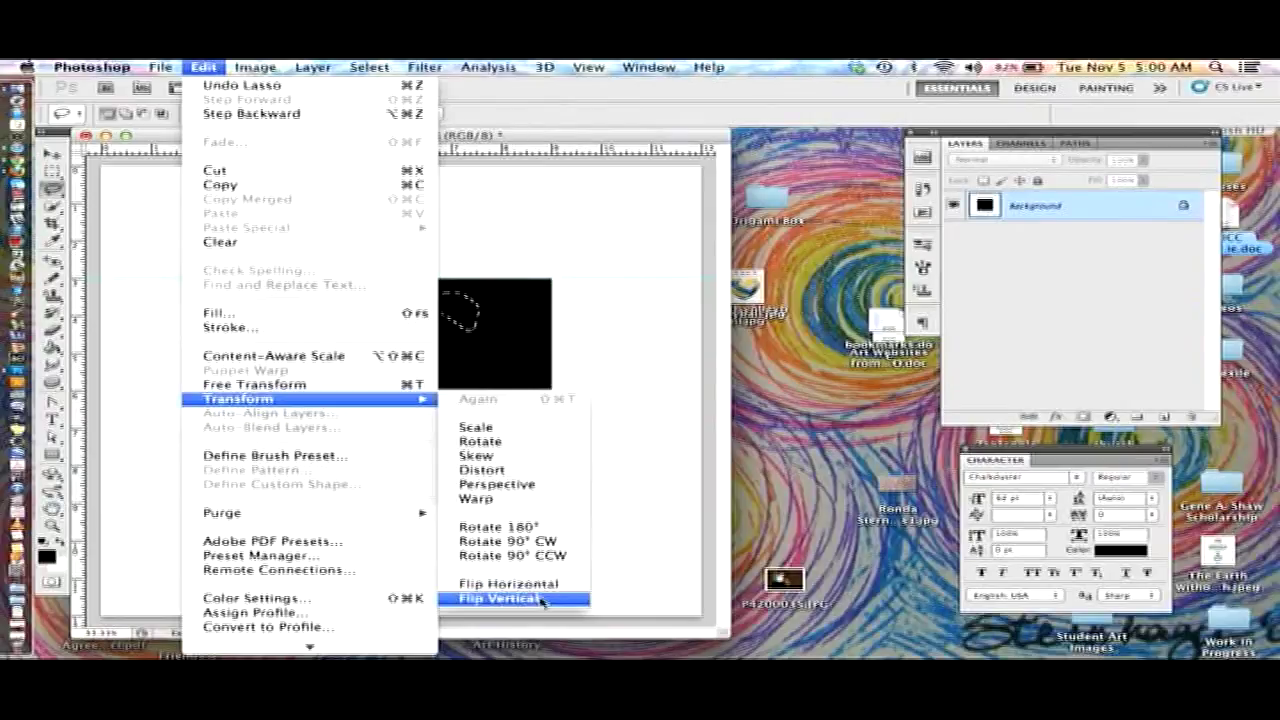
{"action": "left_click", "coordinate": [504, 598]}
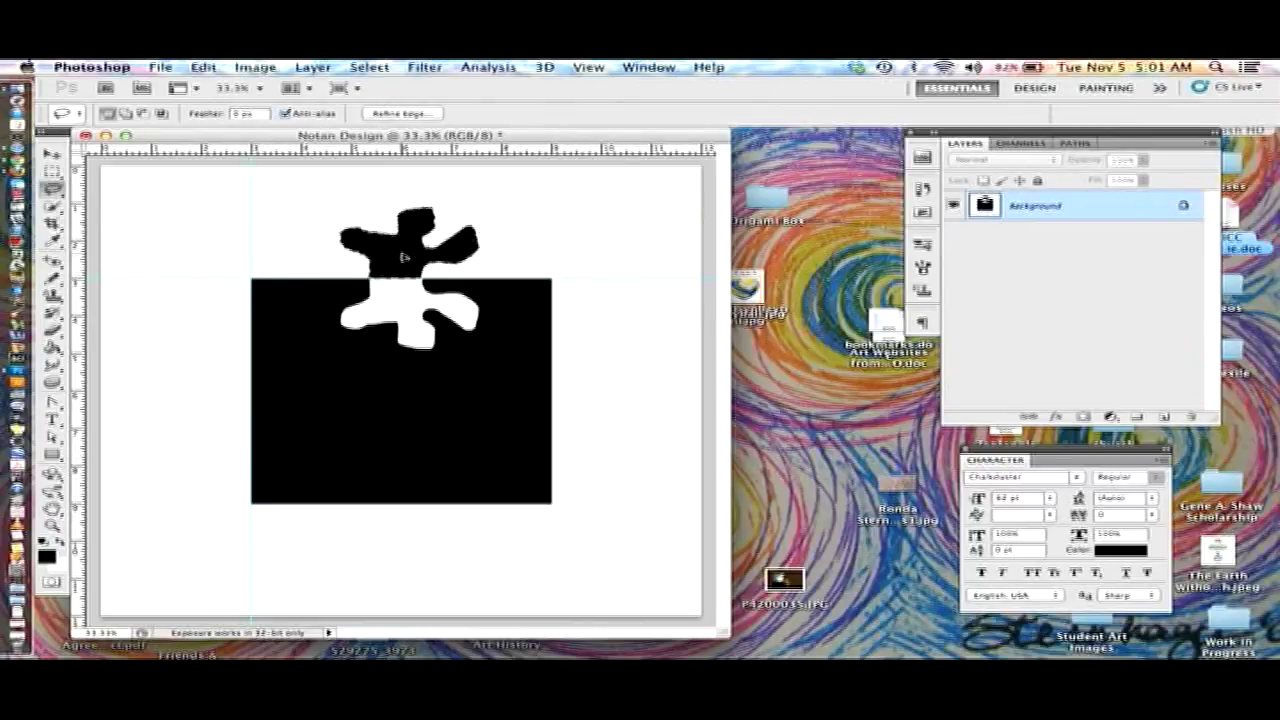
Deselect the flipped top-edge shape before outlining the left-edge one
{"action": "left_click", "coordinate": [368, 68]}
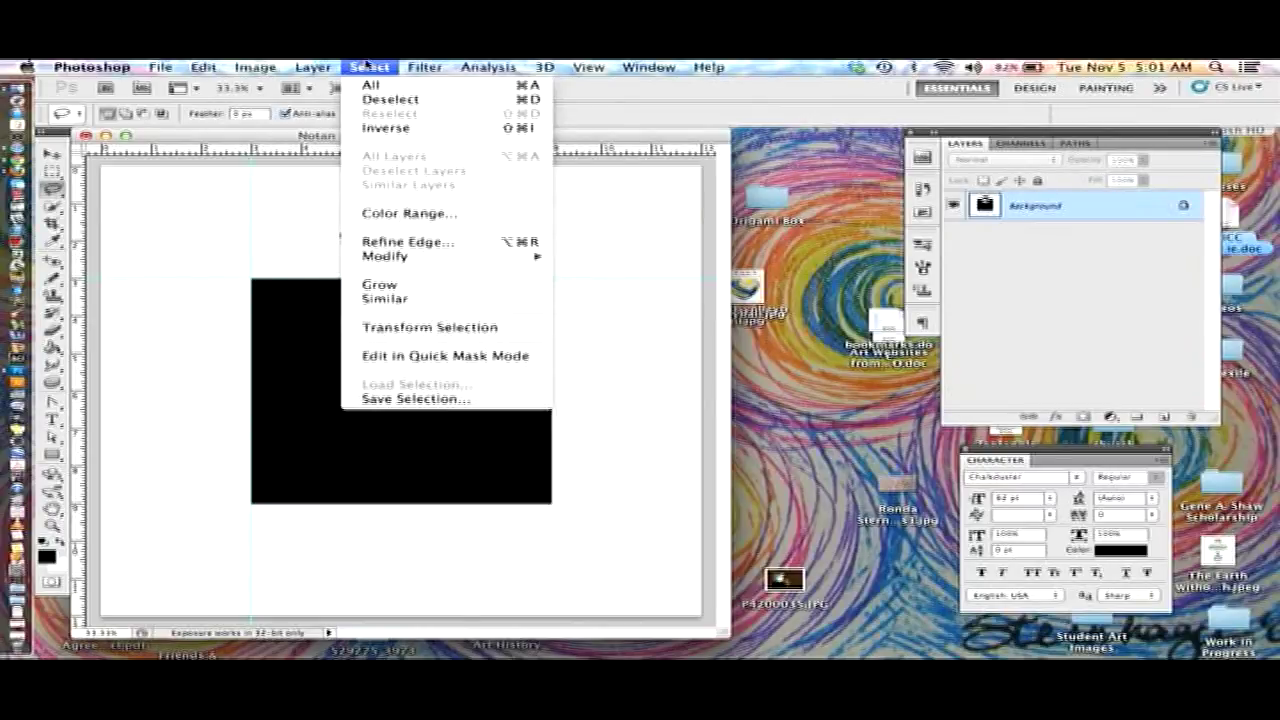
{"action": "left_click", "coordinate": [384, 84]}
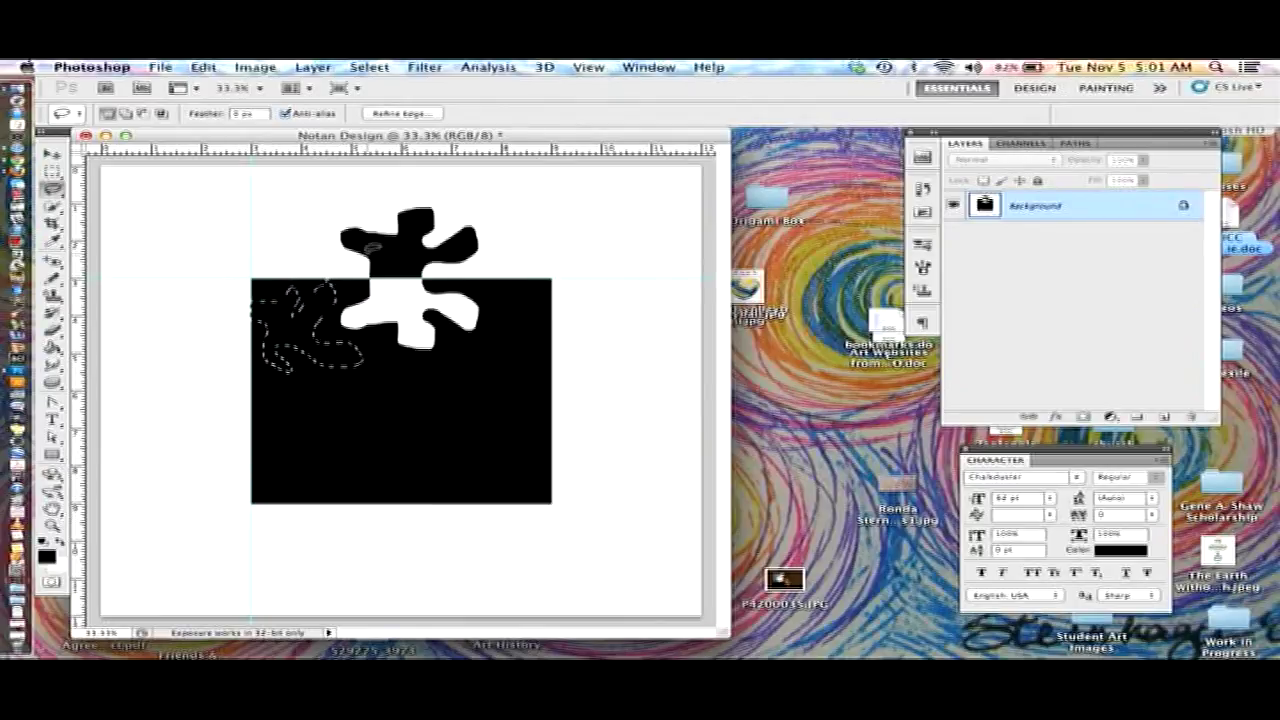
Flip the left-edge shape horizontally outward beyond the square and deselect it
{"action": "left_click", "coordinate": [256, 68]}
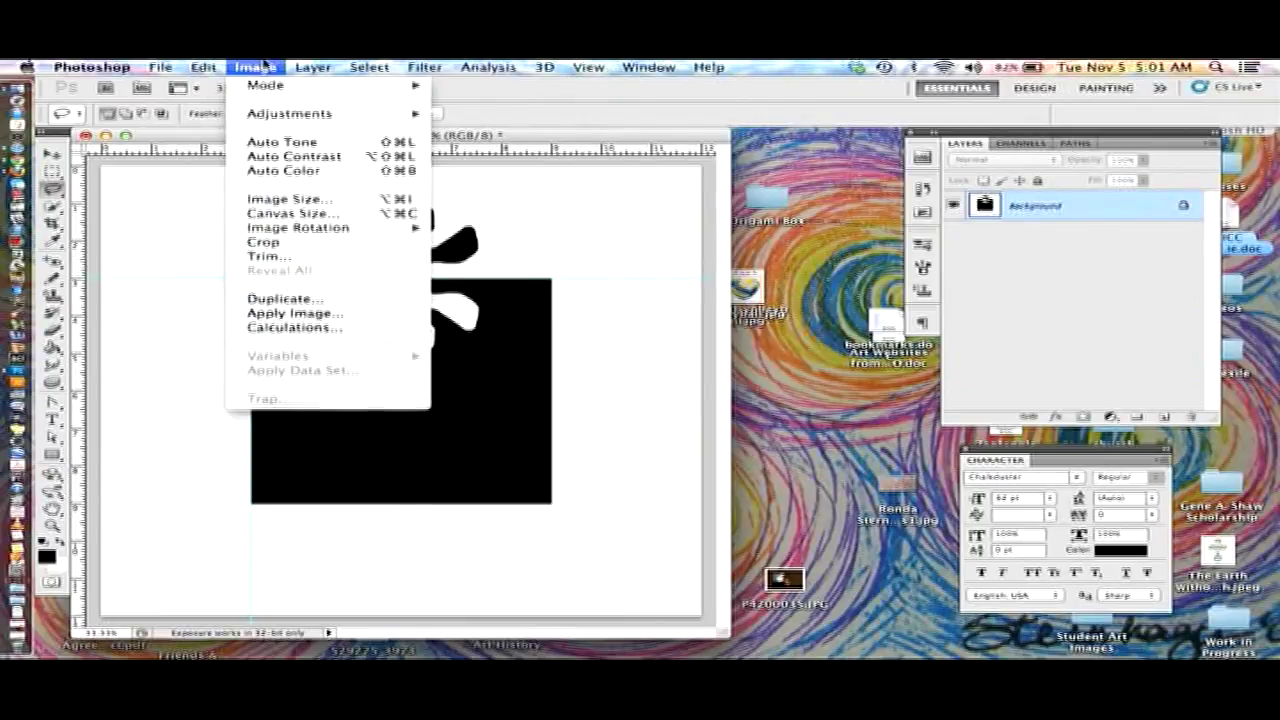
{"action": "left_click", "coordinate": [202, 66]}
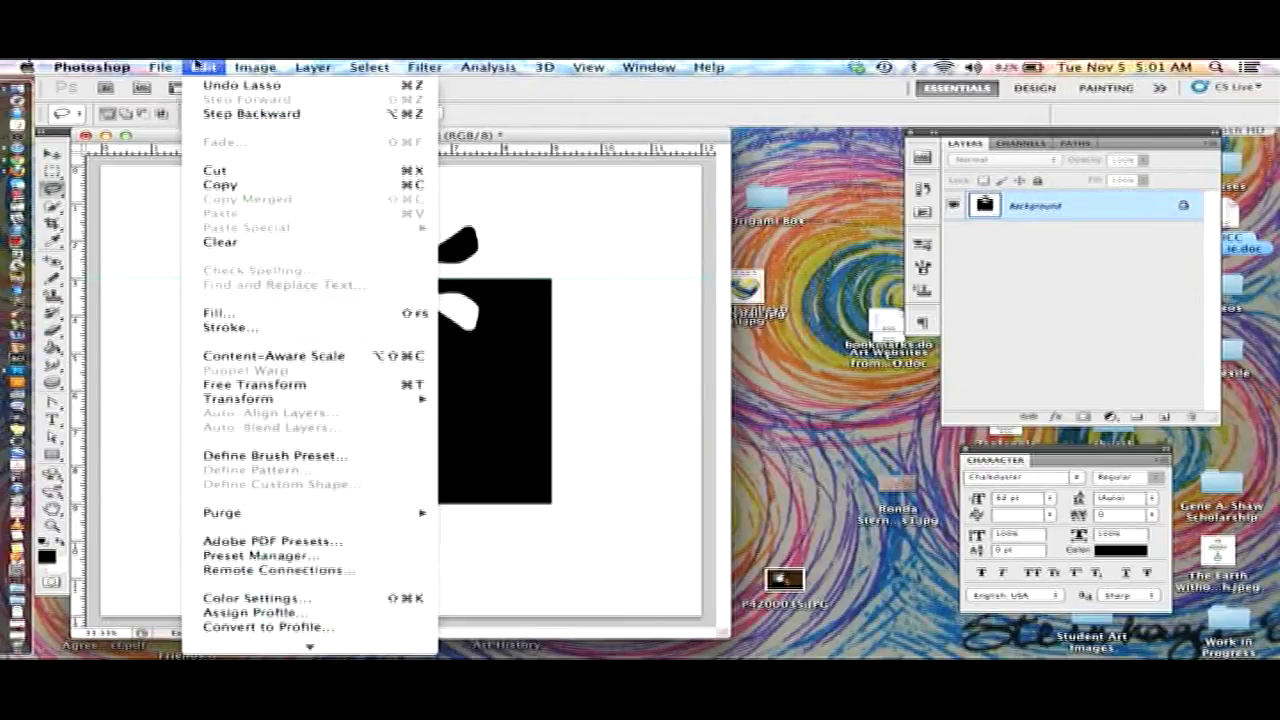
{"action": "mouse_move", "coordinate": [238, 398]}
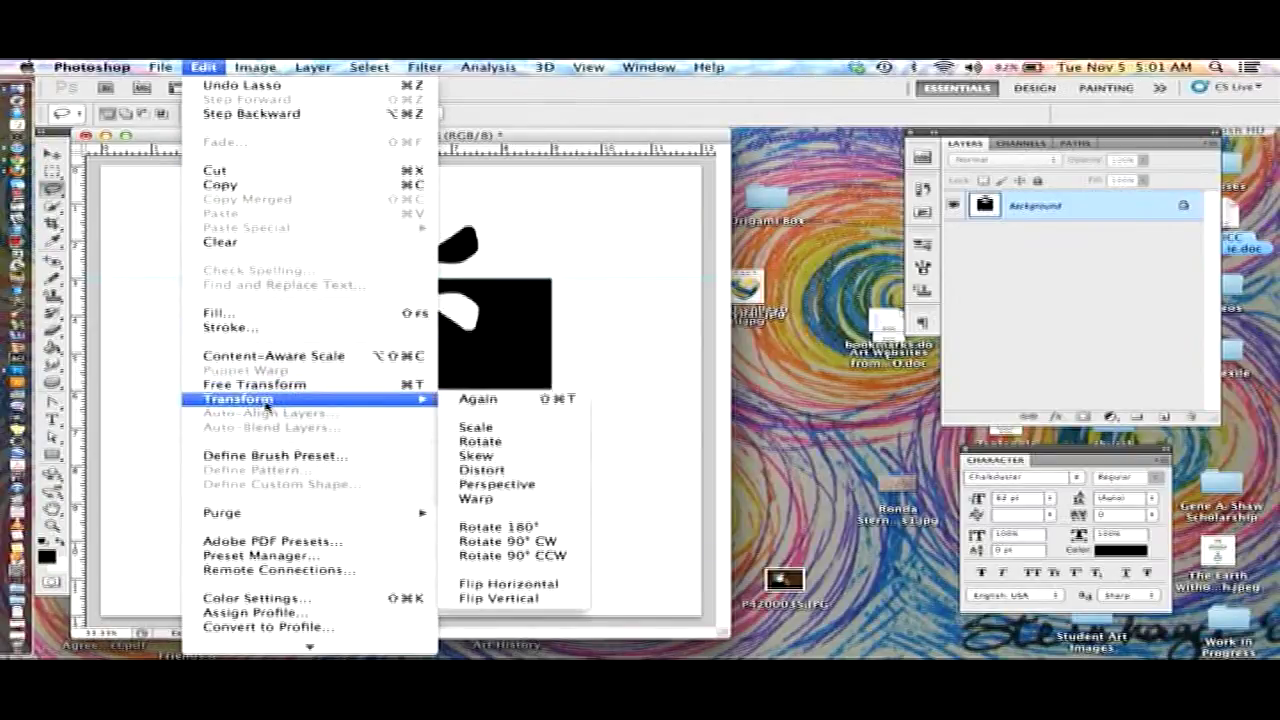
{"action": "mouse_move", "coordinate": [508, 584]}
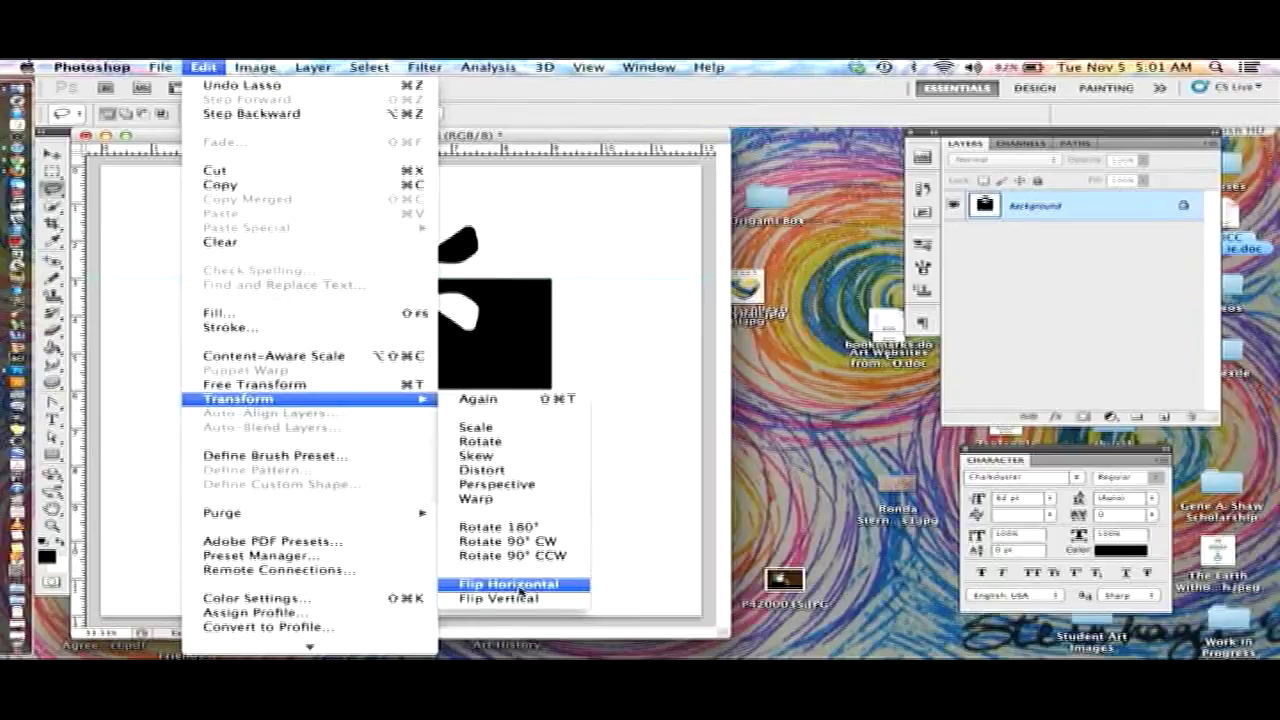
{"action": "left_click", "coordinate": [504, 584]}
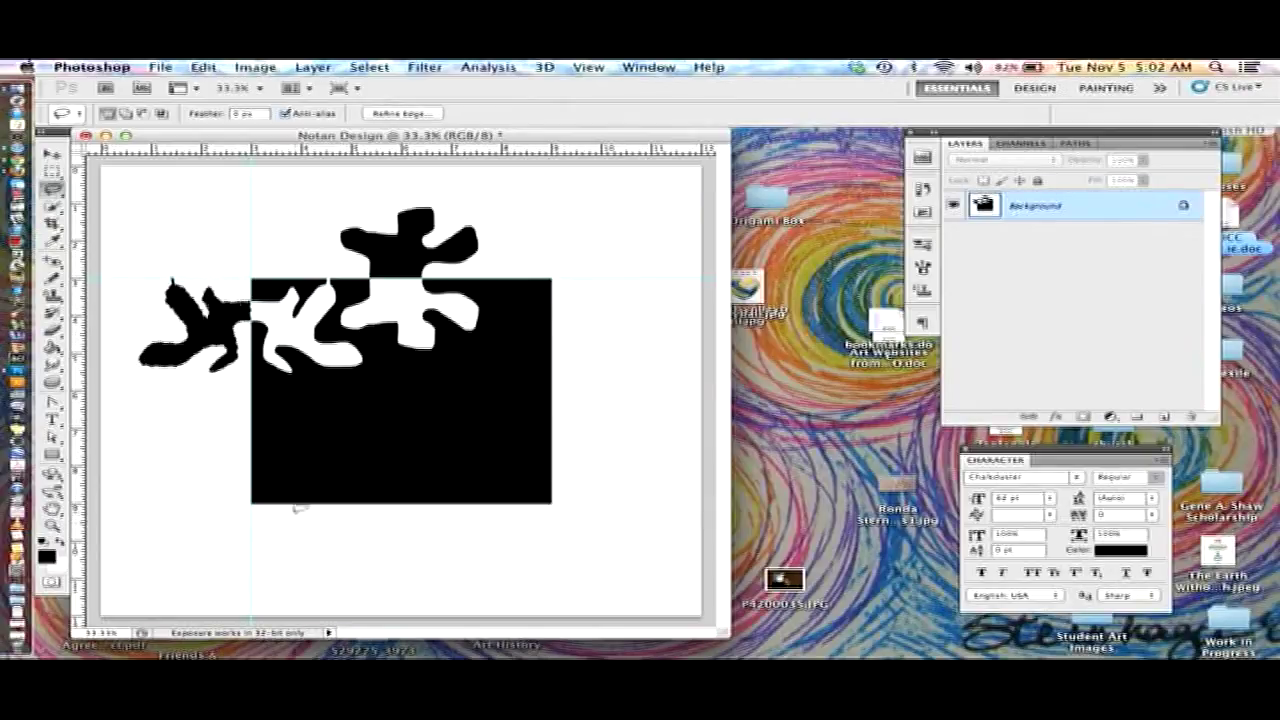
{"action": "mouse_move", "coordinate": [168, 296]}
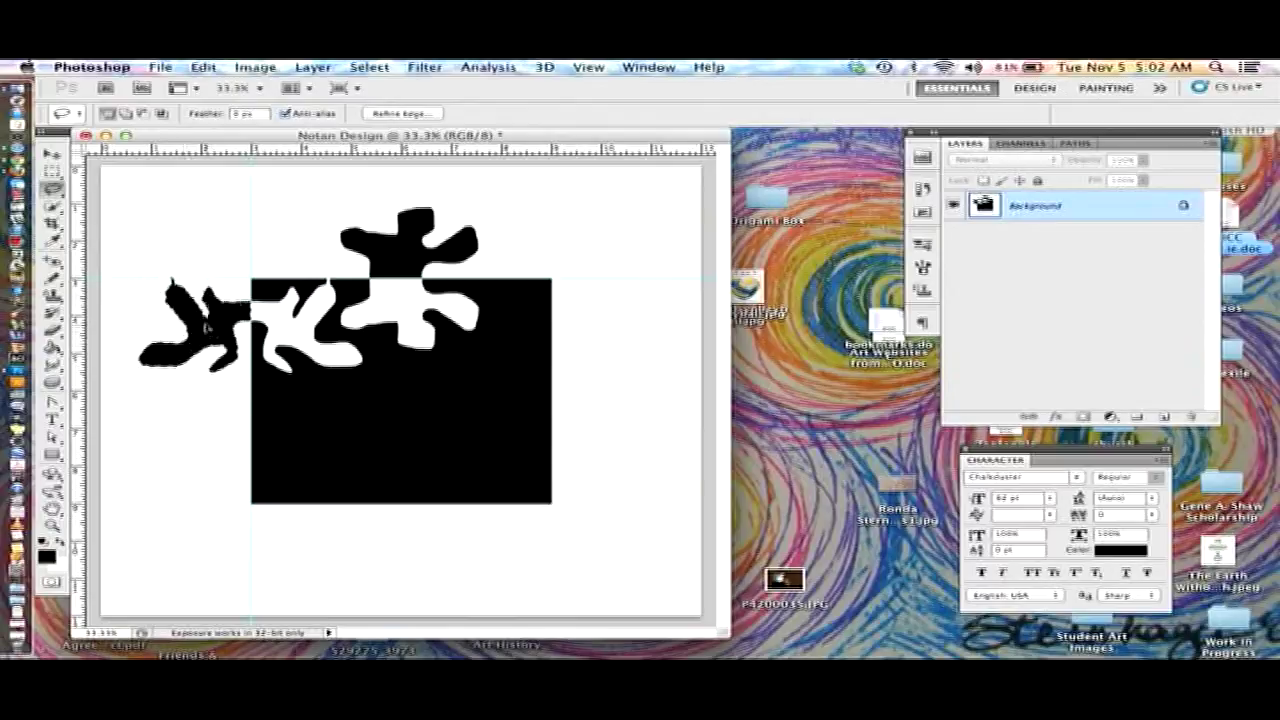
{"action": "left_click", "coordinate": [368, 68]}
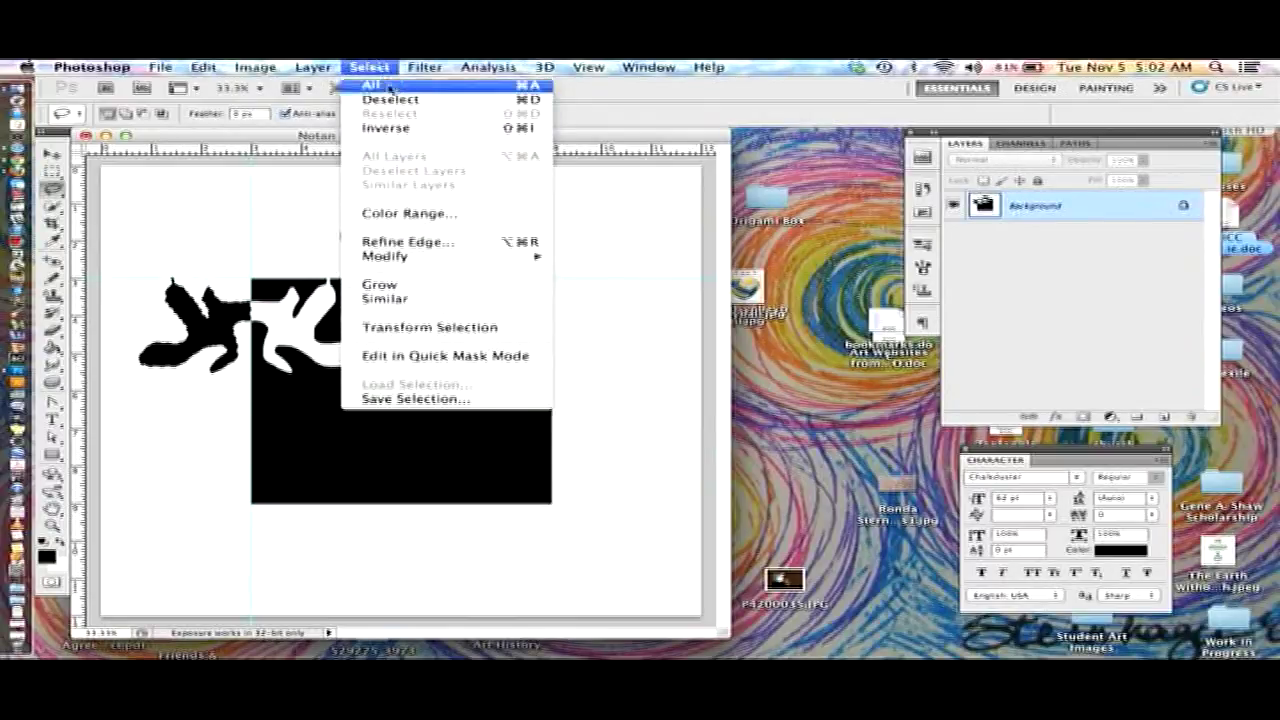
{"action": "left_click", "coordinate": [376, 84]}
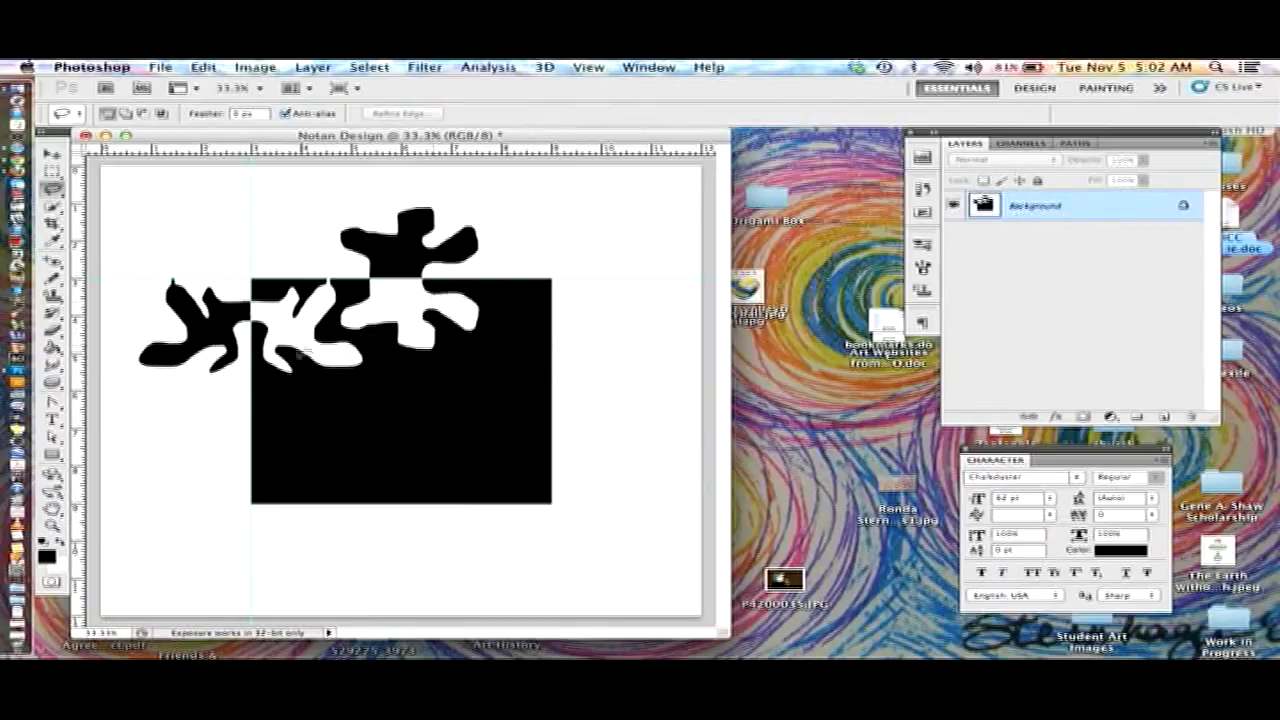
{"action": "mouse_move", "coordinate": [456, 348]}
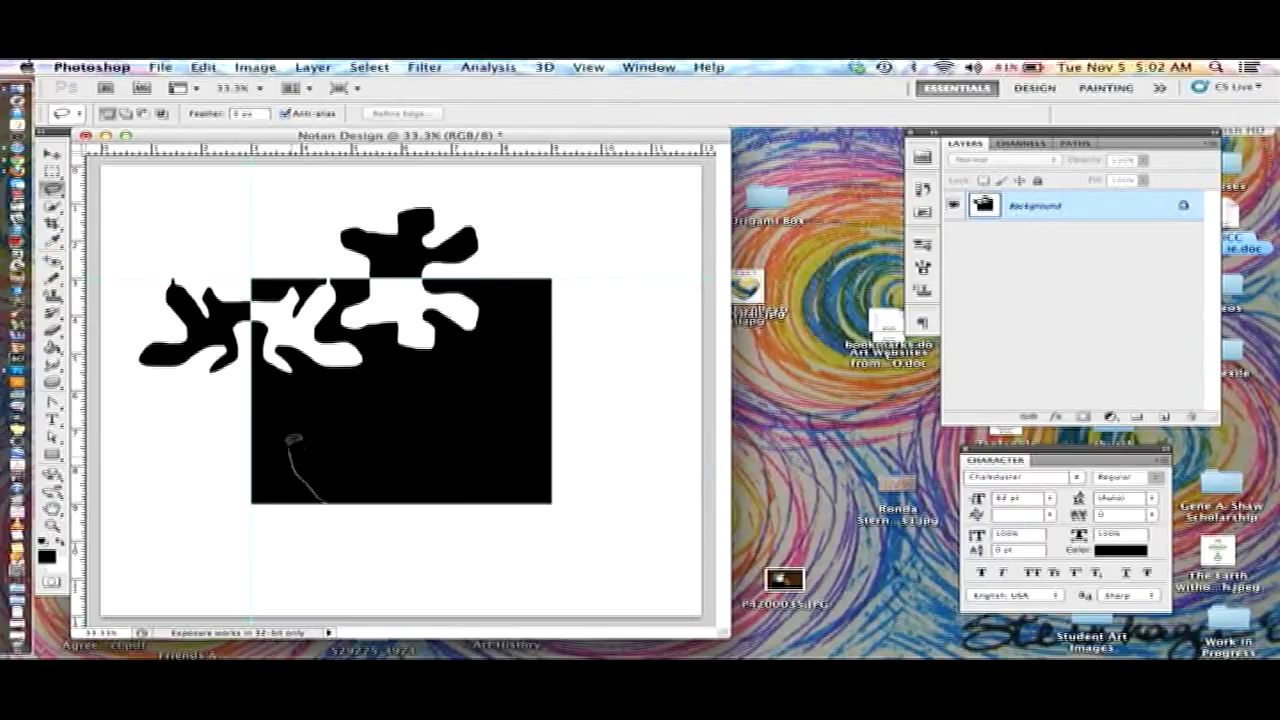
Lasso a heart shape near the bottom edge of the black square
{"action": "left_click_drag", "start_coordinate": [296, 444], "coordinate": [340, 430]}
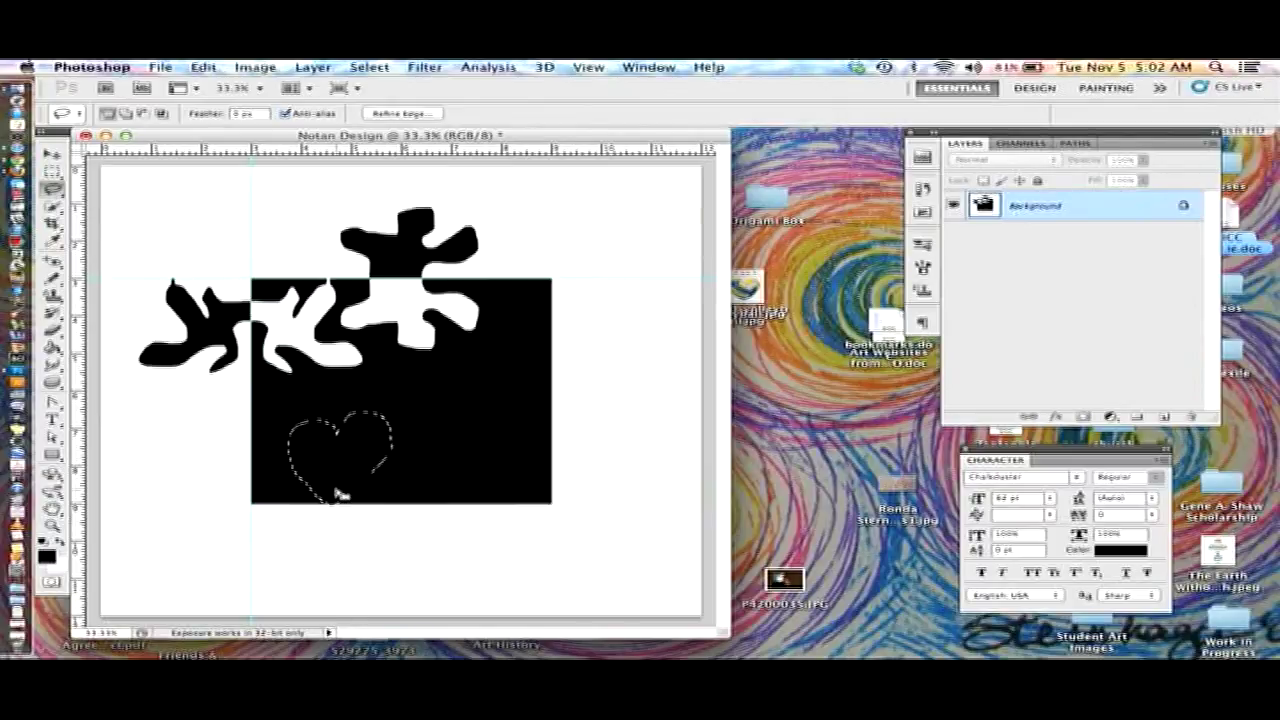
Bring up the Edit commands to flip the heart selection vertically
{"action": "left_click", "coordinate": [204, 66]}
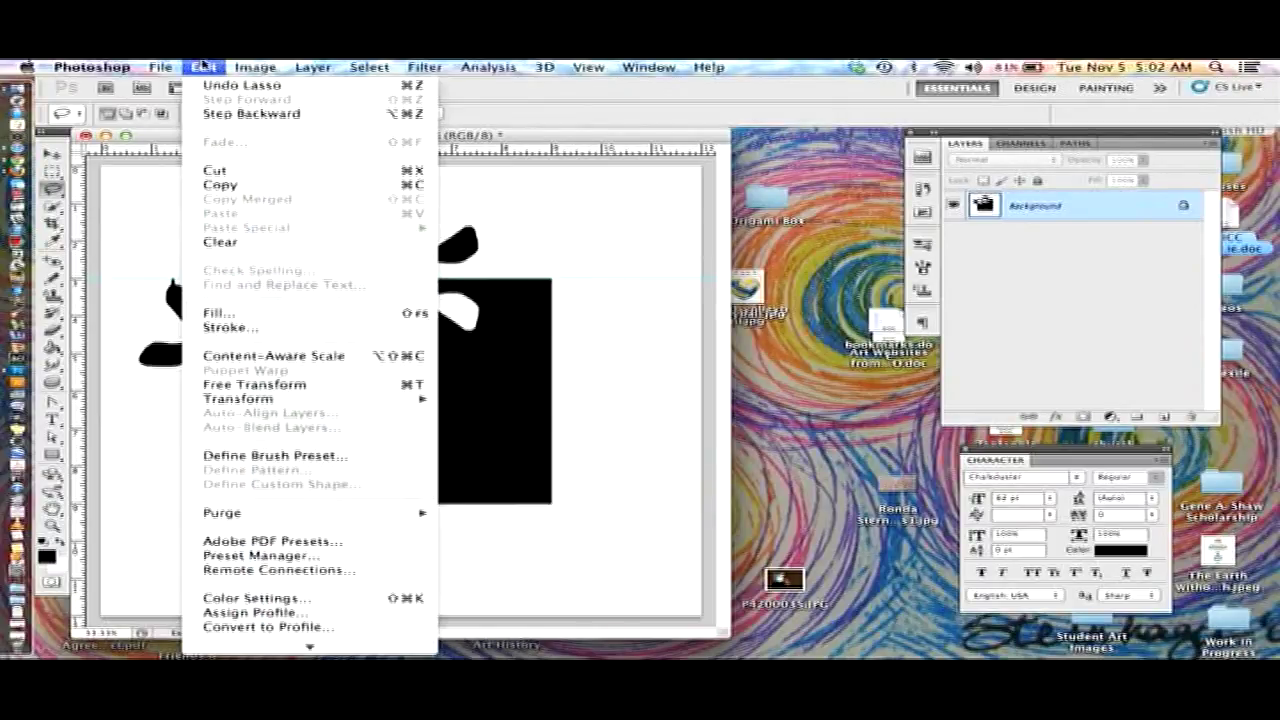
{"action": "mouse_move", "coordinate": [238, 398]}
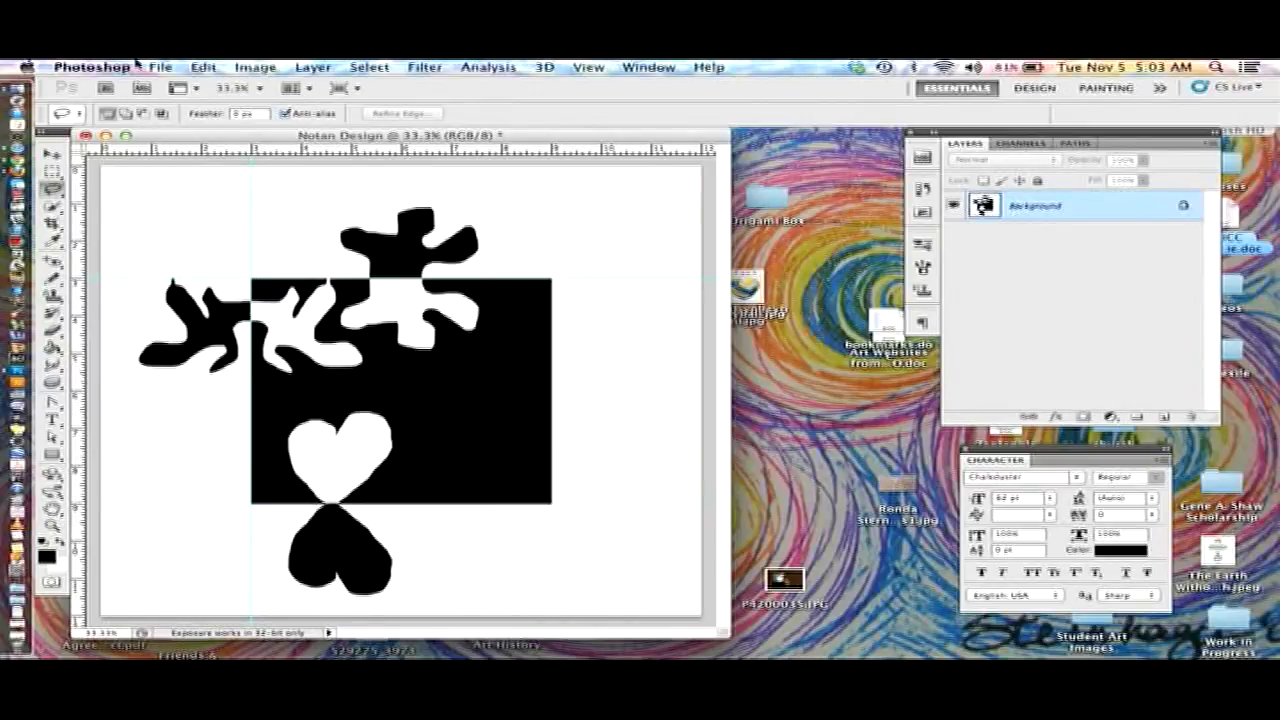
Save the design as a Photoshop PSD named 'Sternhagne-' on the Desktop
{"action": "left_click", "coordinate": [168, 66]}
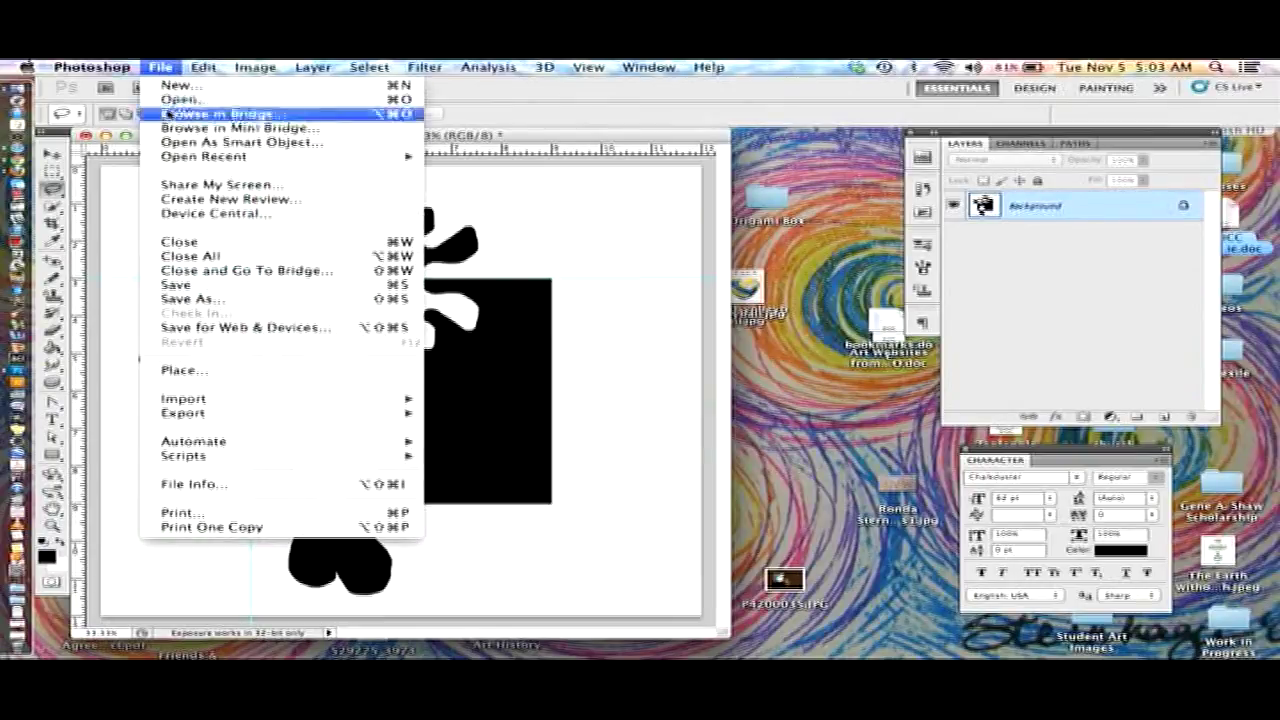
{"action": "left_click", "coordinate": [192, 298]}
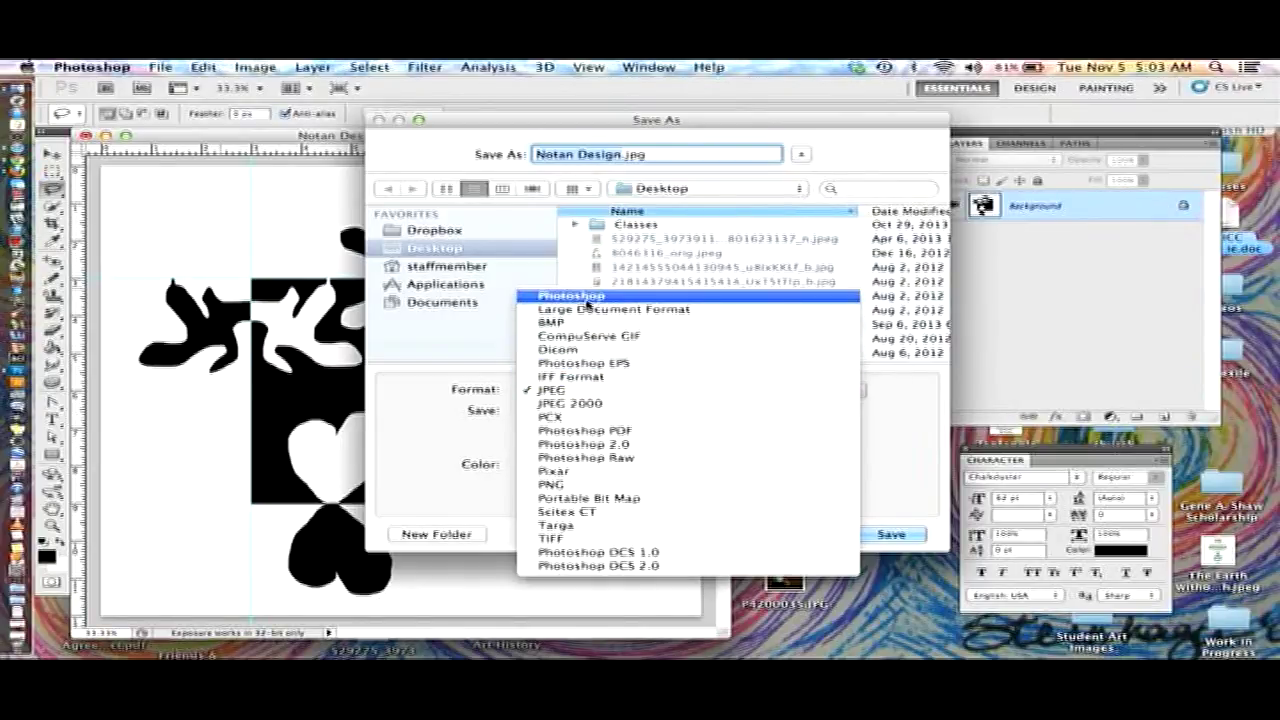
{"action": "left_click", "coordinate": [570, 296]}
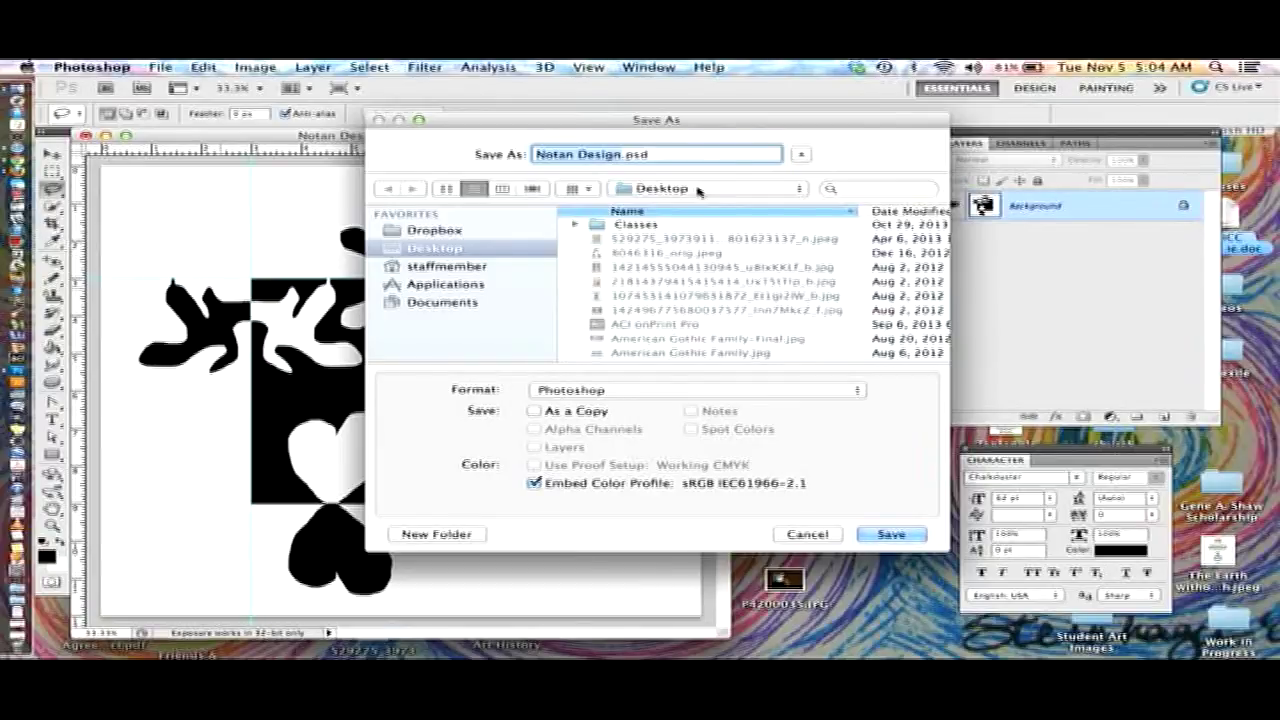
{"action": "mouse_move", "coordinate": [598, 178]}
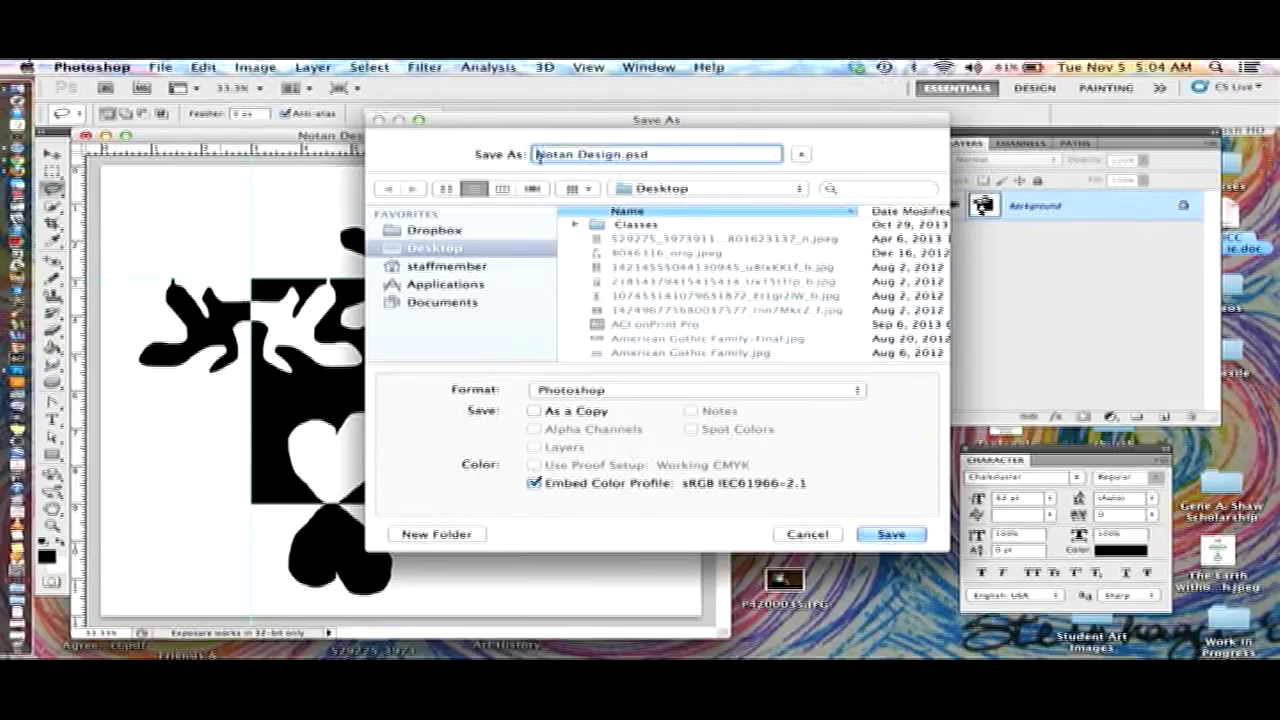
{"action": "type", "text": "Sternhagne-"}
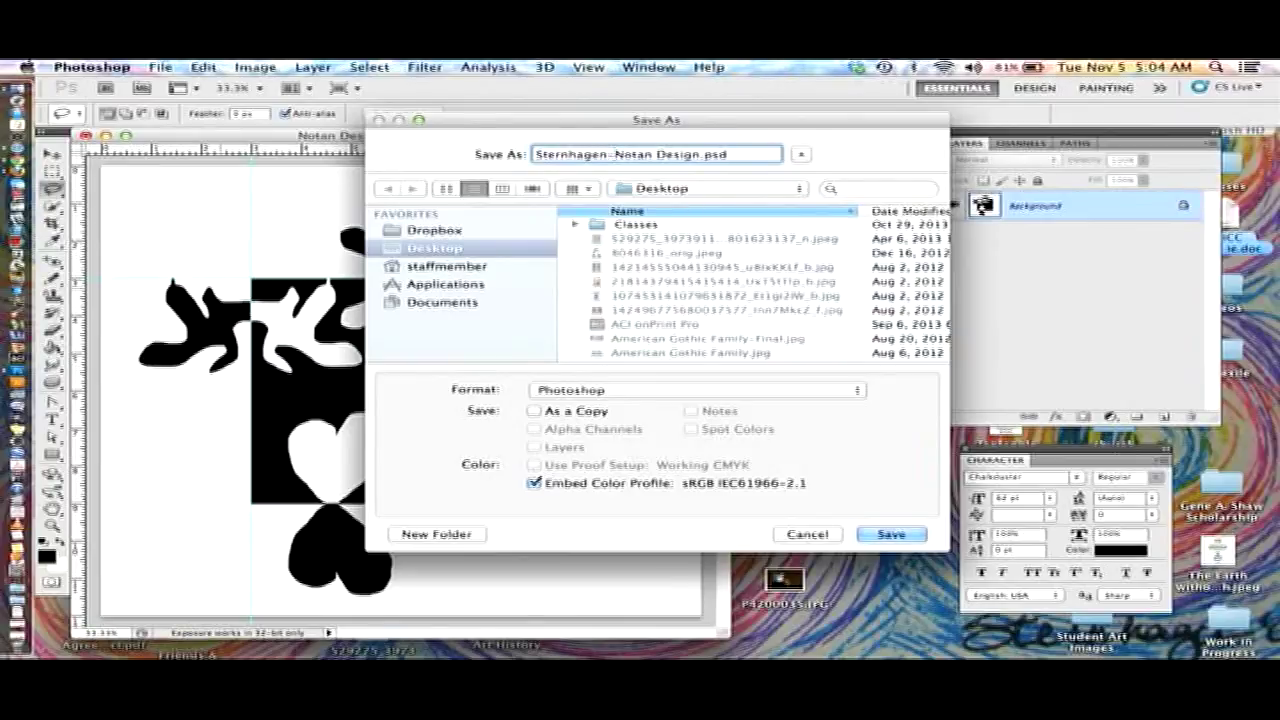
{"action": "left_click", "coordinate": [892, 534]}
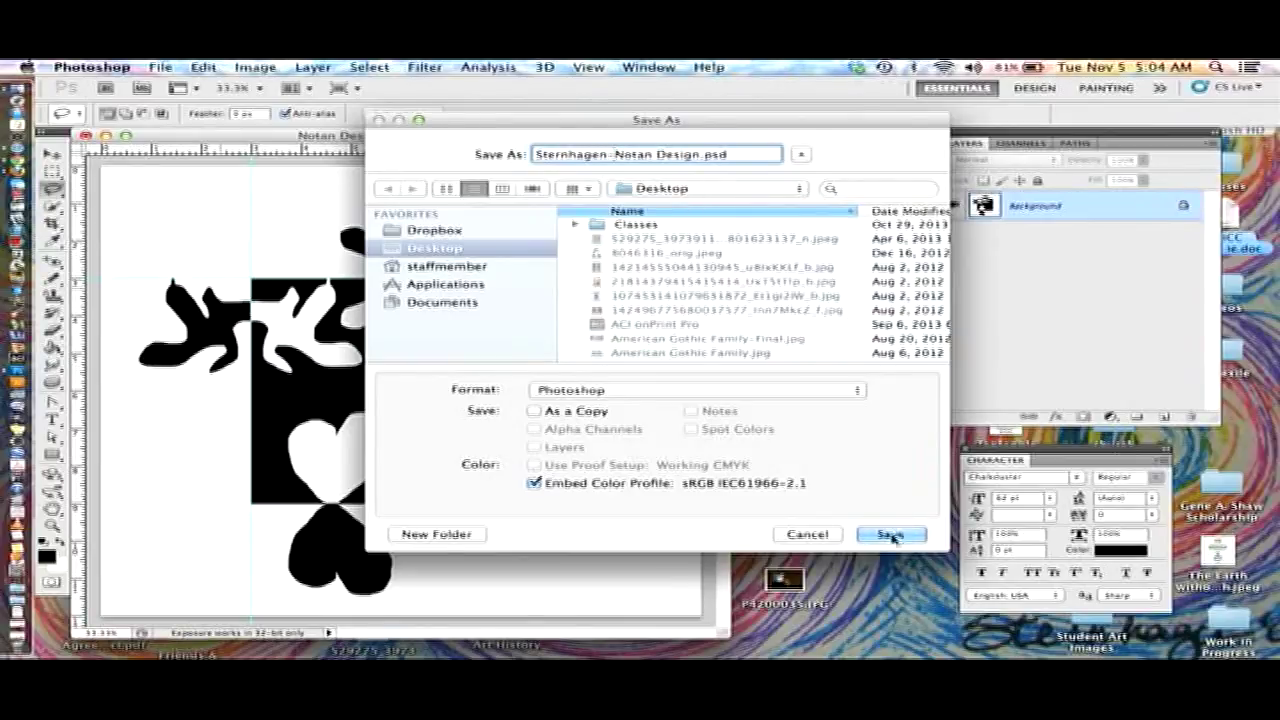
{"action": "left_click", "coordinate": [892, 534]}
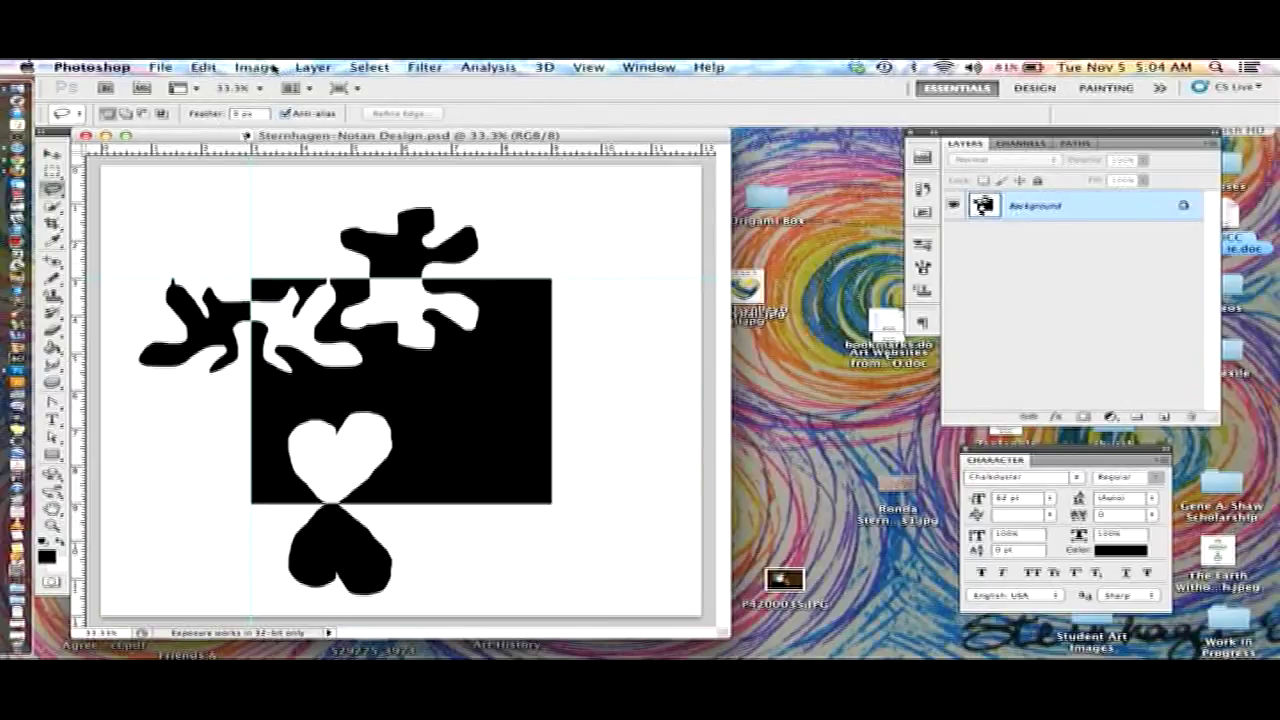
{"action": "mouse_move", "coordinate": [50, 152]}
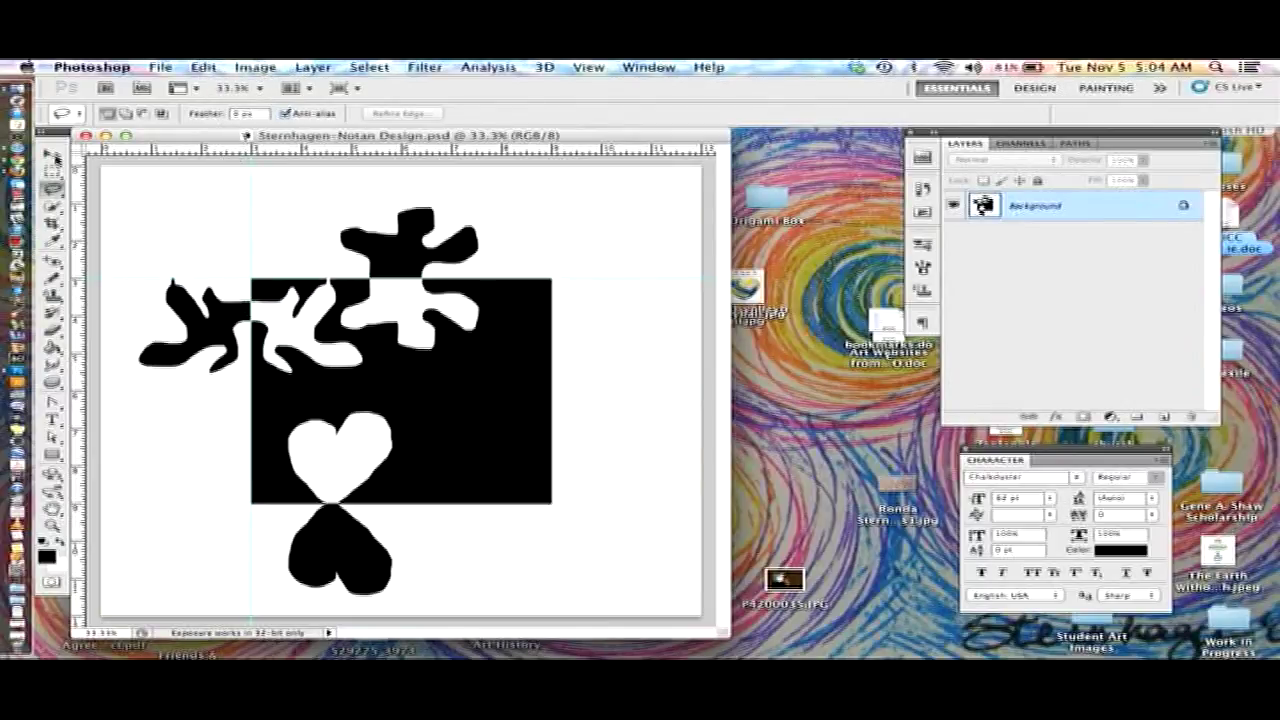
{"action": "left_click", "coordinate": [48, 160]}
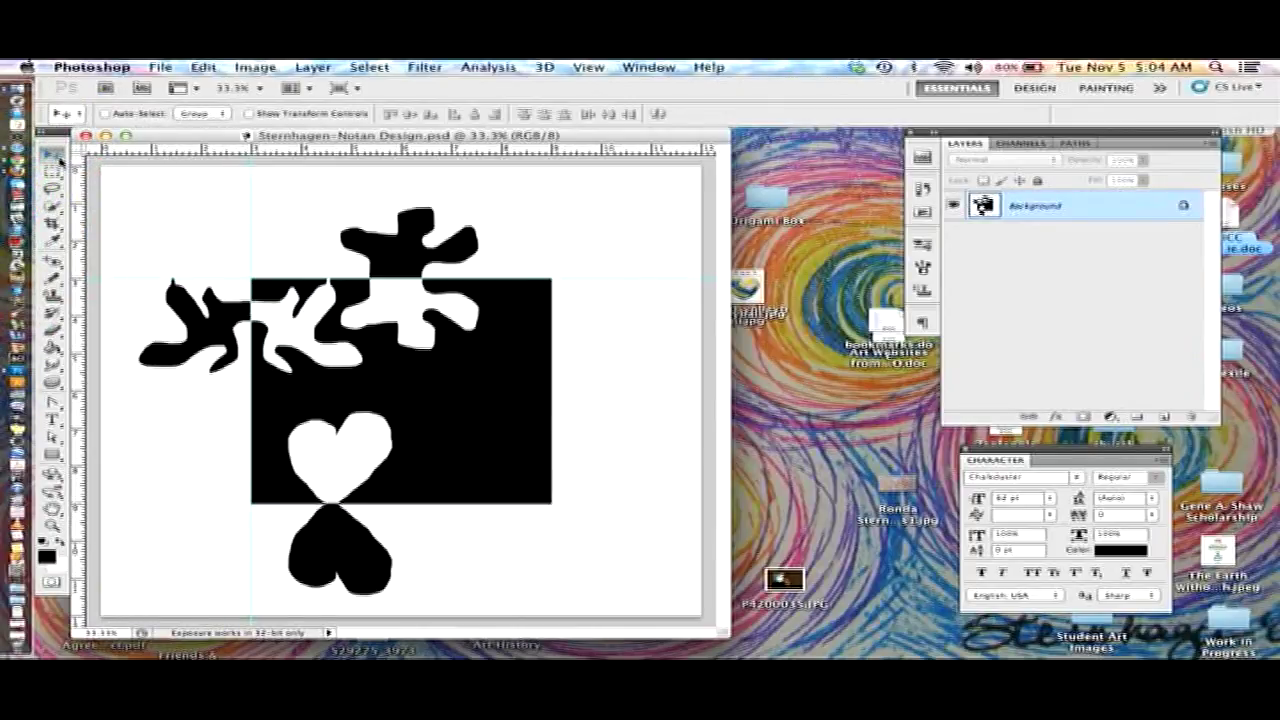
{"action": "mouse_move", "coordinate": [50, 156]}
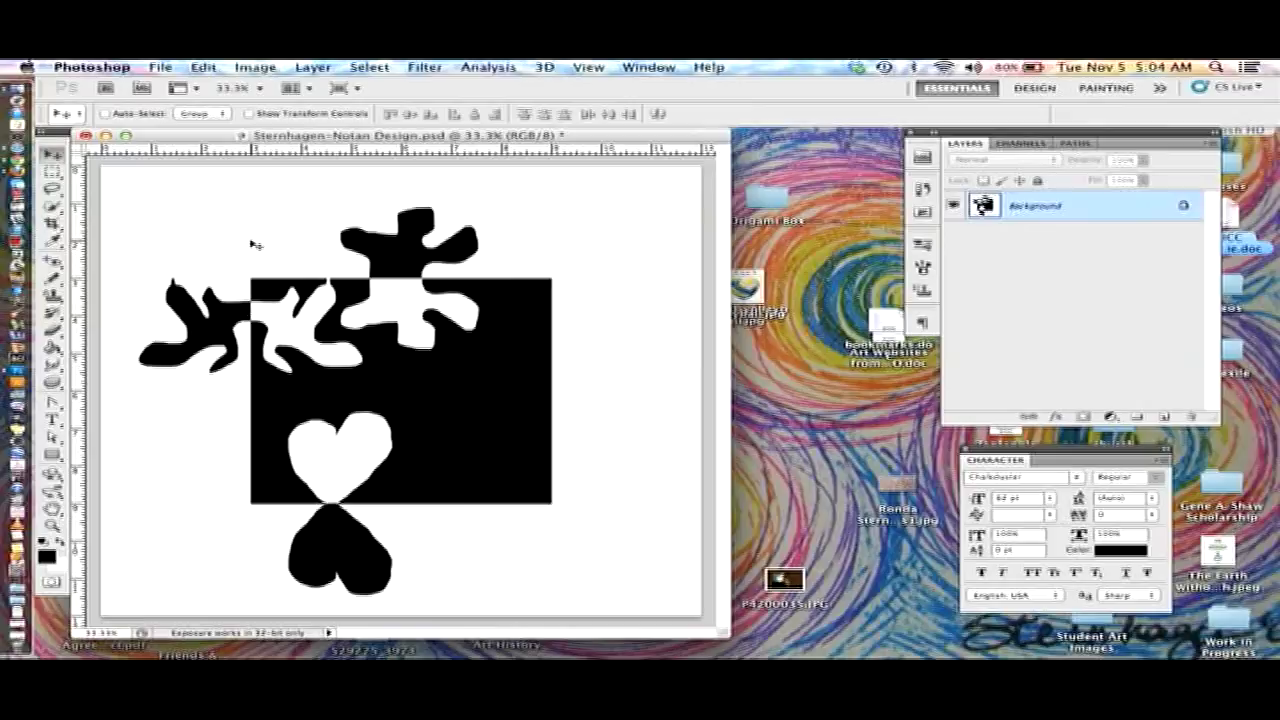
{"action": "mouse_move", "coordinate": [344, 356]}
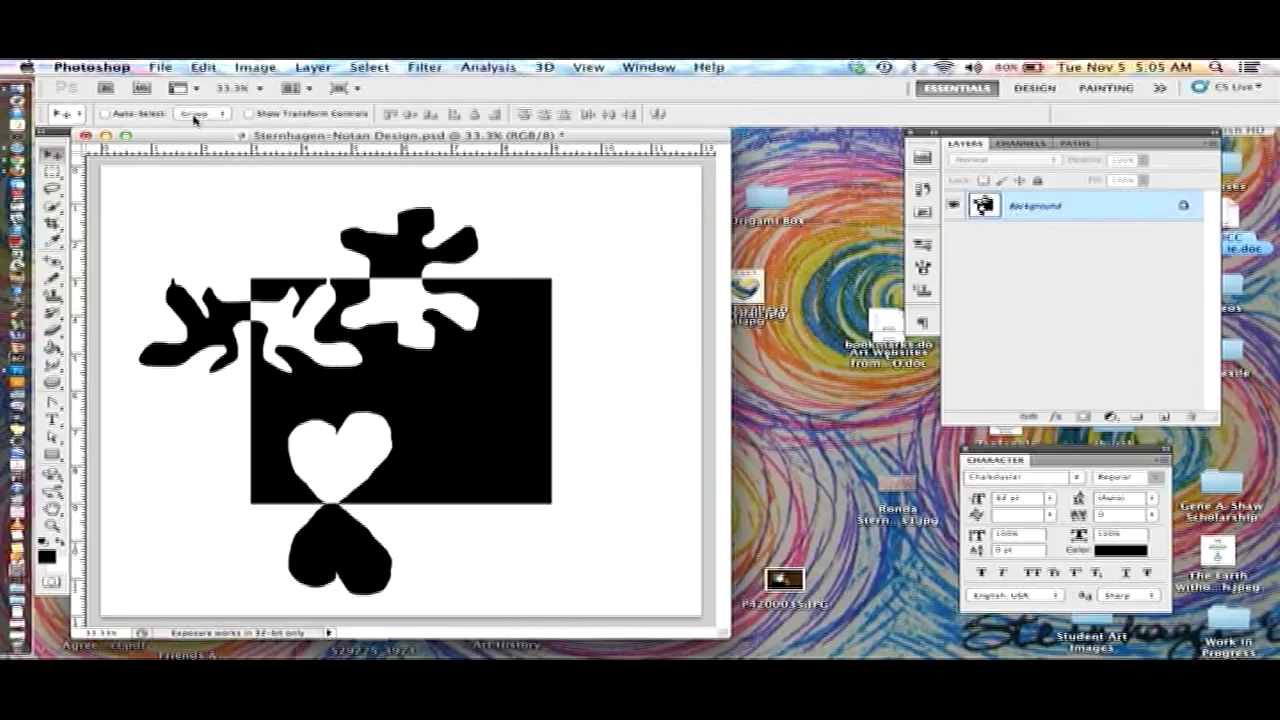
{"action": "mouse_move", "coordinate": [528, 320]}
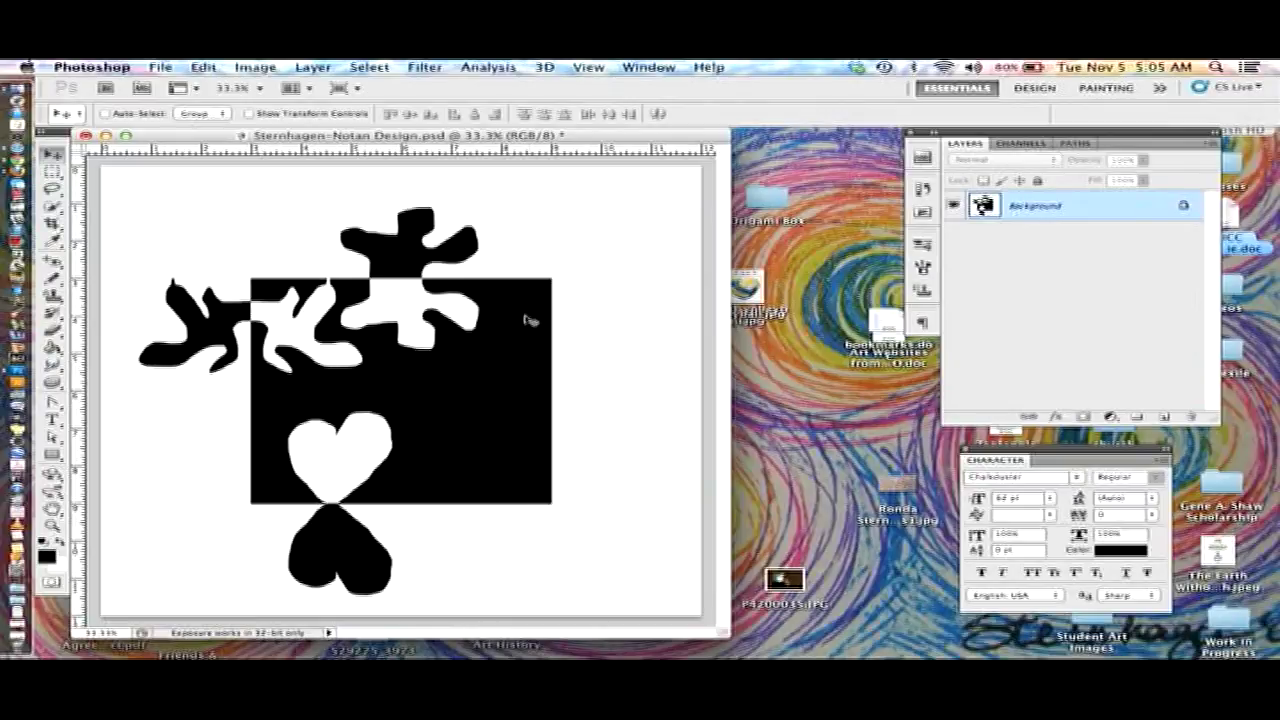
{"action": "mouse_move", "coordinate": [556, 430]}
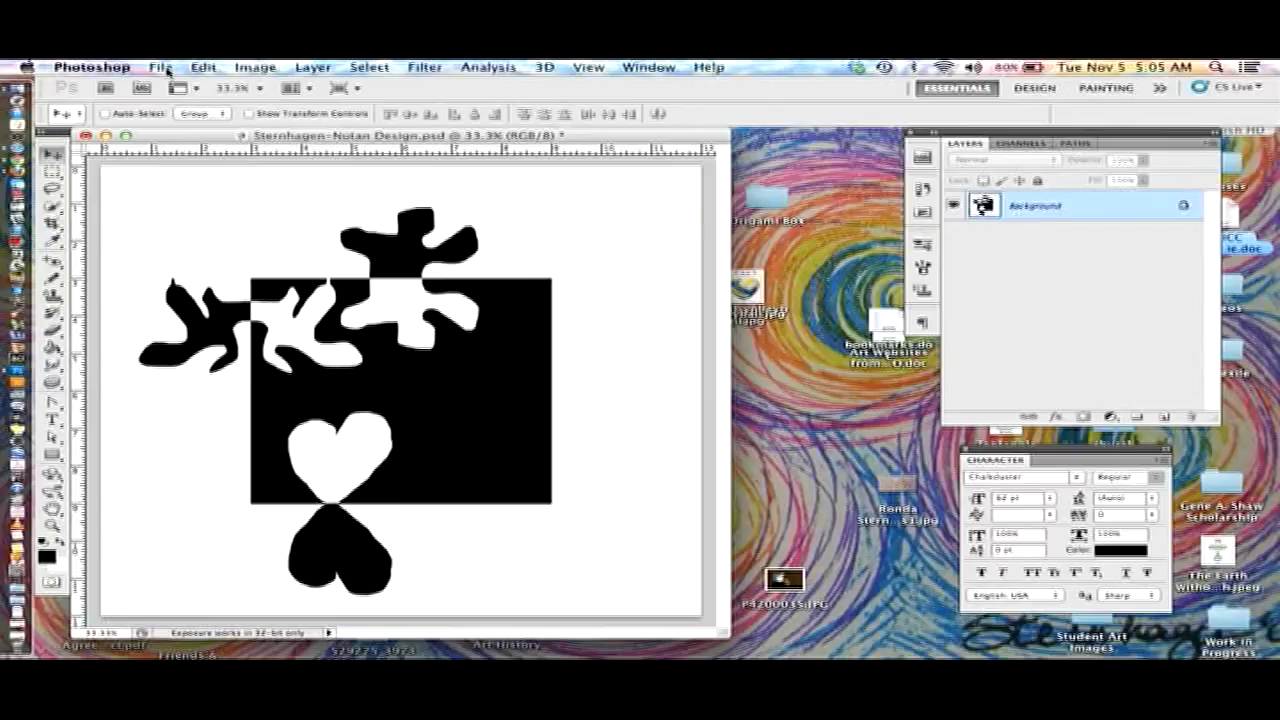
Save the latest changes to the PSD file
{"action": "left_click", "coordinate": [166, 68]}
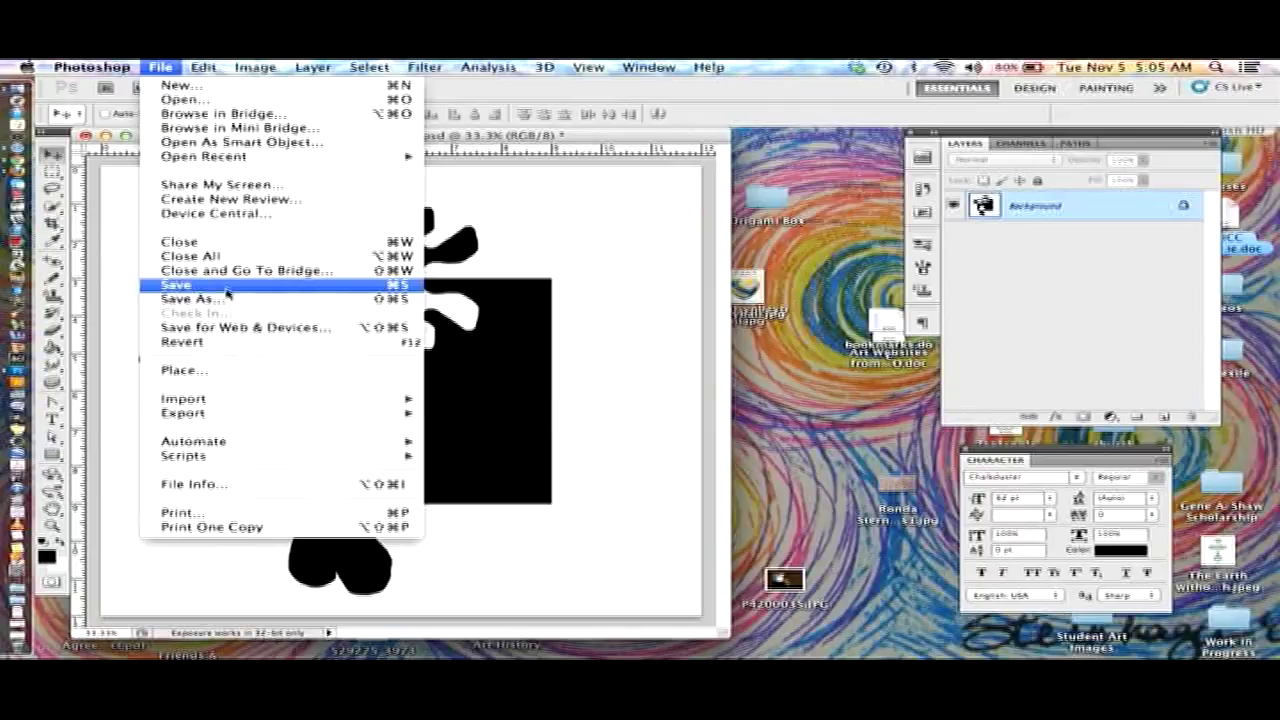
{"action": "left_click", "coordinate": [176, 284]}
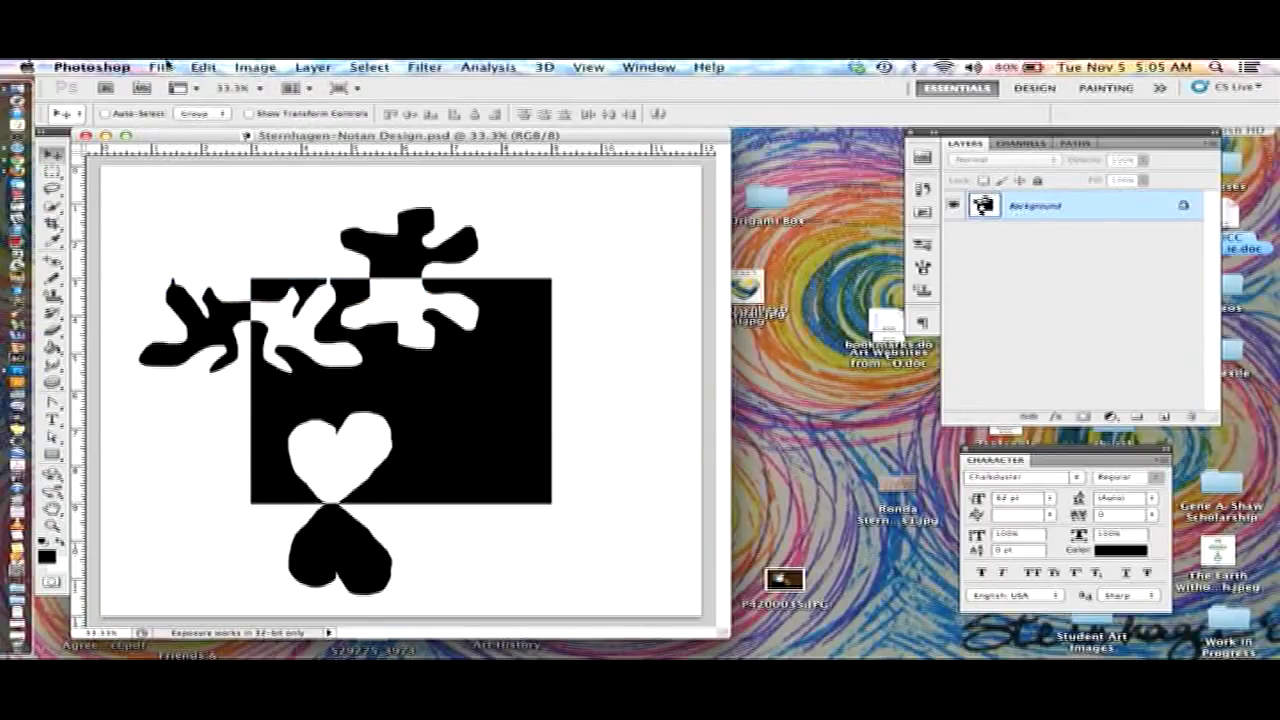
Save a JPEG copy on the Desktop at Quality 12 Maximum
{"action": "left_click", "coordinate": [162, 66]}
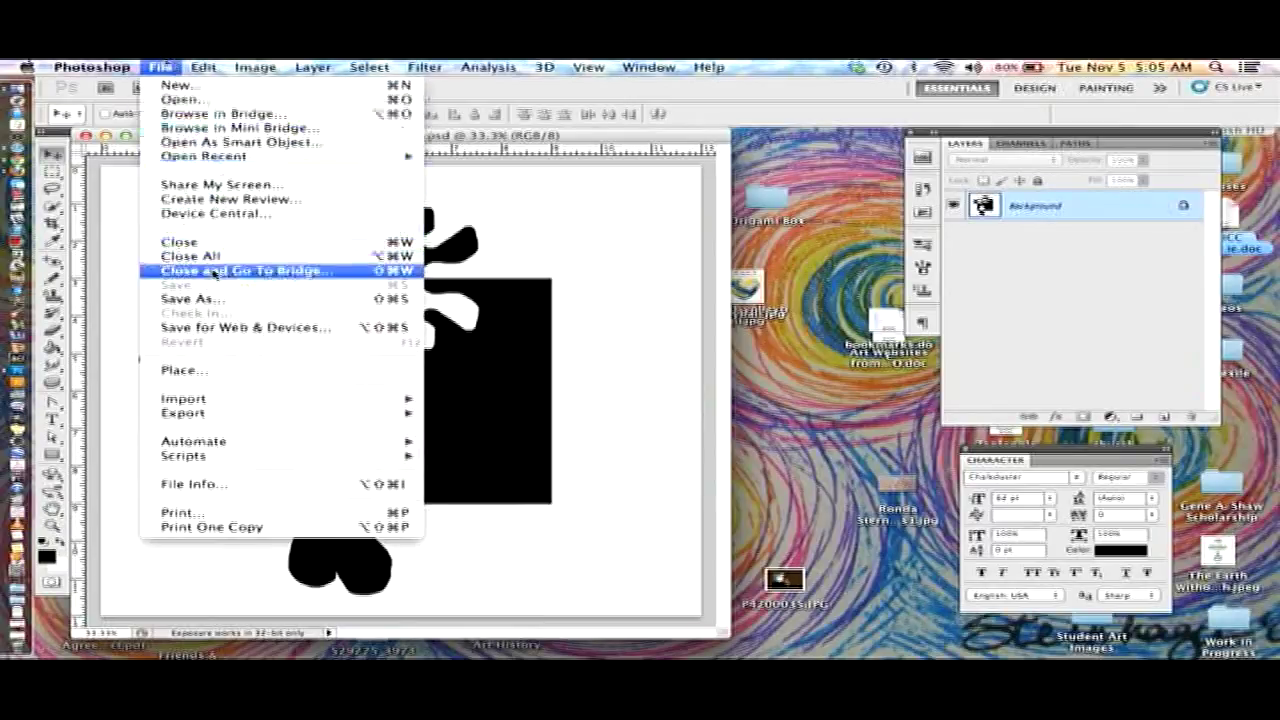
{"action": "left_click", "coordinate": [192, 298]}
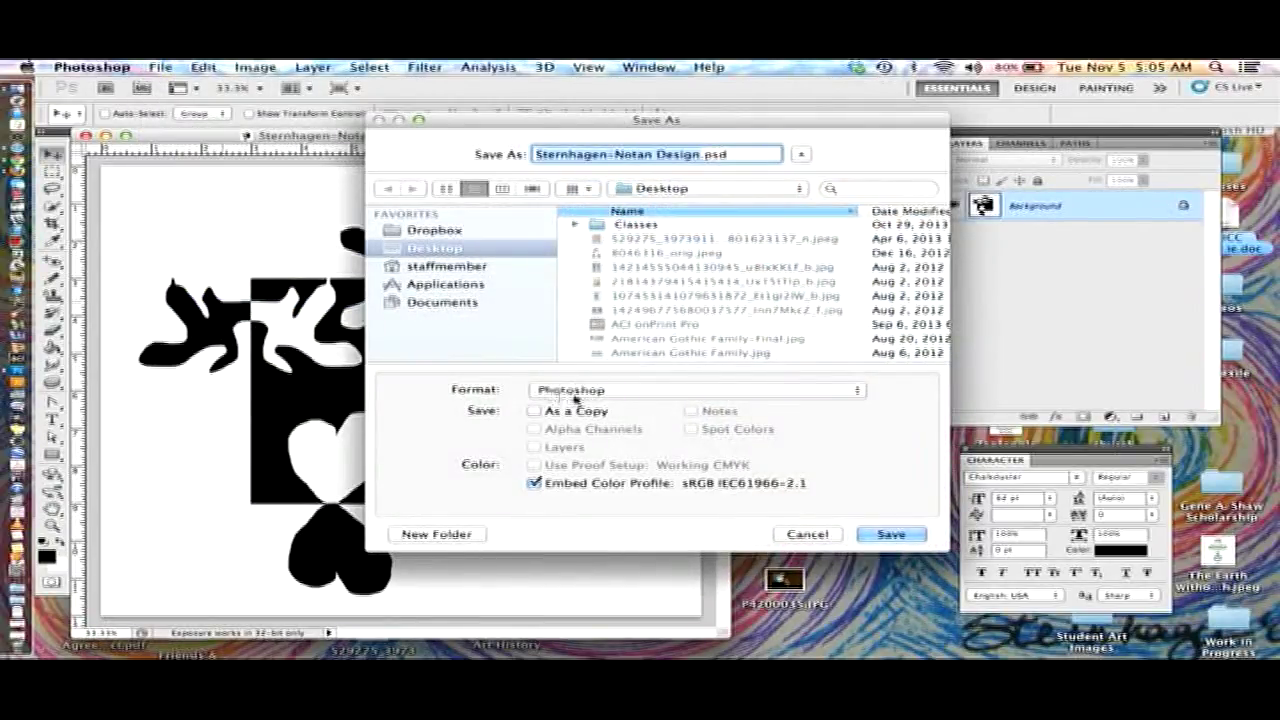
{"action": "mouse_move", "coordinate": [576, 398]}
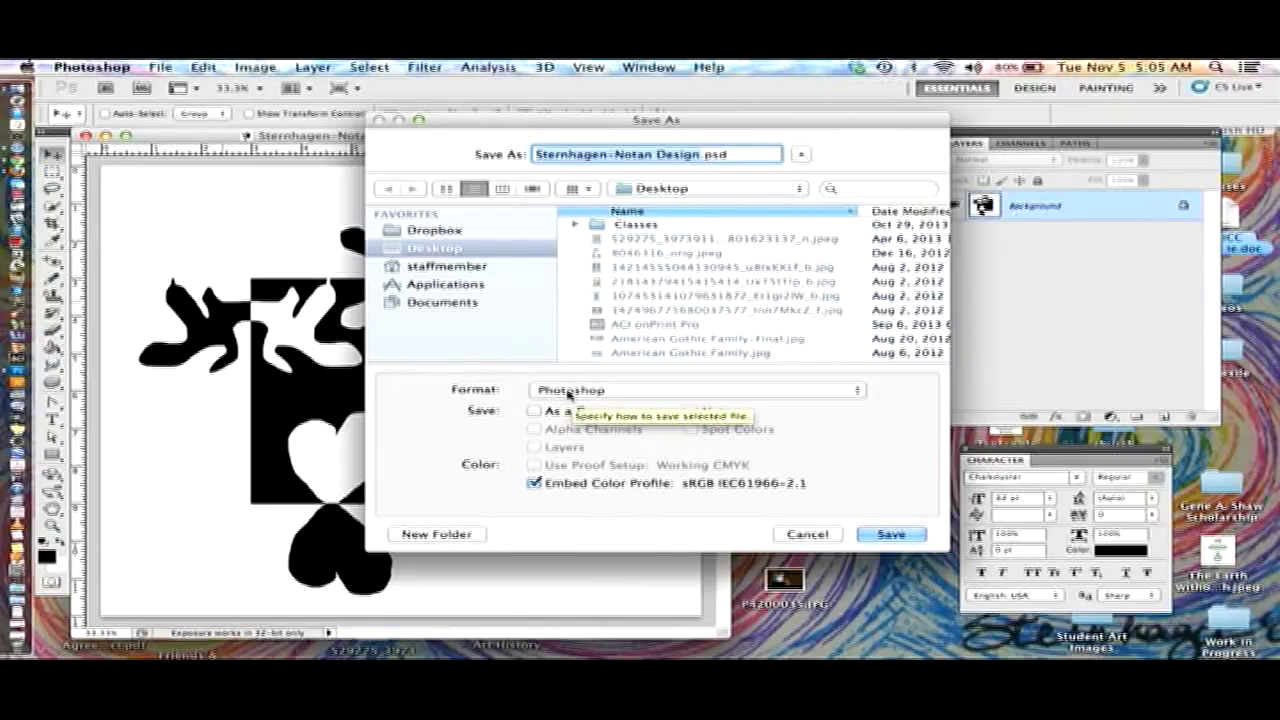
{"action": "left_click", "coordinate": [696, 390]}
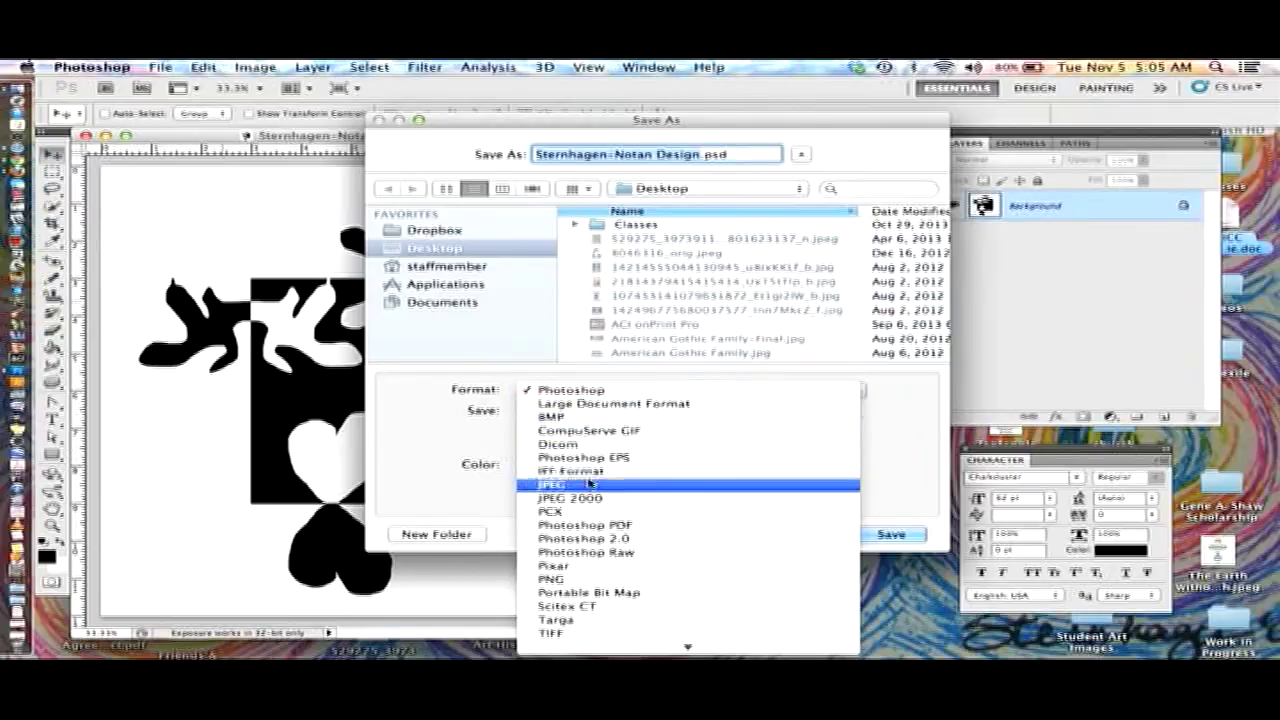
{"action": "left_click", "coordinate": [550, 482]}
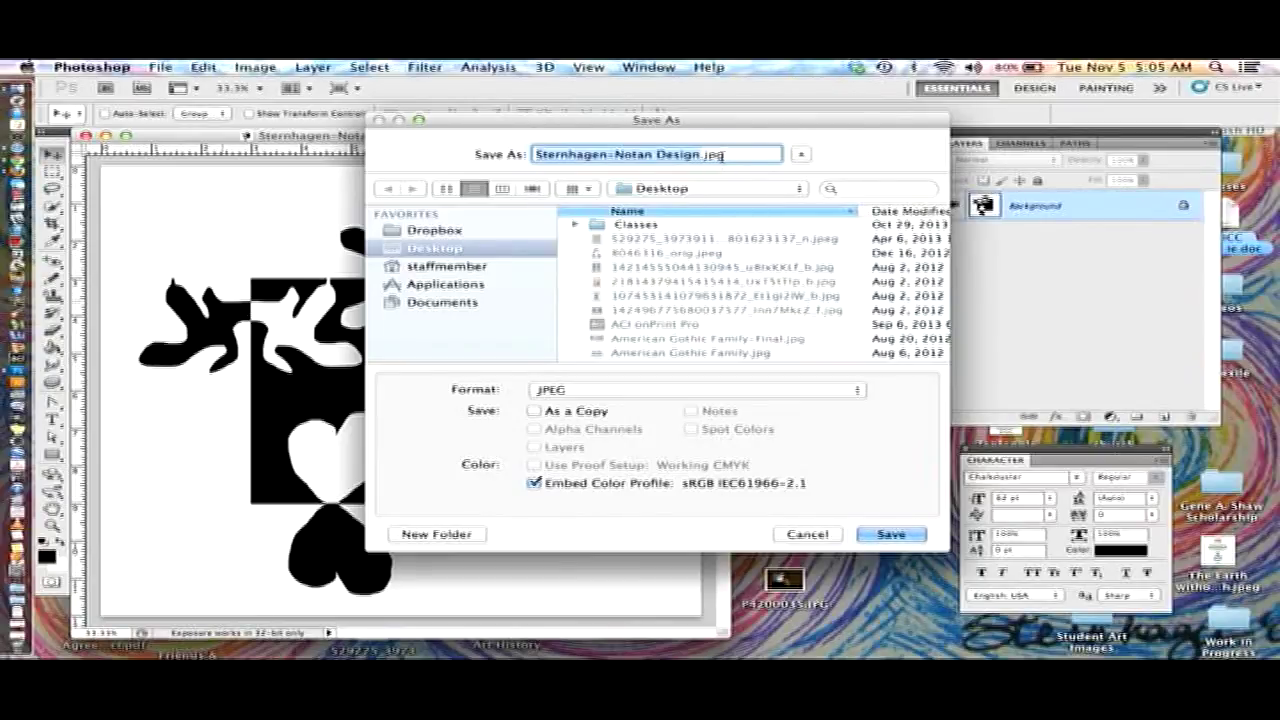
{"action": "mouse_move", "coordinate": [644, 464]}
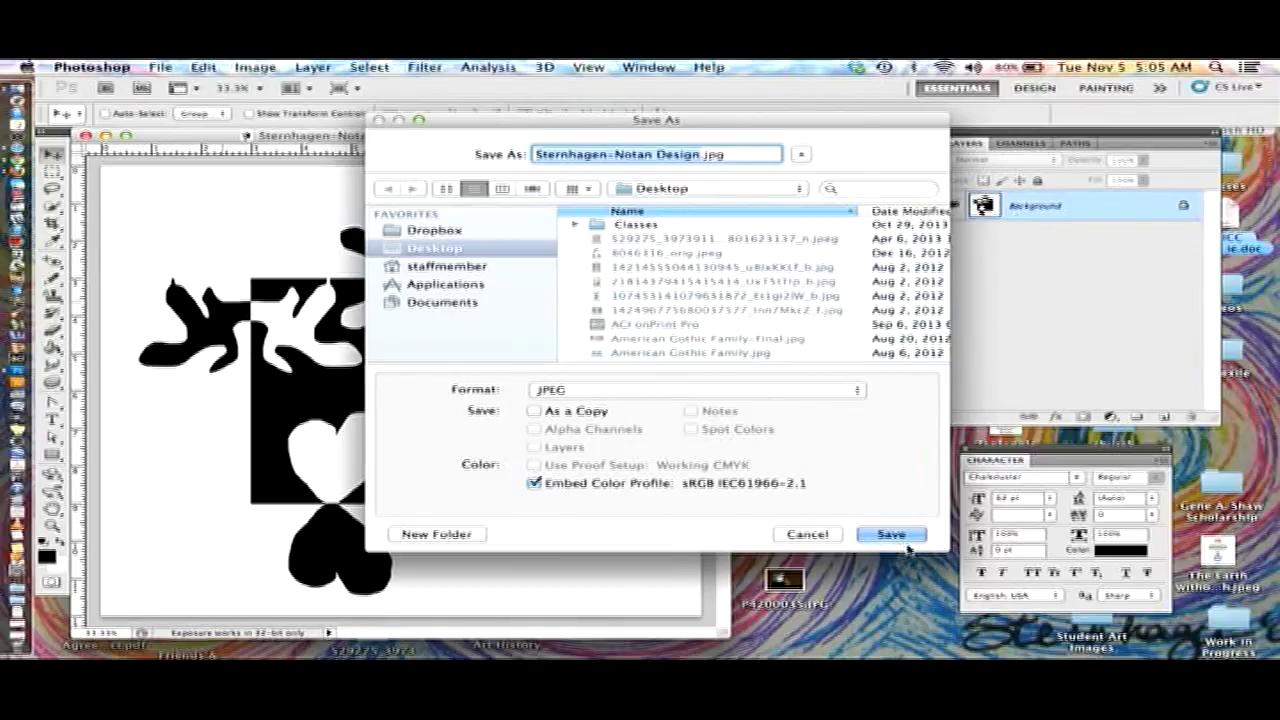
{"action": "left_click", "coordinate": [892, 534]}
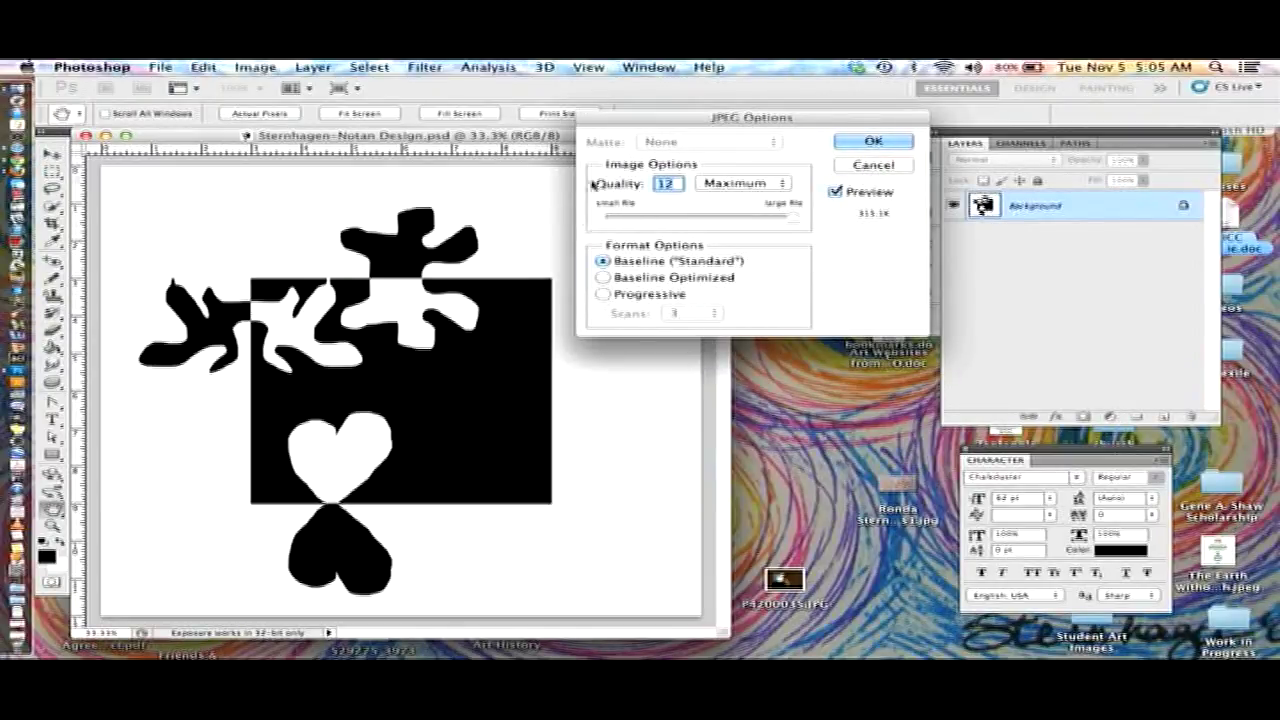
{"action": "left_click", "coordinate": [872, 140]}
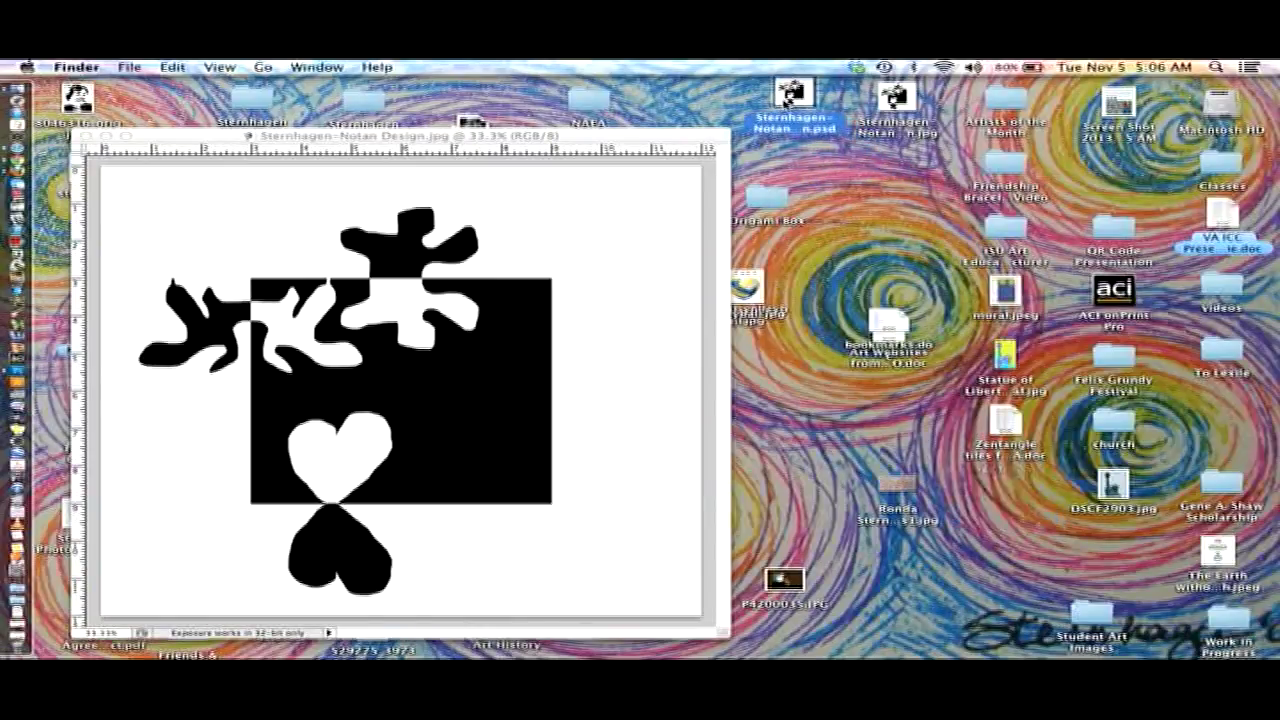
{"action": "mouse_move", "coordinate": [816, 140]}
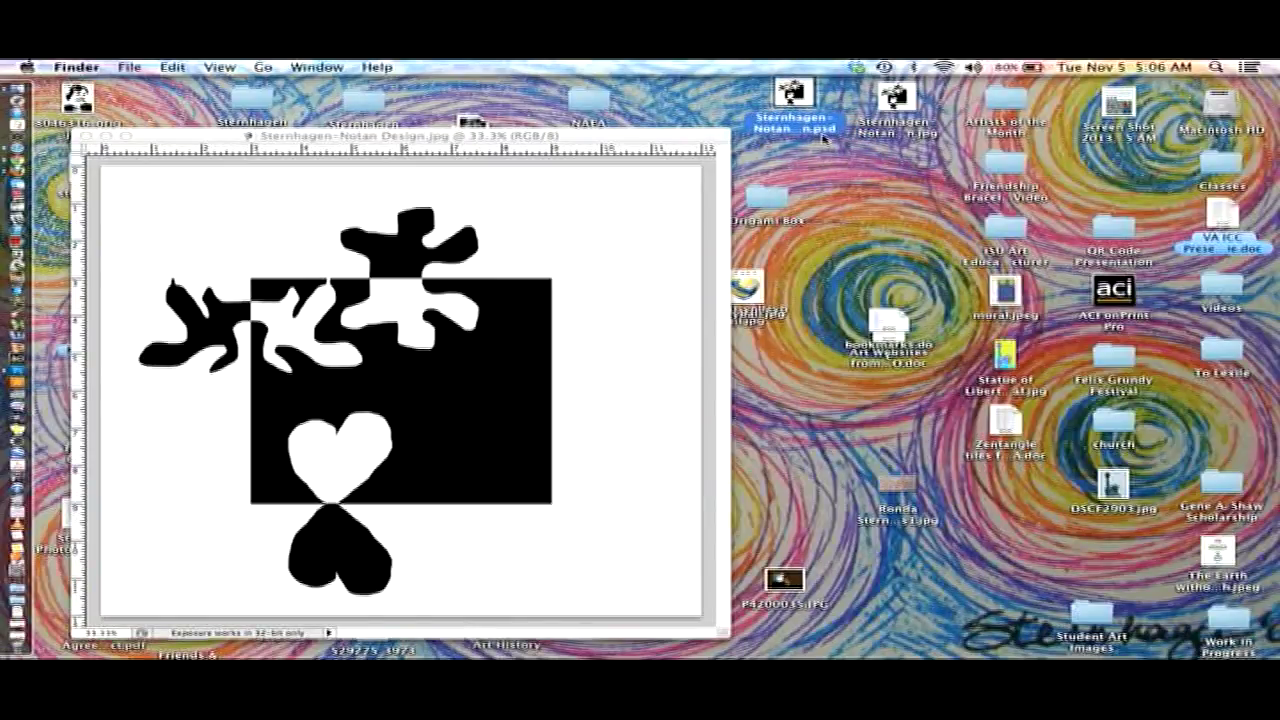
{"action": "mouse_move", "coordinate": [796, 140]}
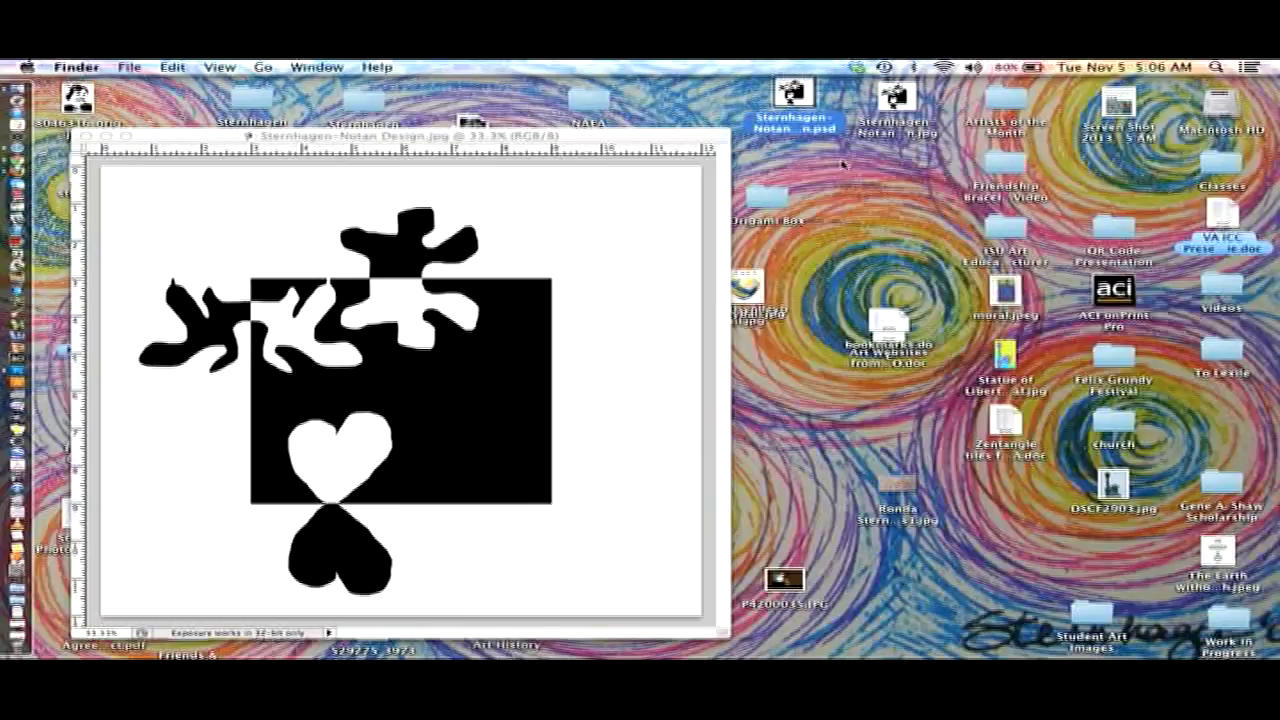
{"action": "mouse_move", "coordinate": [732, 148]}
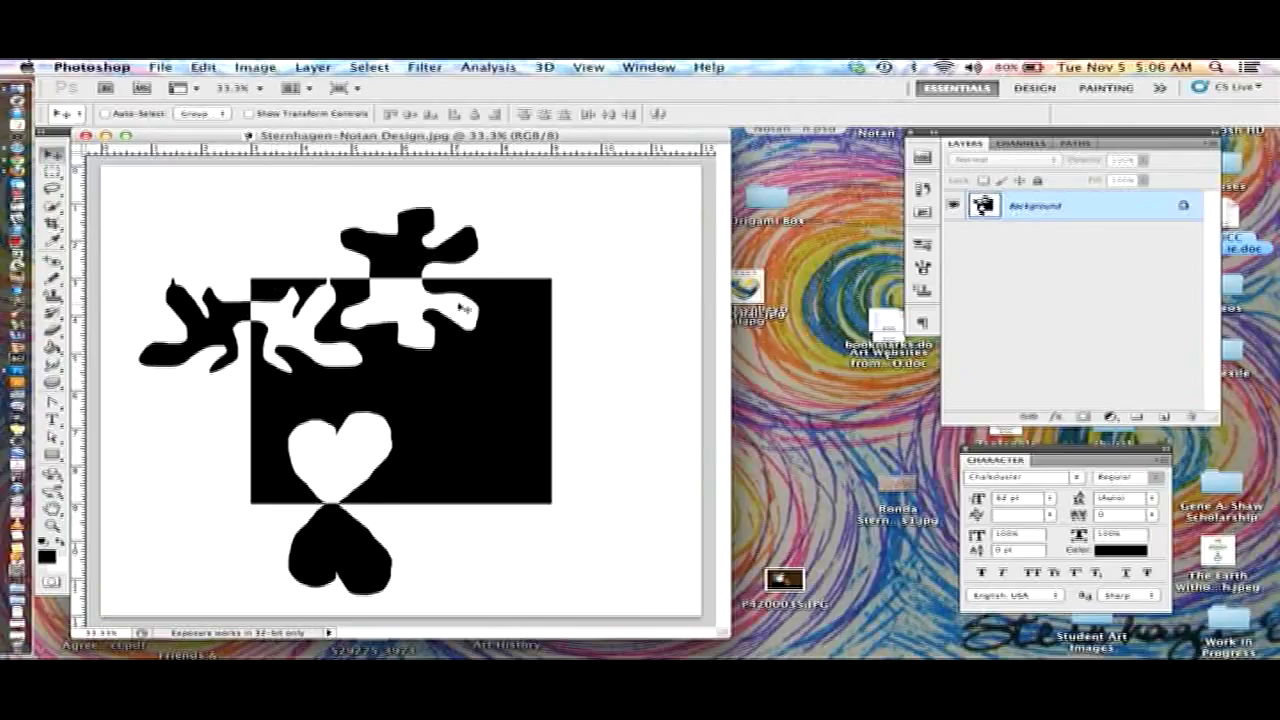
{"action": "mouse_move", "coordinate": [476, 272]}
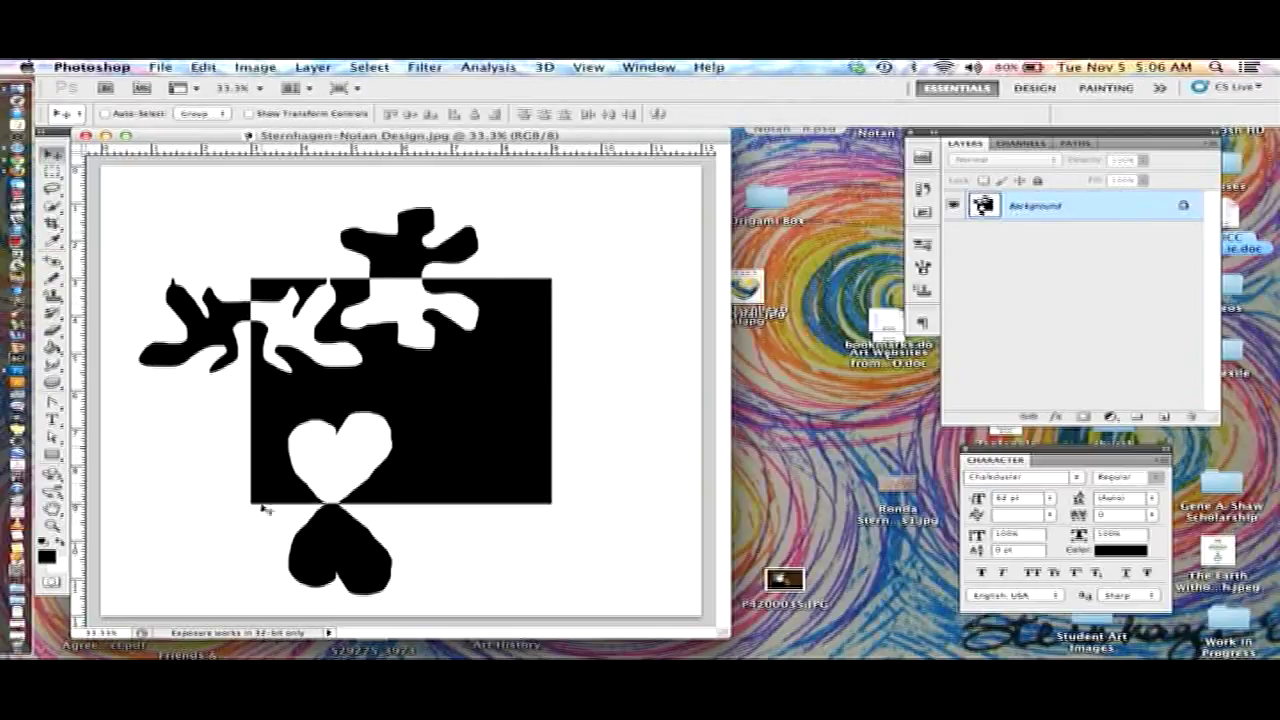
{"action": "mouse_move", "coordinate": [652, 460]}
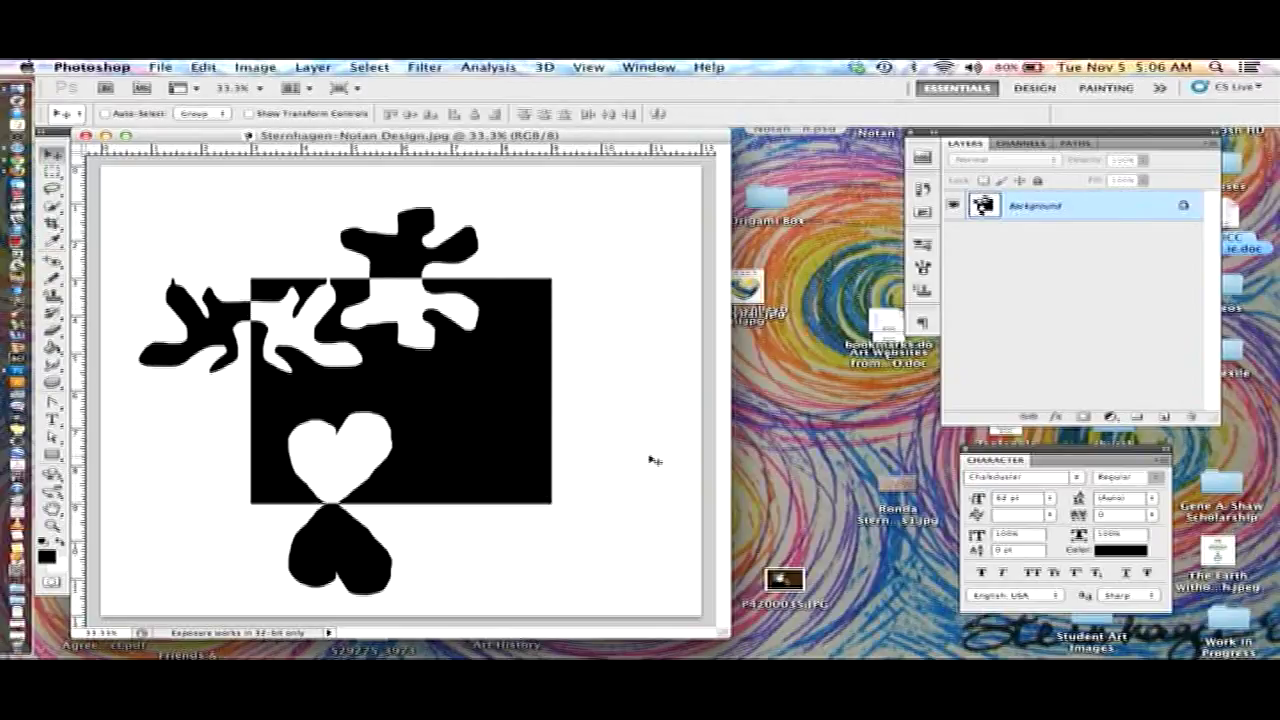